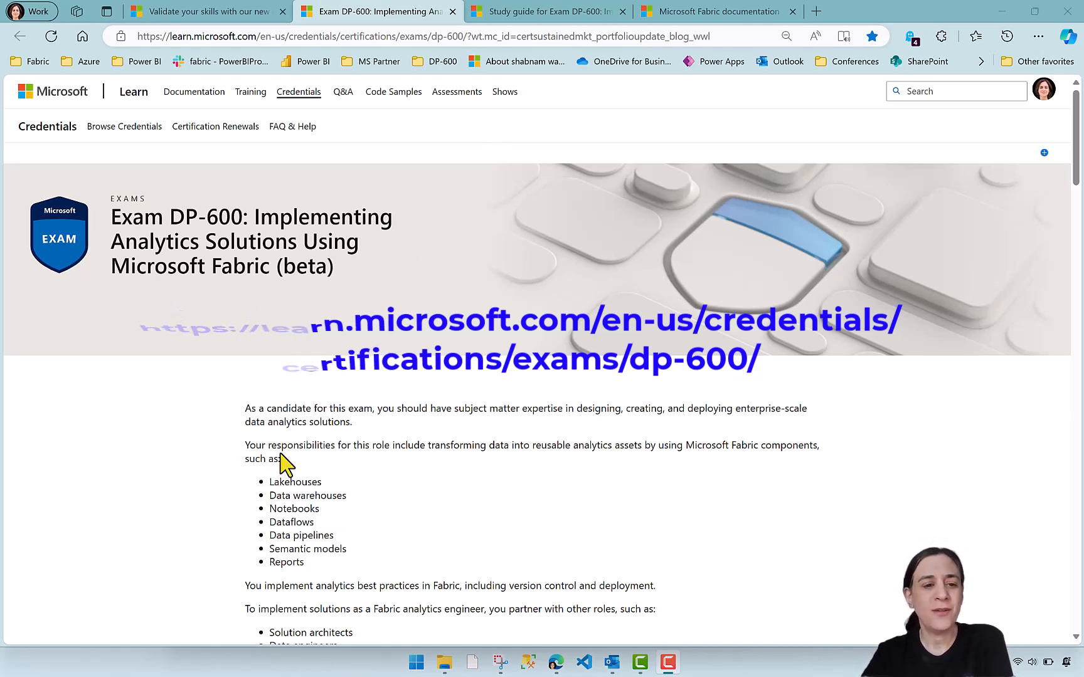
Step: Review the study guide's exam details, noting the passing score of 700
{"action": "scroll", "scroll_direction": "down", "scroll_amount": 3}
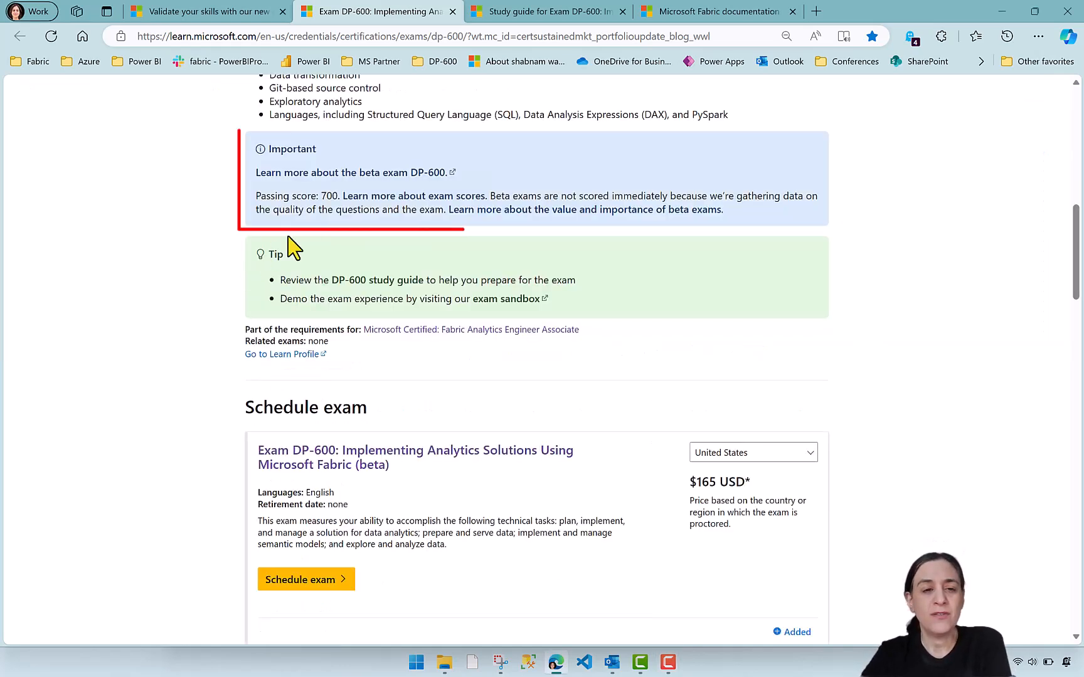
{"action": "double_click", "coordinate": [329, 195]}
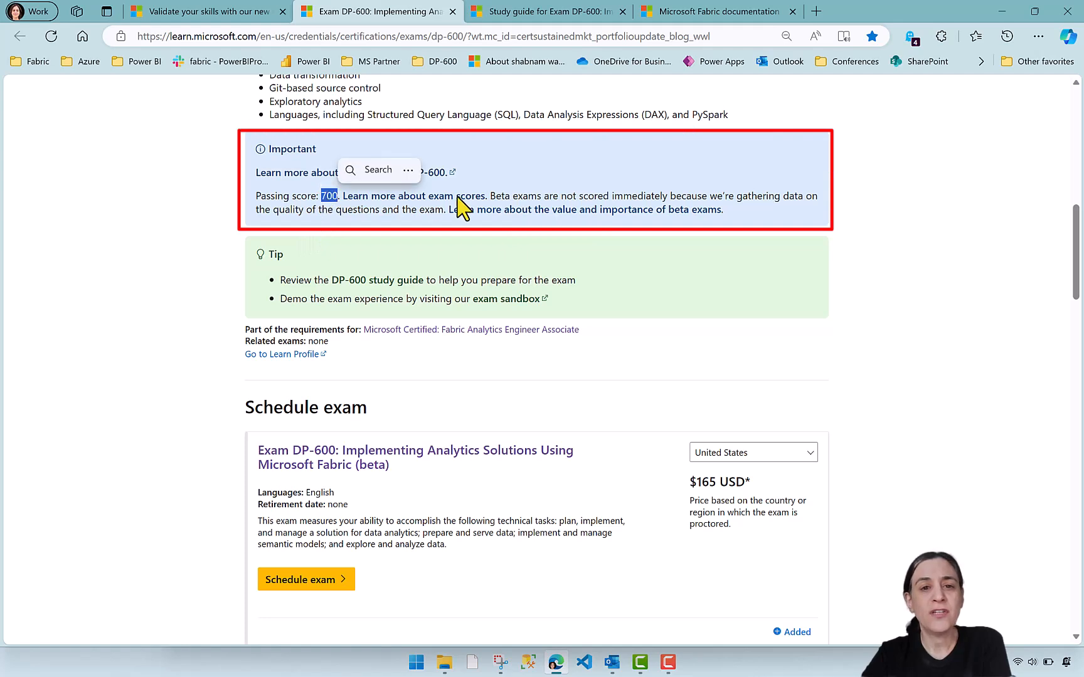
{"action": "mouse_move", "coordinate": [619, 196]}
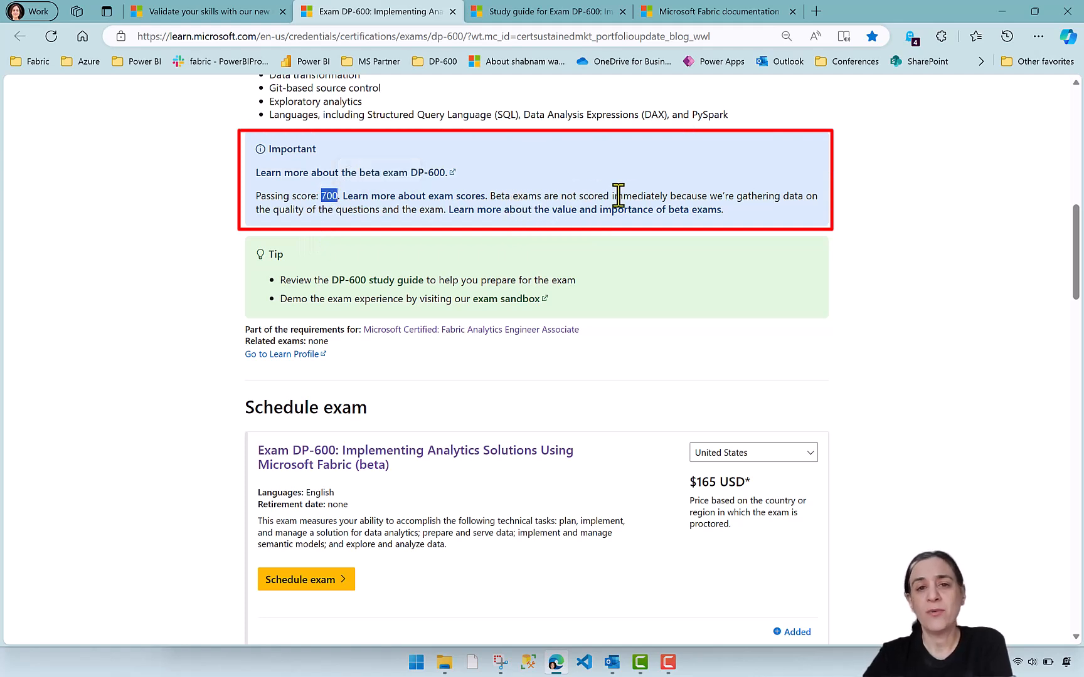
{"action": "left_click", "coordinate": [364, 213]}
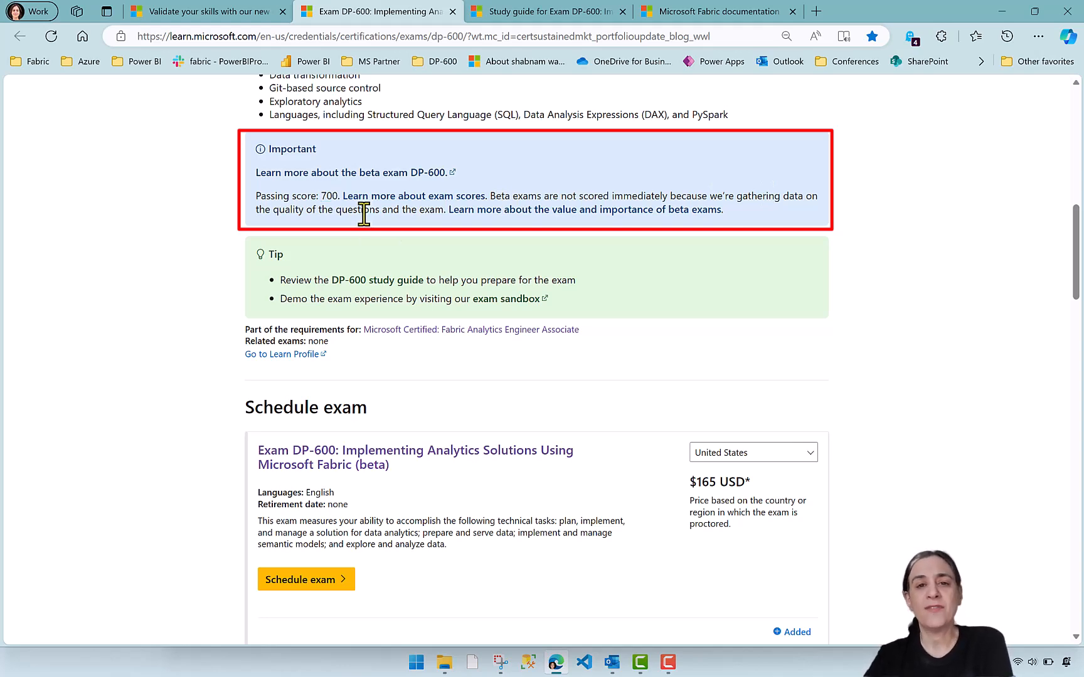
{"action": "scroll", "scroll_direction": "down", "scroll_amount": 3}
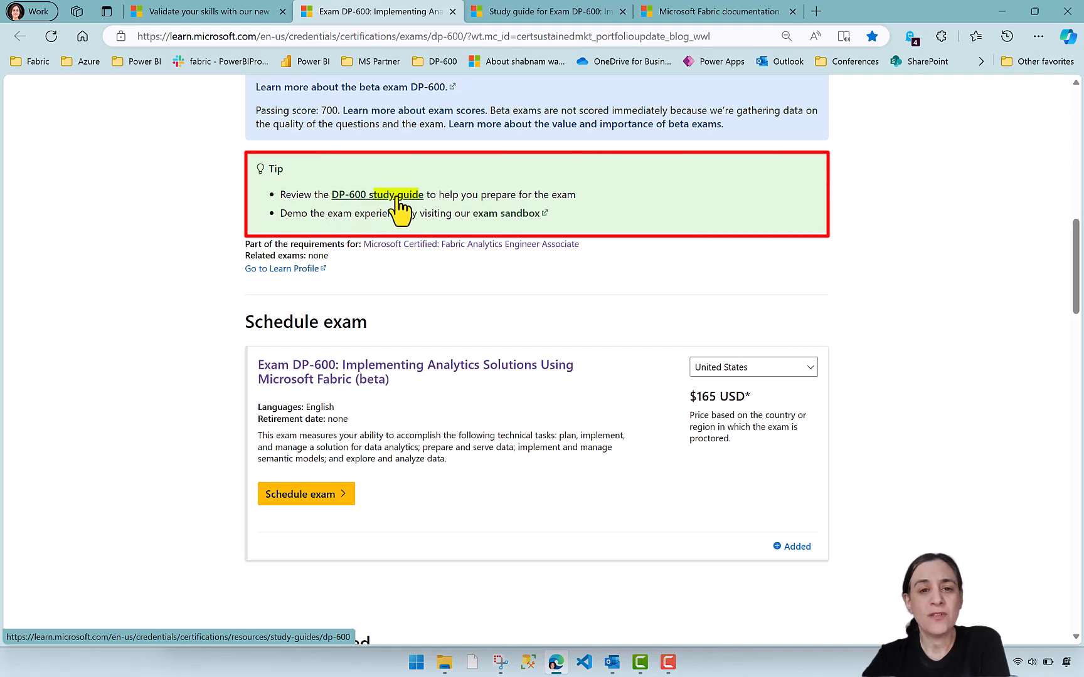
{"action": "mouse_move", "coordinate": [505, 218]}
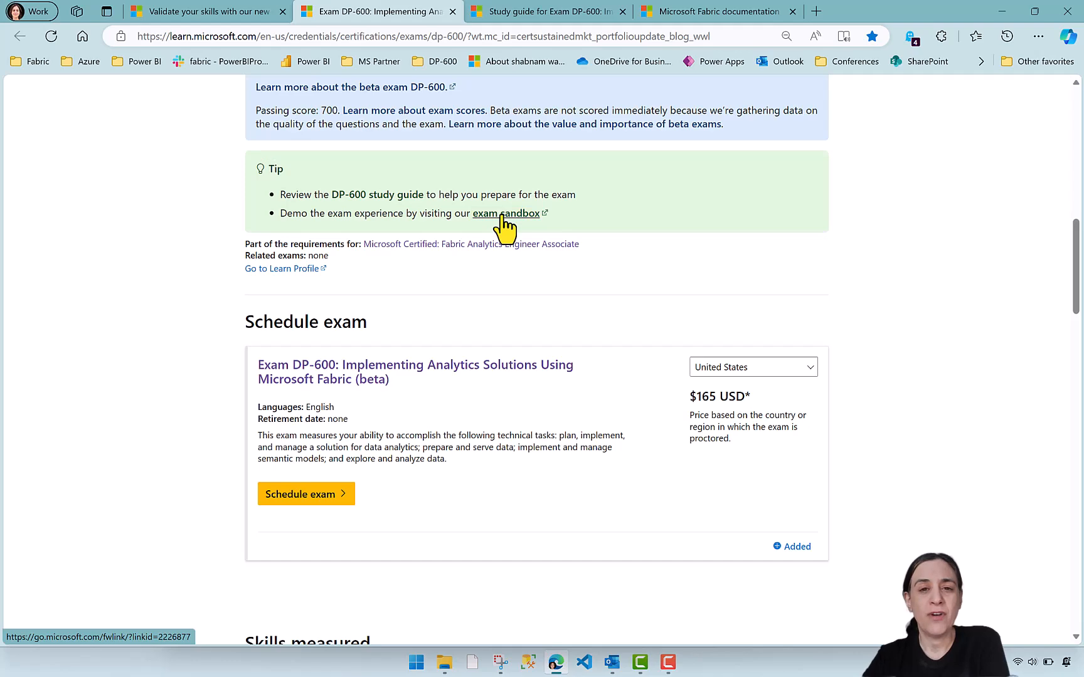
{"action": "mouse_move", "coordinate": [381, 288]}
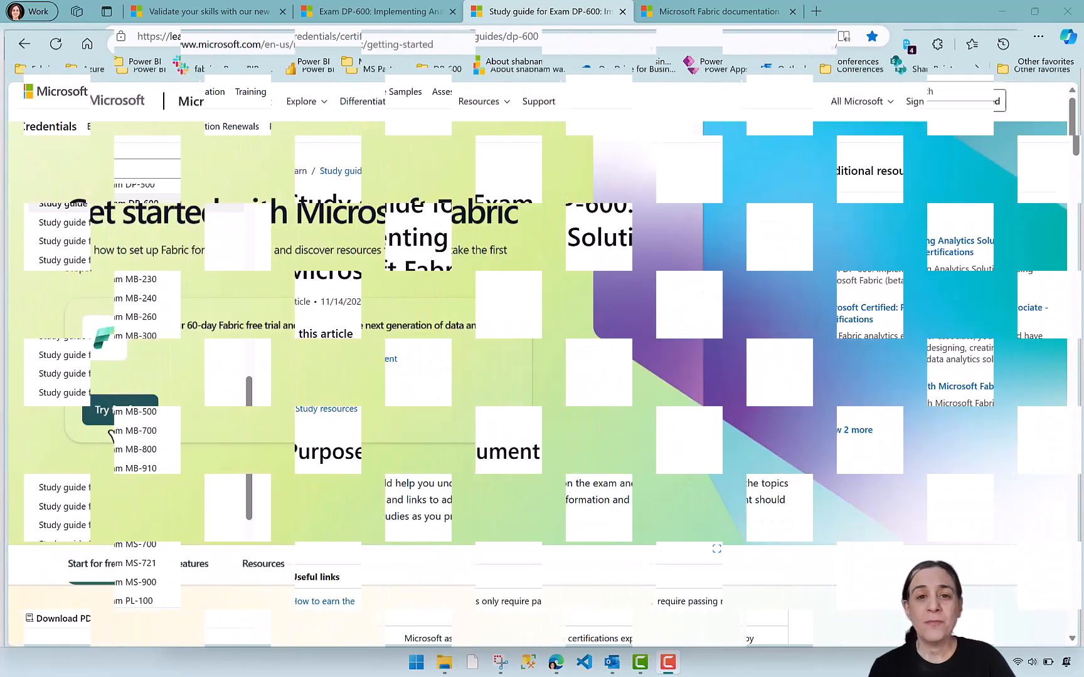
Step: View the Fabric home page's list of experiences, then return to the DP-600 study guide
{"action": "left_click", "coordinate": [103, 411]}
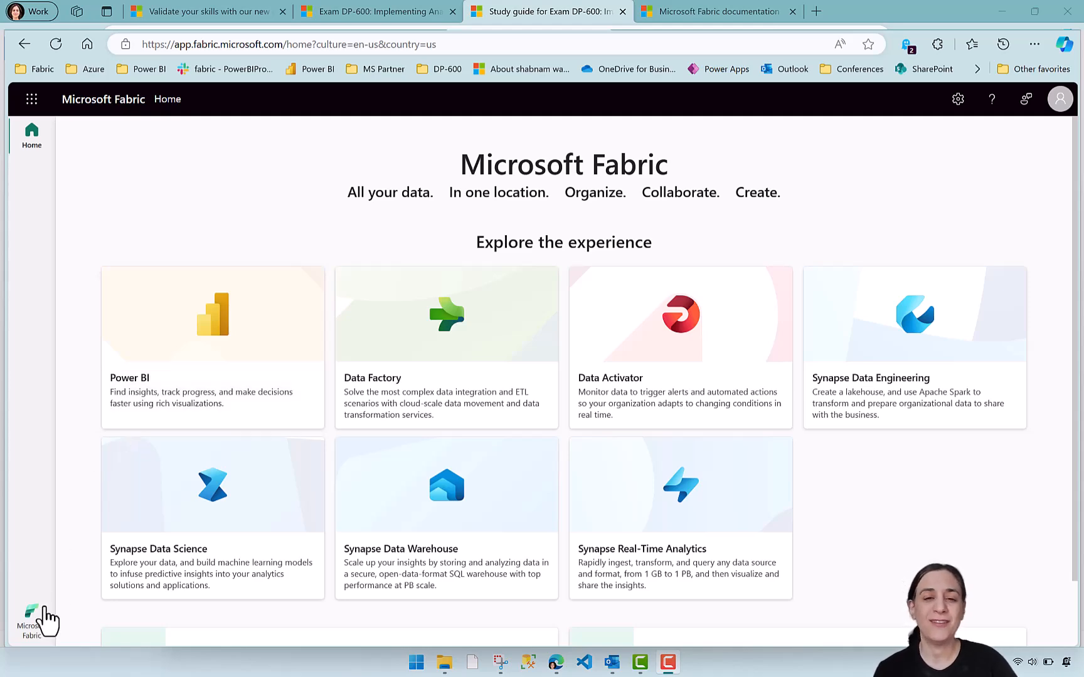
{"action": "left_click", "coordinate": [30, 612]}
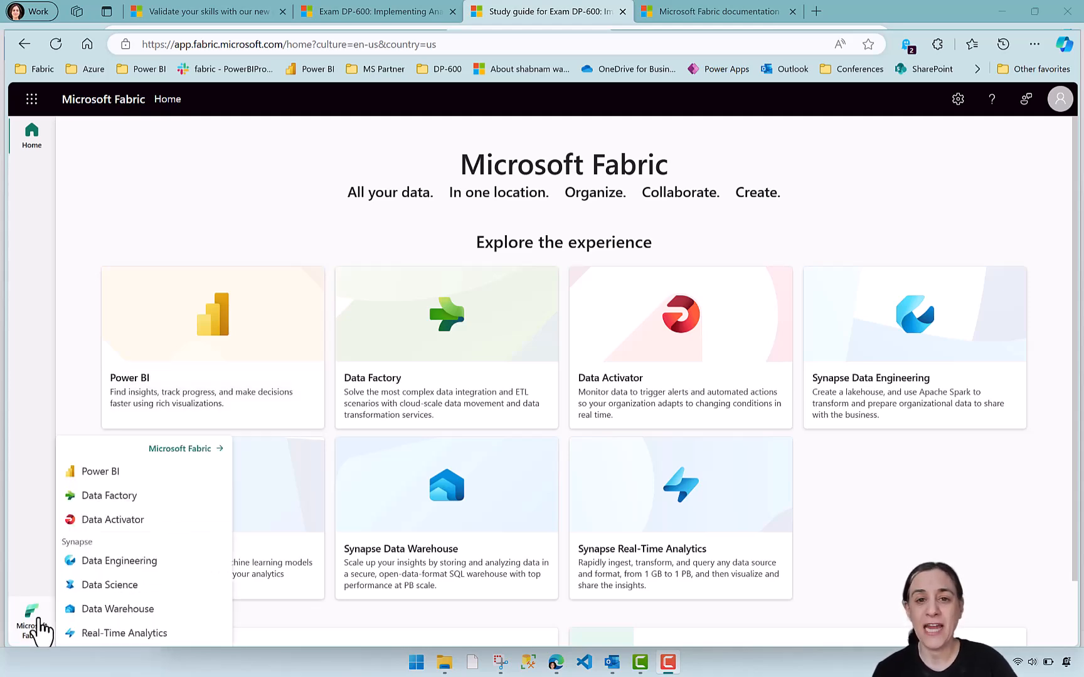
{"action": "left_click", "coordinate": [552, 11]}
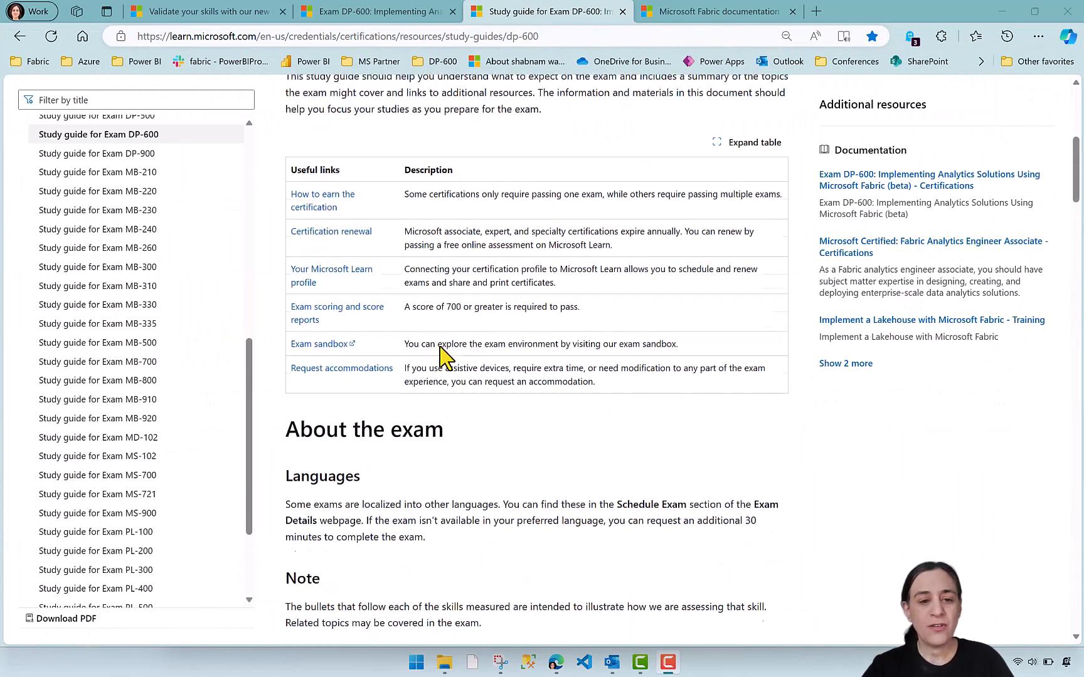
{"action": "scroll", "scroll_direction": "down", "scroll_amount": 3}
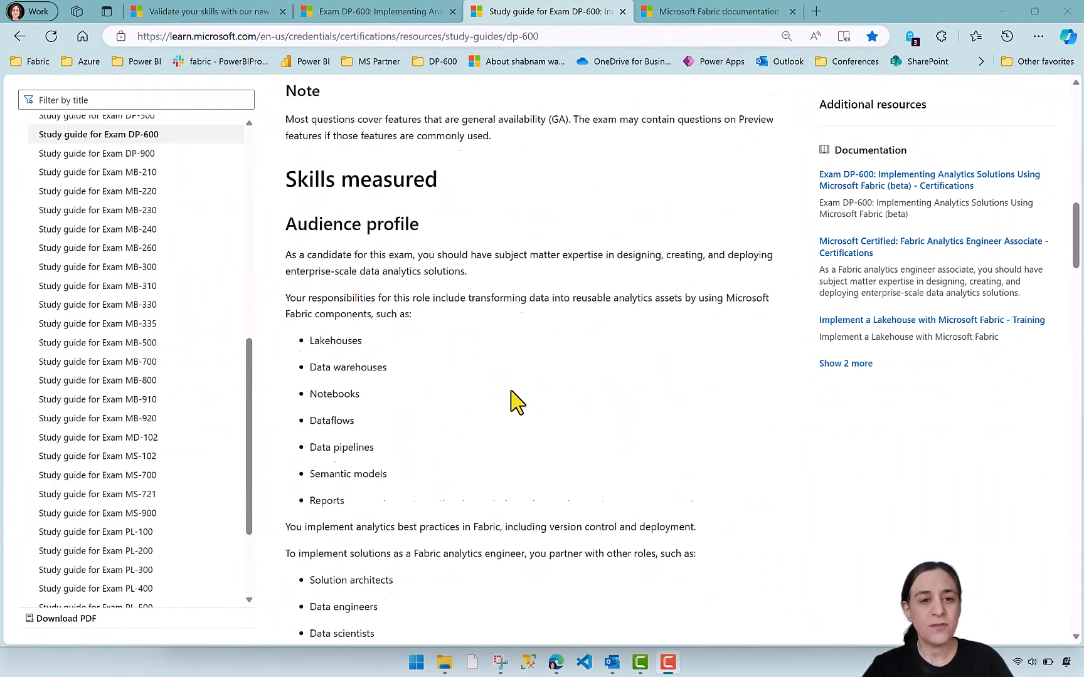
{"action": "scroll", "scroll_direction": "down", "scroll_amount": 3}
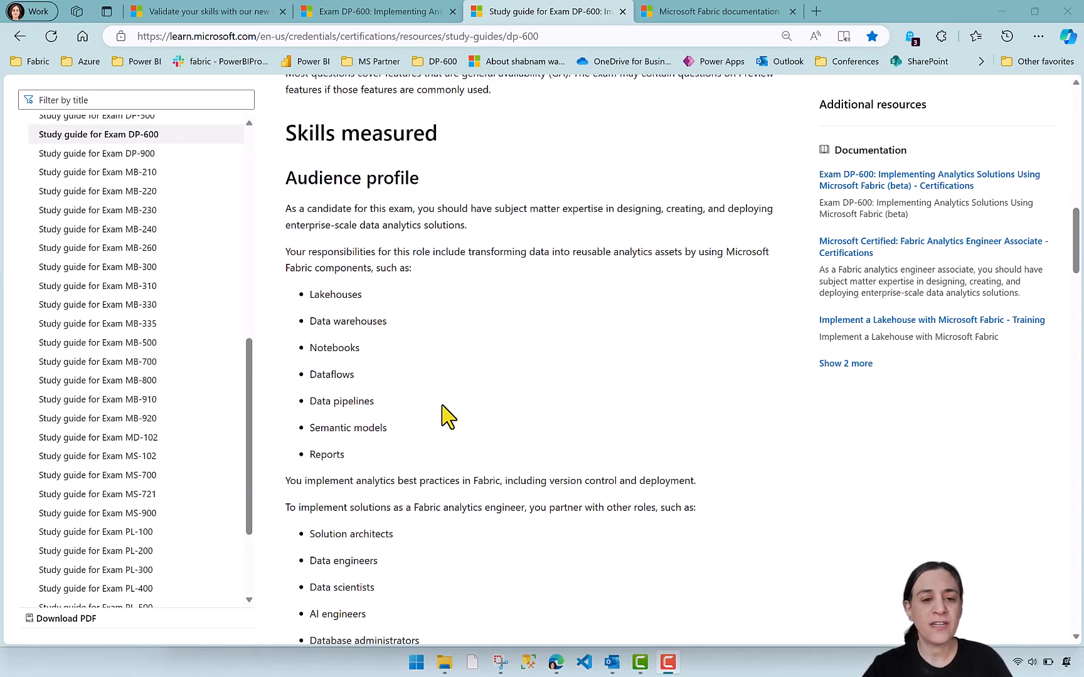
{"action": "scroll", "scroll_direction": "down", "scroll_amount": 3}
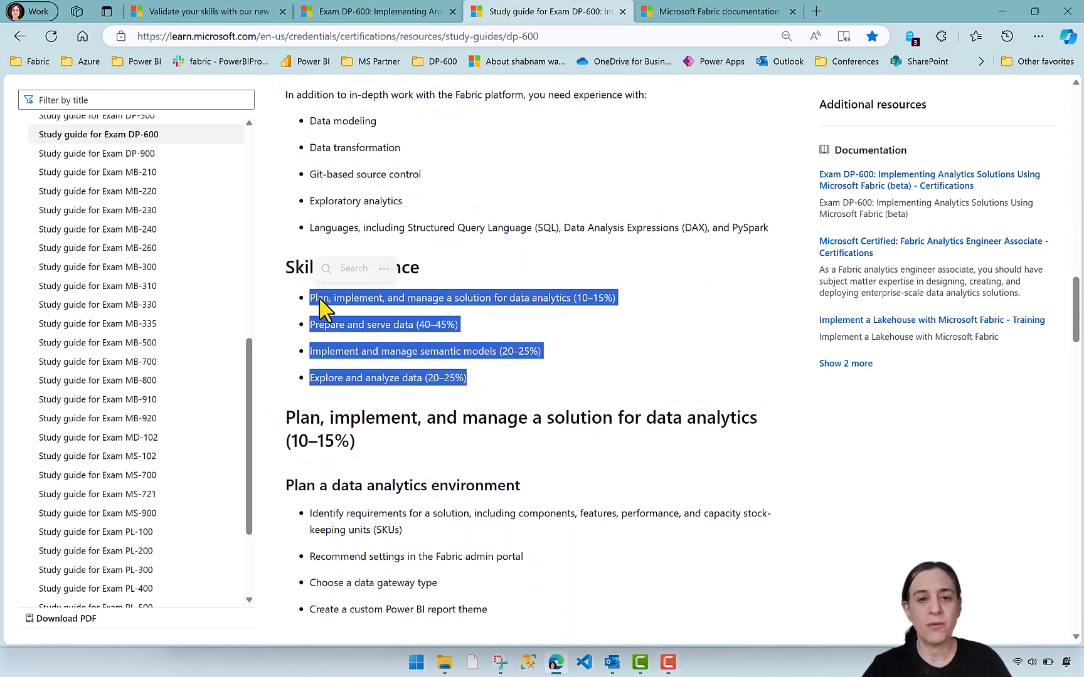
{"action": "scroll", "scroll_direction": "down", "scroll_amount": 3}
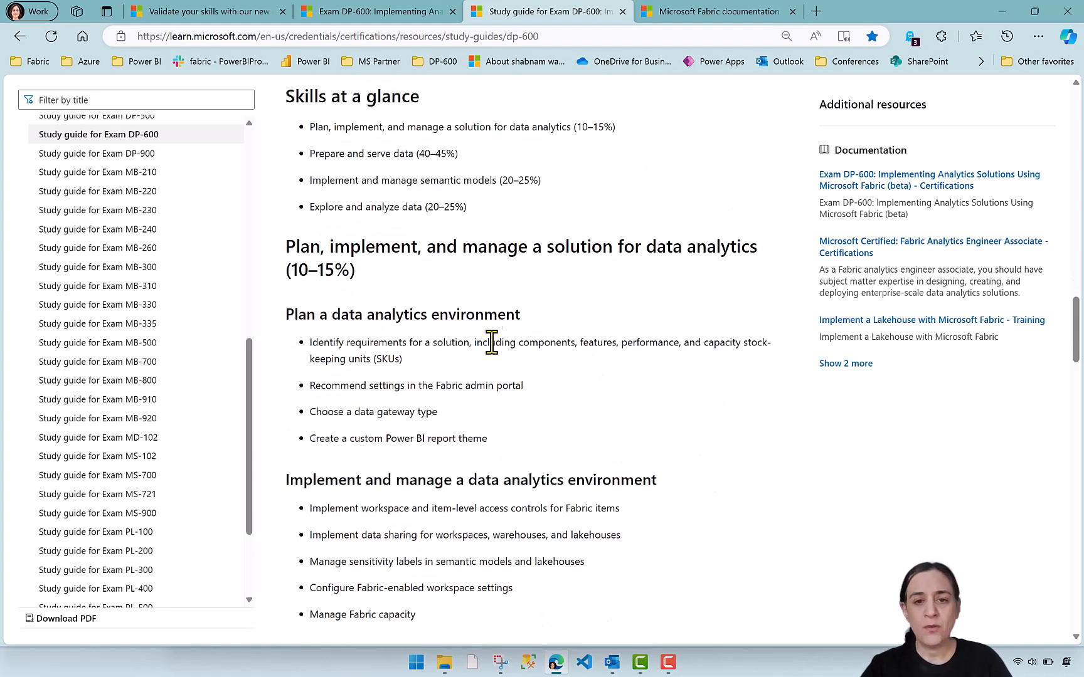
{"action": "mouse_move", "coordinate": [545, 335]}
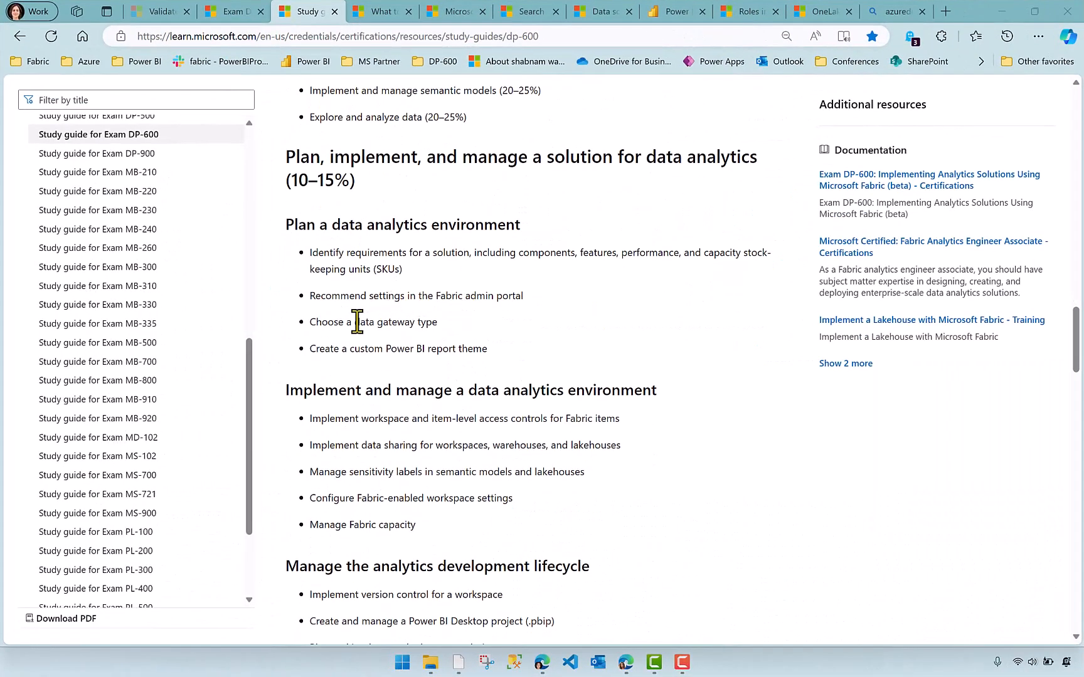
{"action": "double_click", "coordinate": [476, 349]}
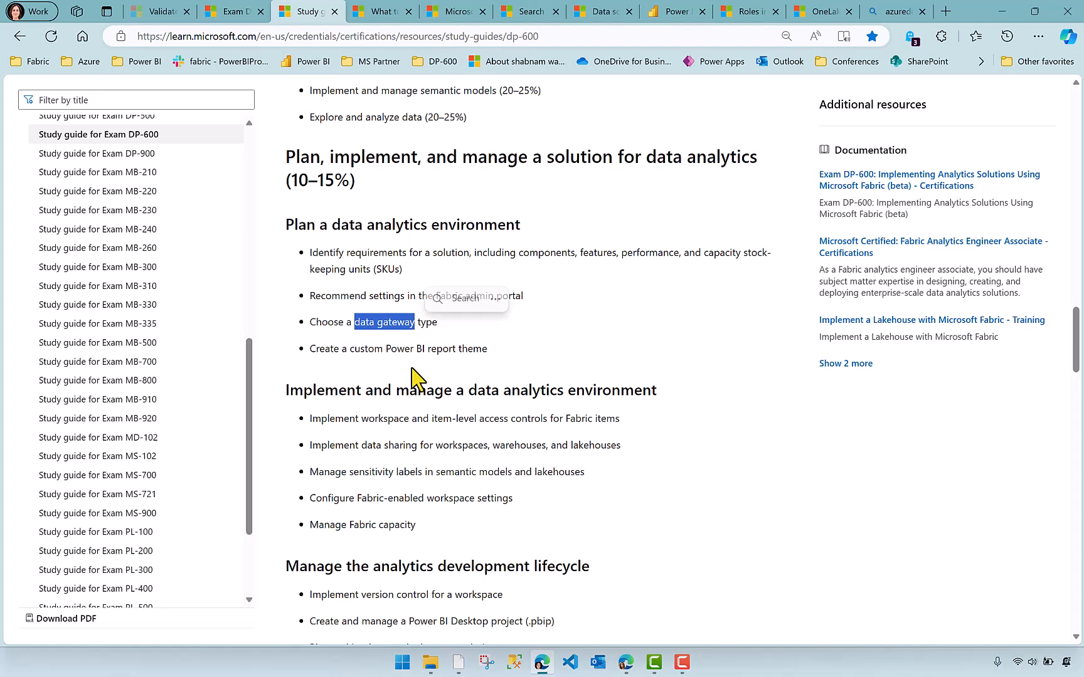
{"action": "scroll", "scroll_direction": "down", "scroll_amount": 3}
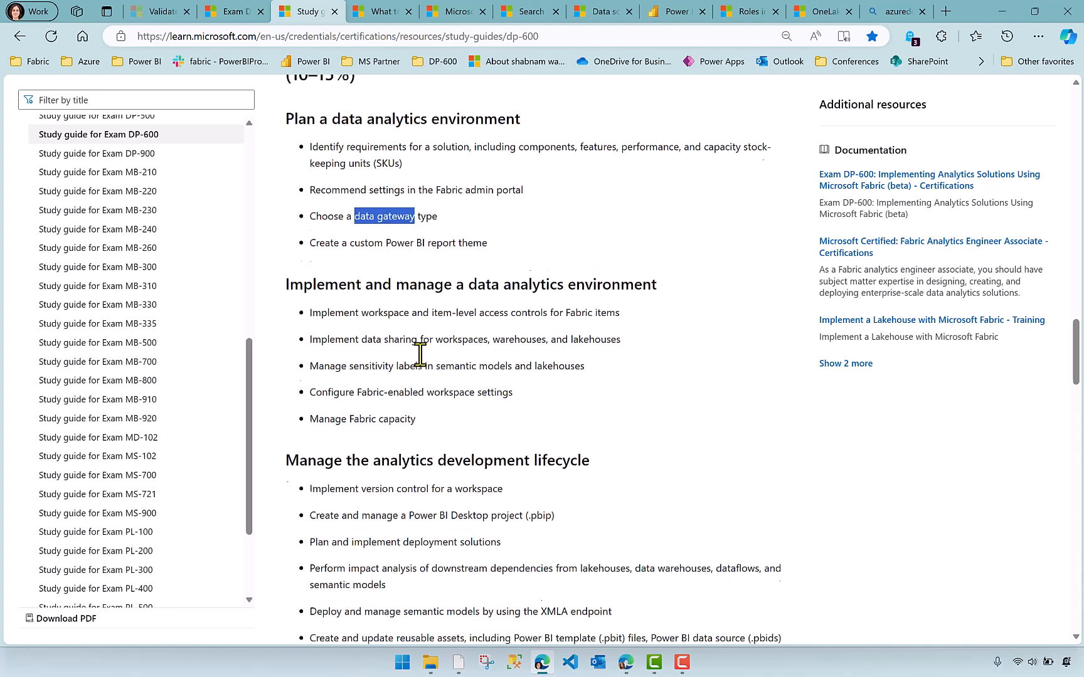
{"action": "scroll", "scroll_direction": "down", "scroll_amount": 3}
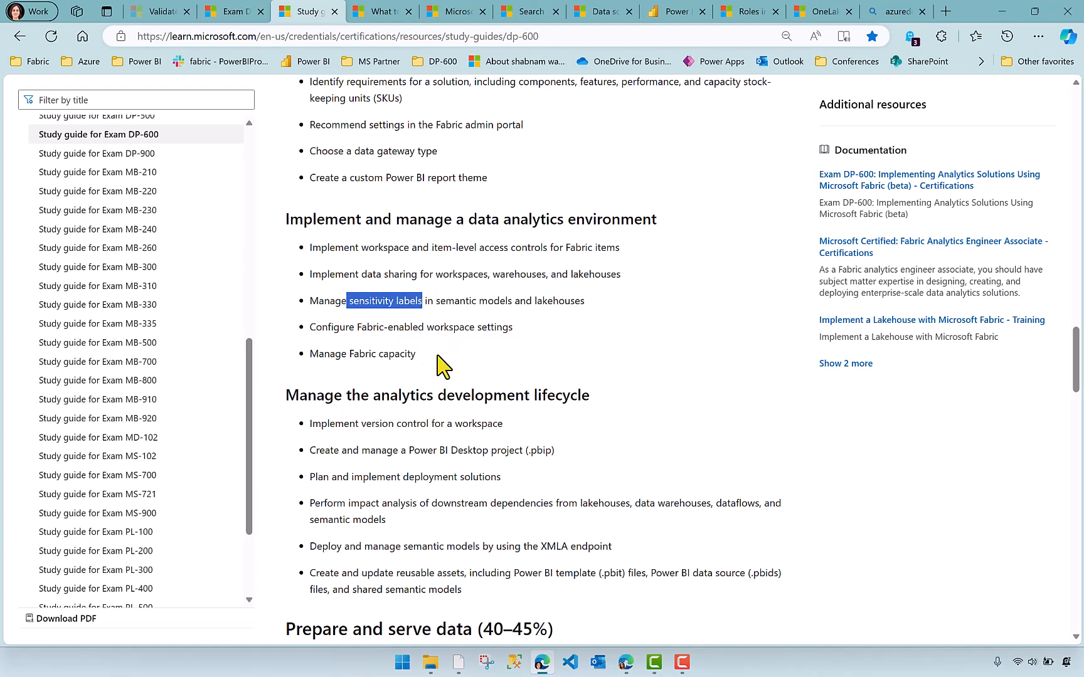
{"action": "scroll", "scroll_direction": "down", "scroll_amount": 3}
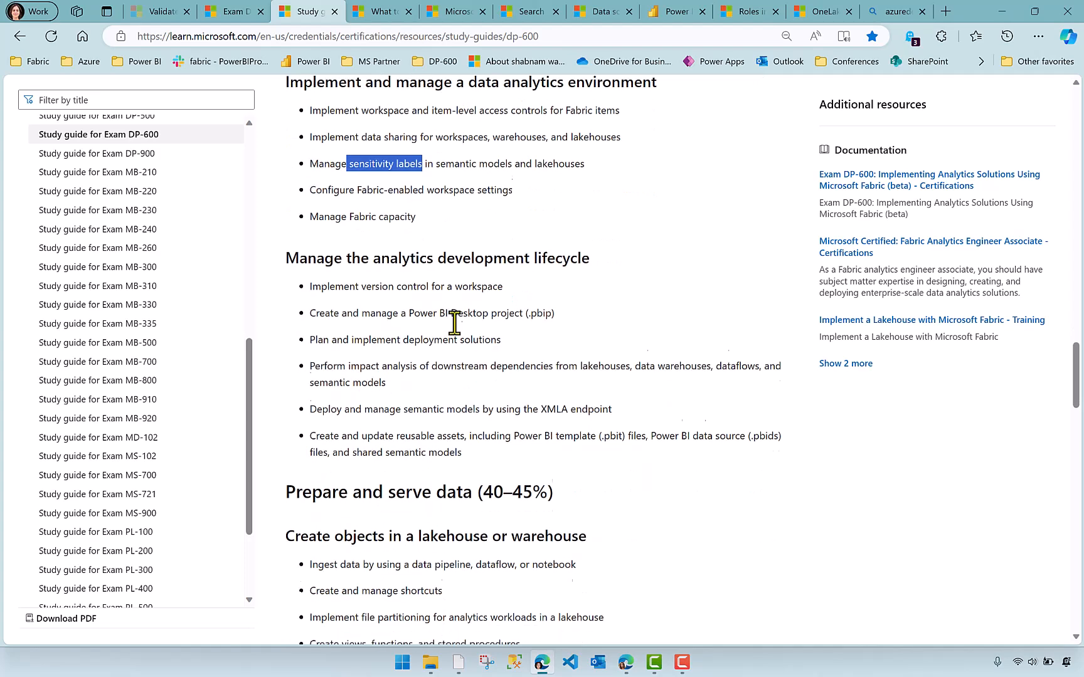
{"action": "scroll", "scroll_direction": "down", "scroll_amount": 3}
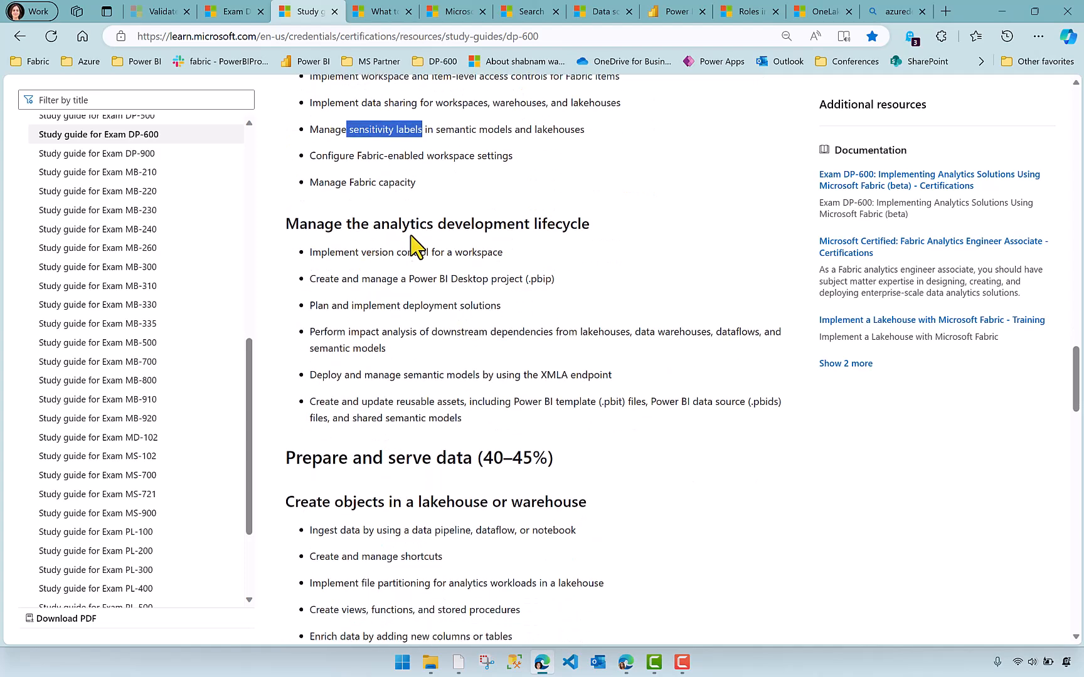
{"action": "mouse_move", "coordinate": [507, 359]}
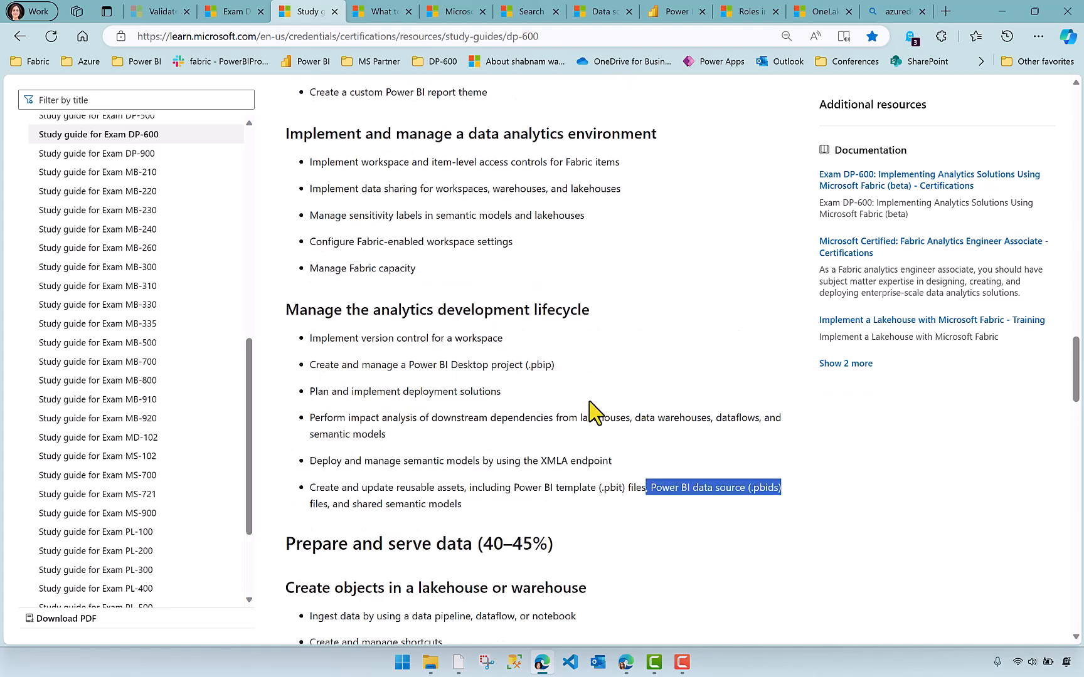
{"action": "mouse_move", "coordinate": [542, 494]}
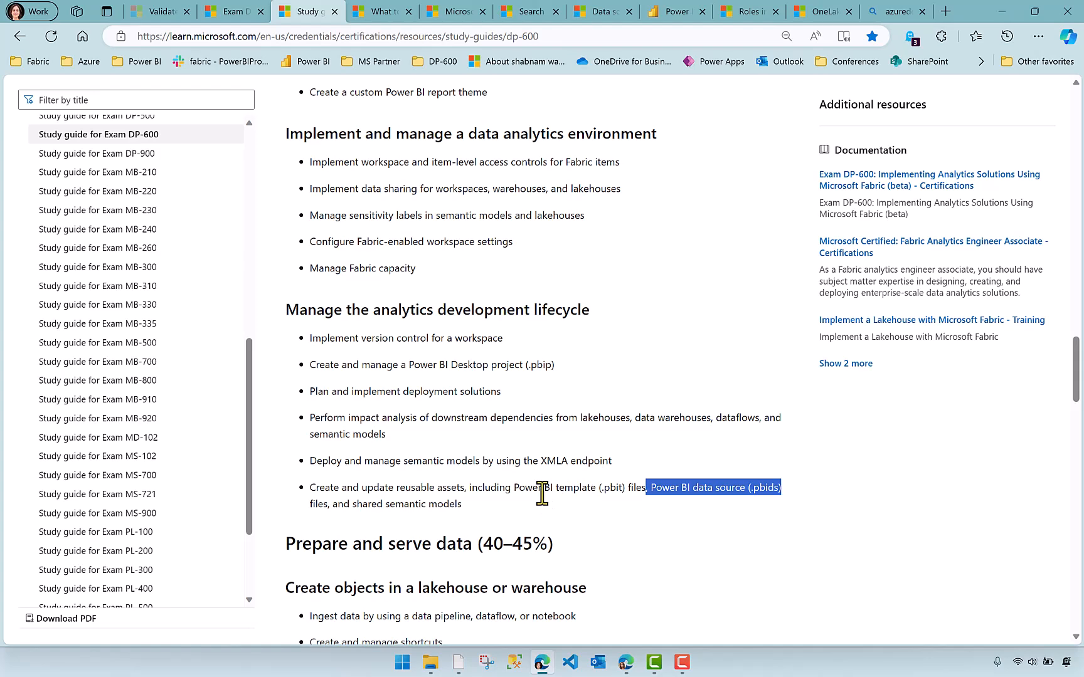
{"action": "mouse_move", "coordinate": [572, 488]}
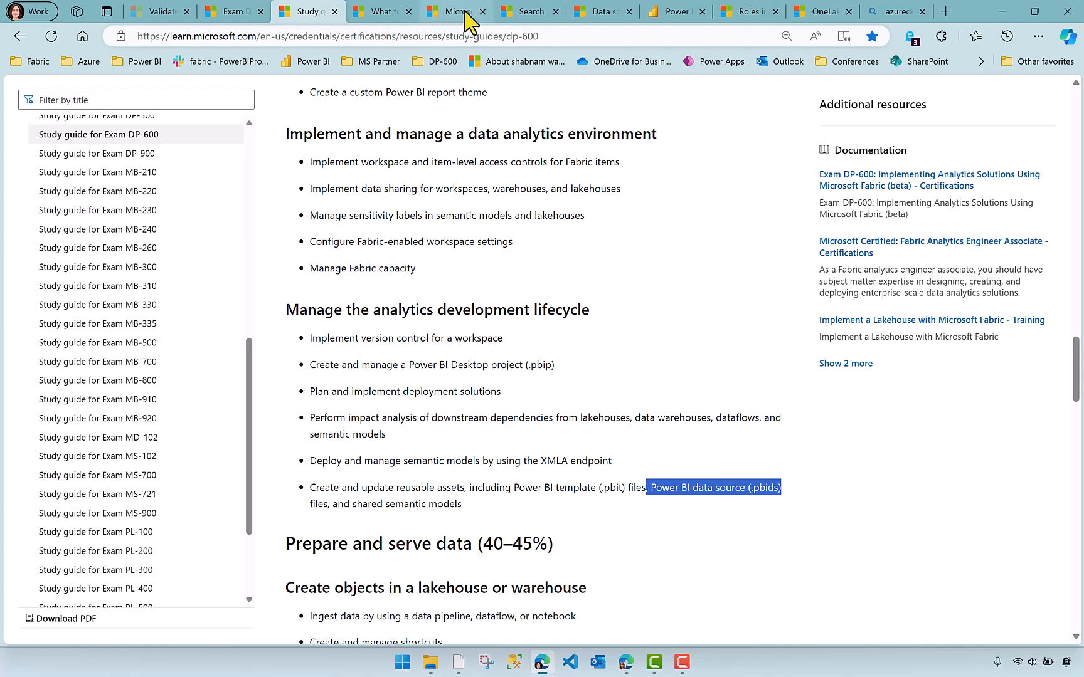
Step: Visit the Microsoft Learn home page, then switch to the 'What to expect on your Microsoft exam' episode
{"action": "left_click", "coordinate": [453, 11]}
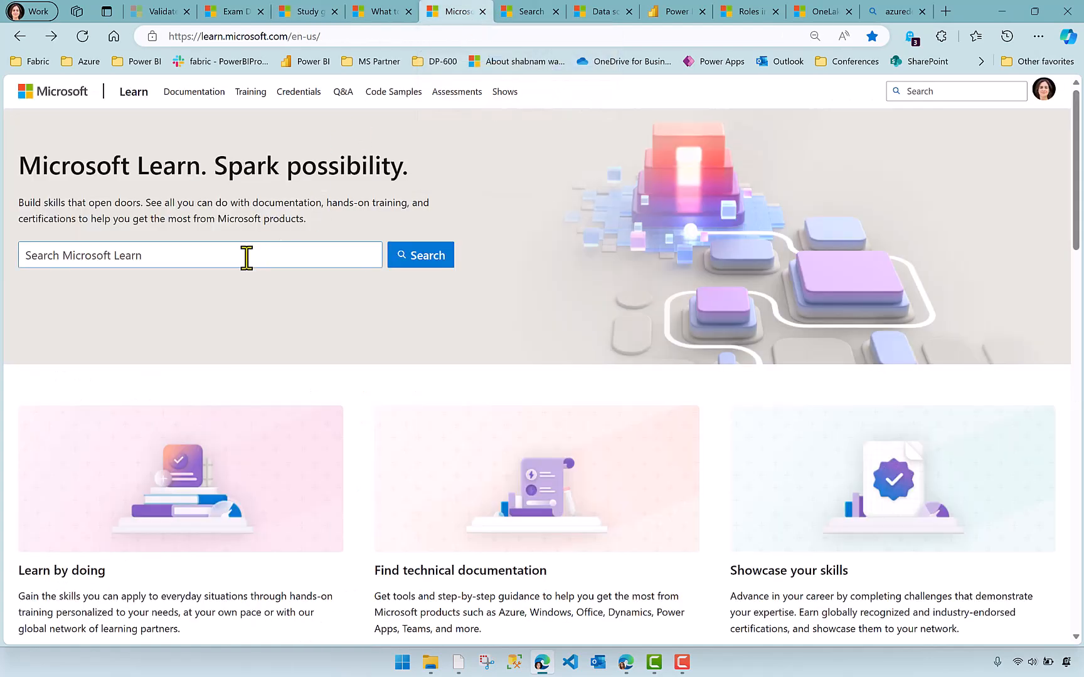
{"action": "left_click", "coordinate": [246, 256]}
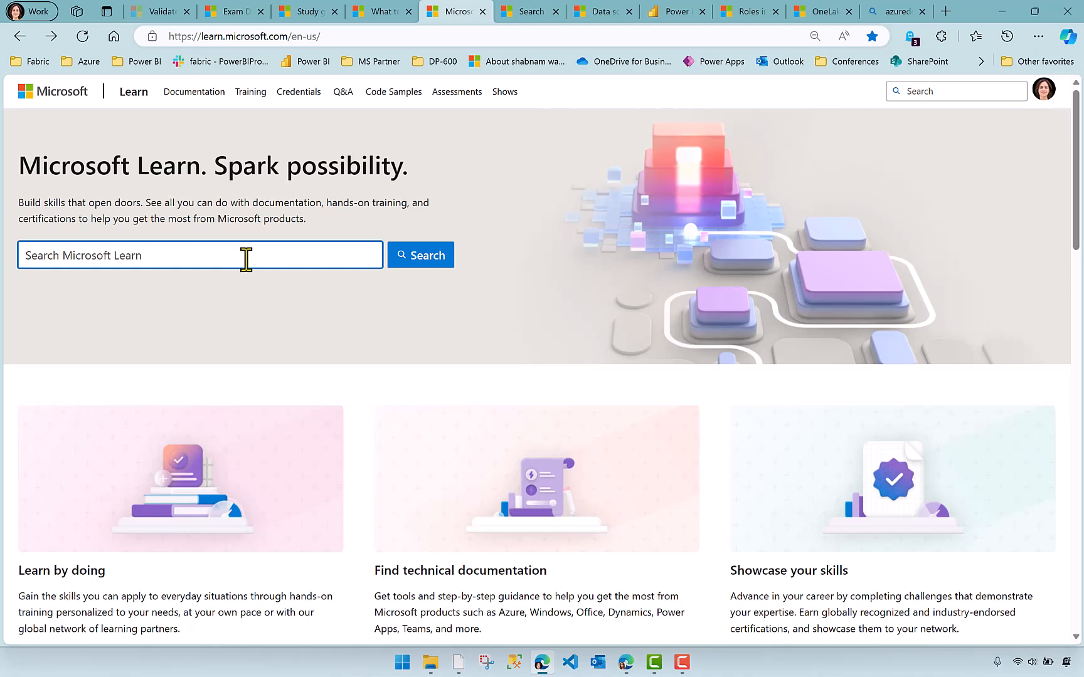
{"action": "mouse_move", "coordinate": [251, 284]}
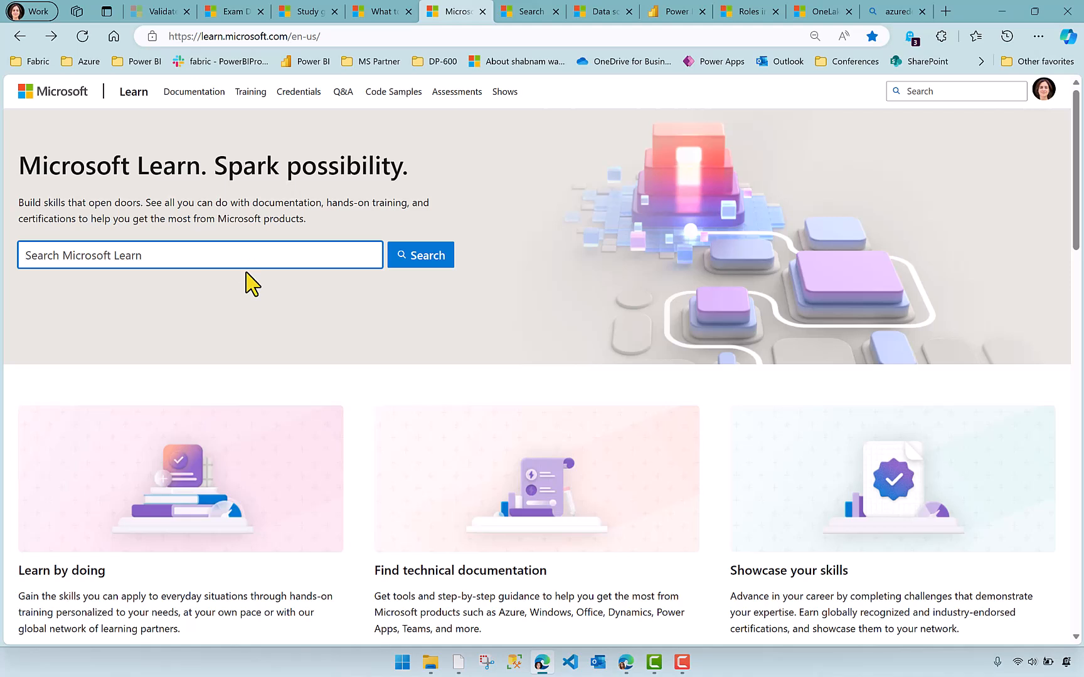
{"action": "mouse_move", "coordinate": [275, 281]}
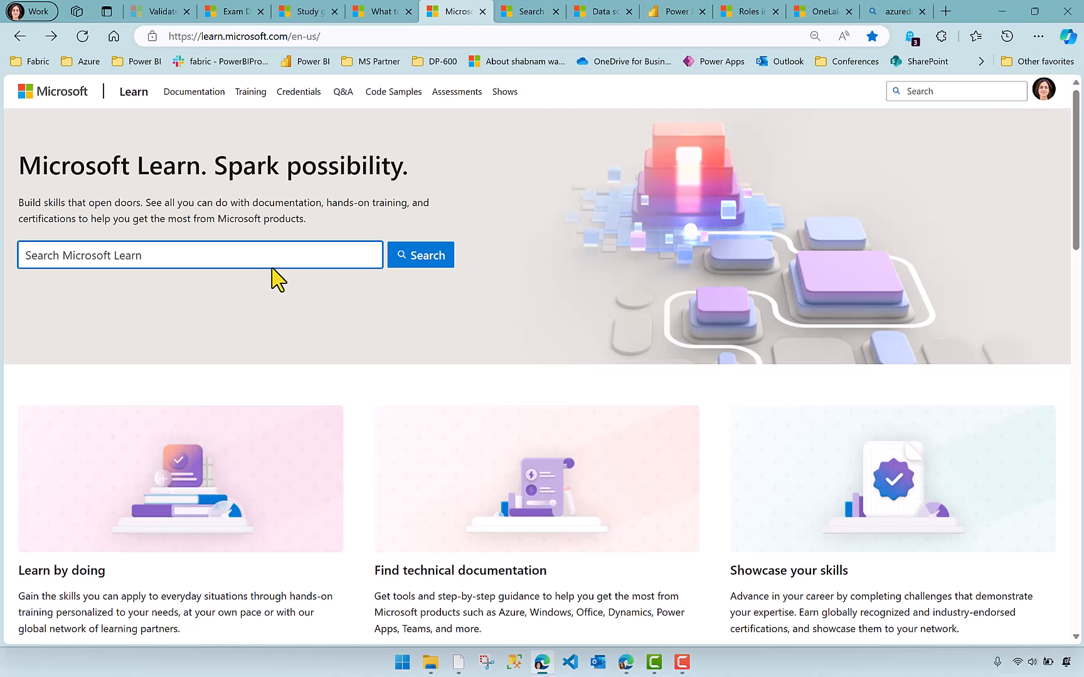
{"action": "mouse_move", "coordinate": [506, 244]}
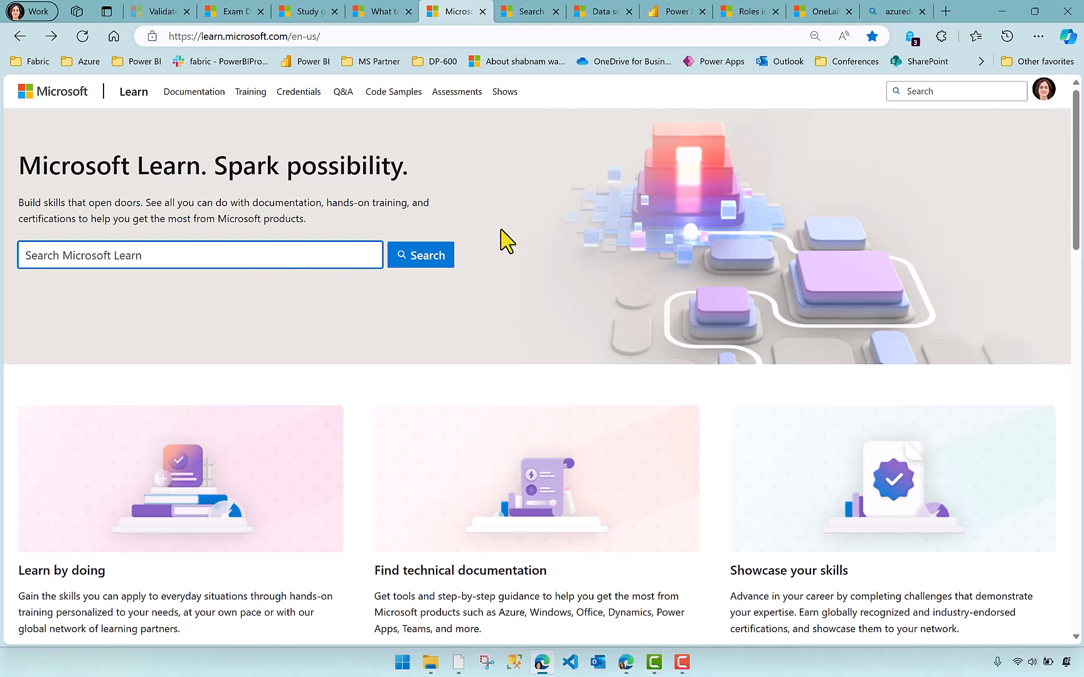
{"action": "mouse_move", "coordinate": [490, 180]}
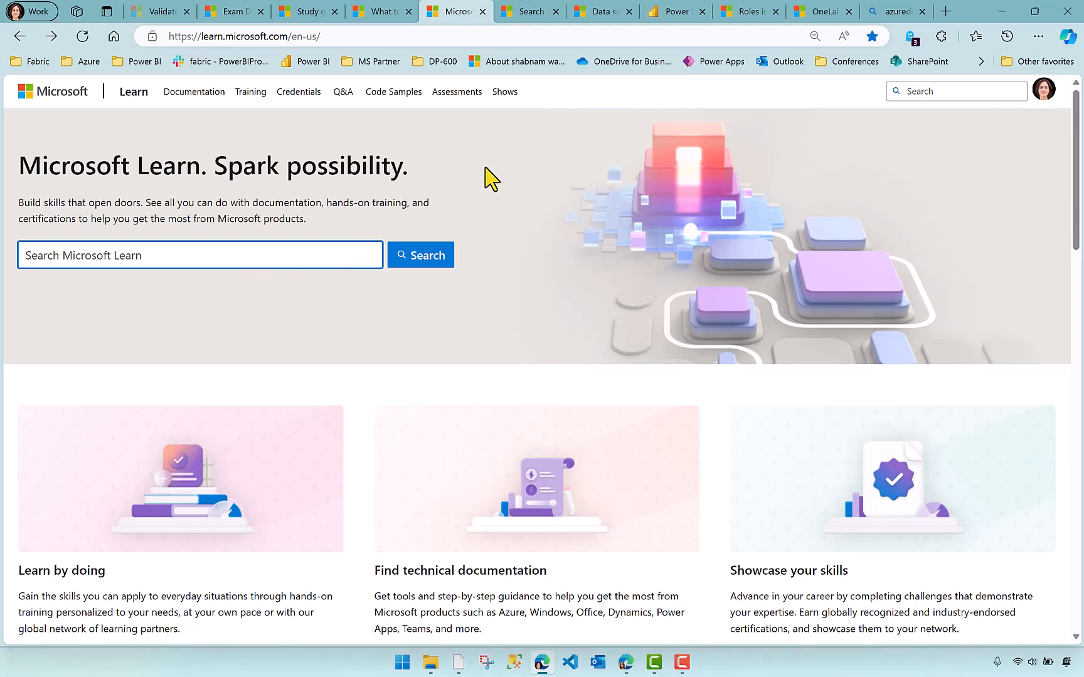
{"action": "left_click", "coordinate": [383, 11]}
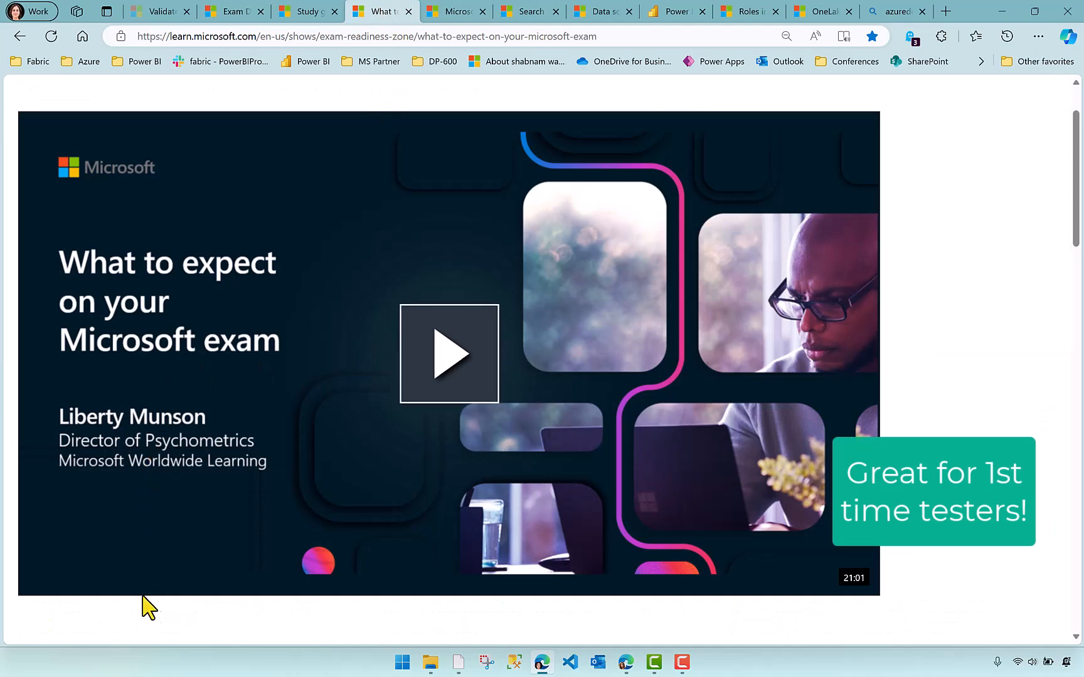
Step: Play the exam expectations video and bring its description and highlights into view
{"action": "left_click", "coordinate": [451, 353]}
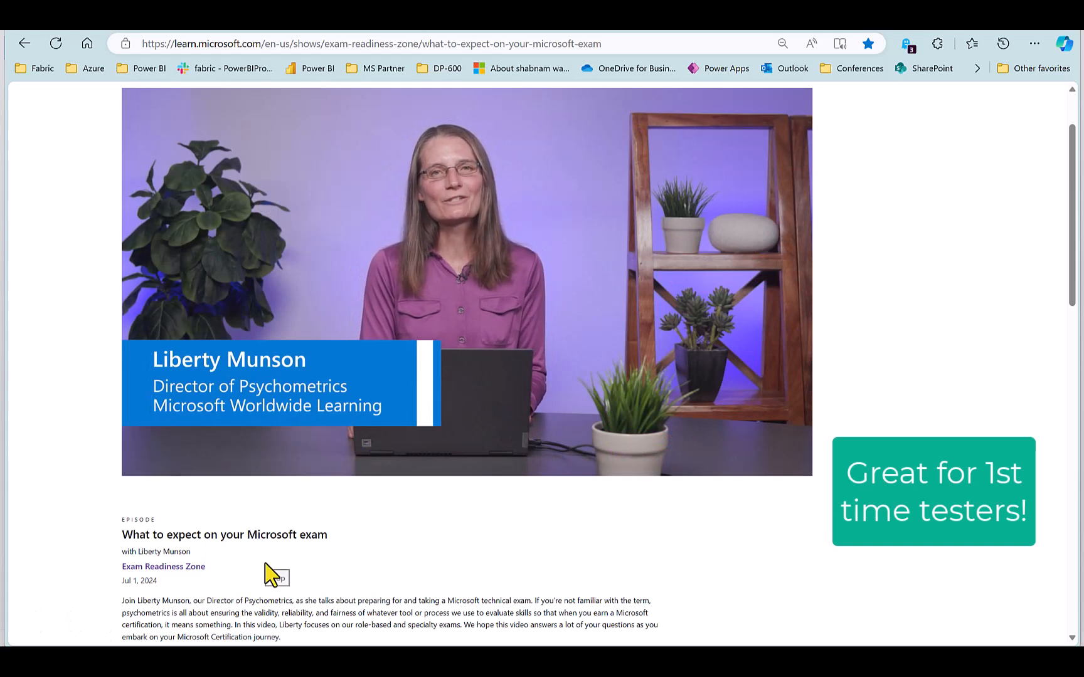
{"action": "scroll", "scroll_direction": "down", "scroll_amount": 3}
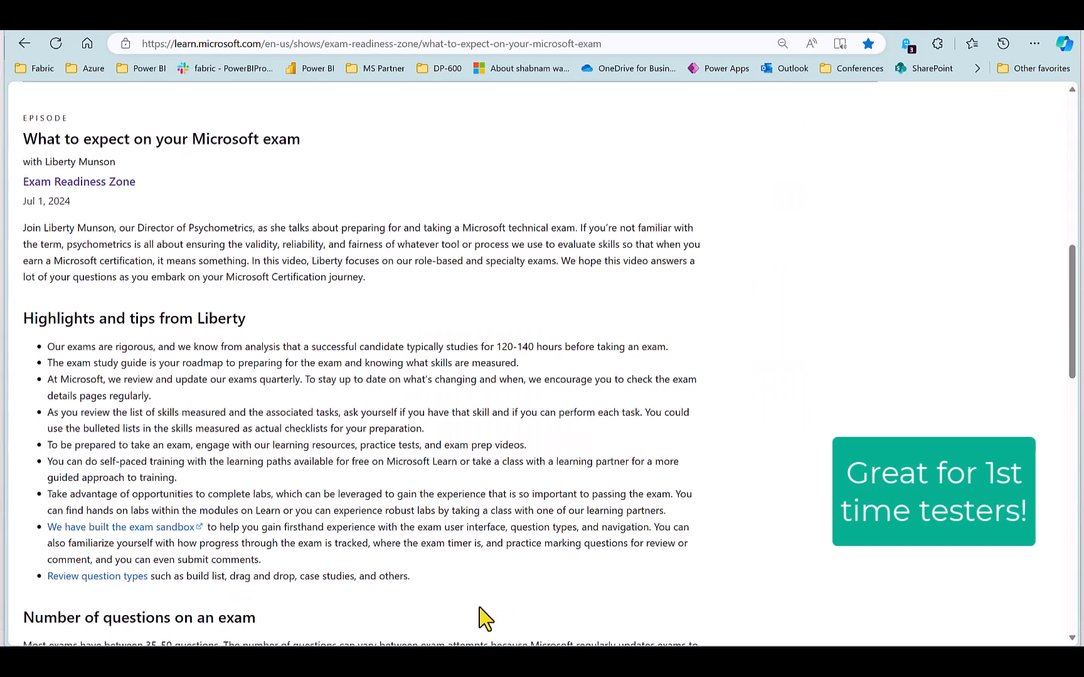
{"action": "scroll", "scroll_direction": "down", "scroll_amount": 3}
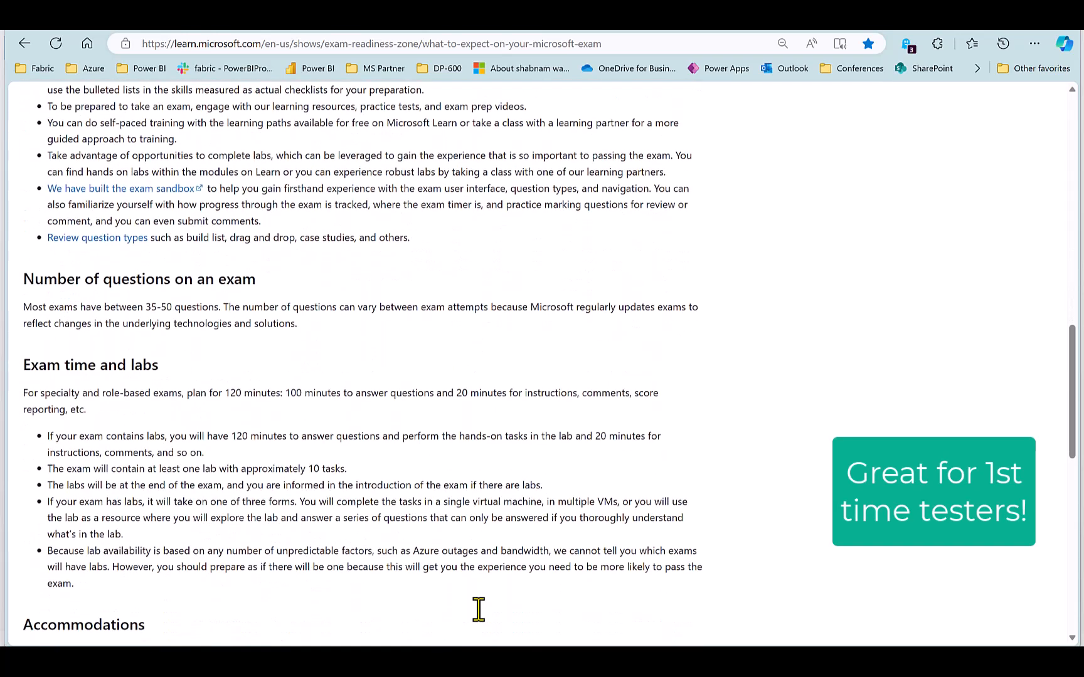
Step: Read through the exam time and labs section of the episode page
{"action": "scroll", "scroll_direction": "down", "scroll_amount": 3}
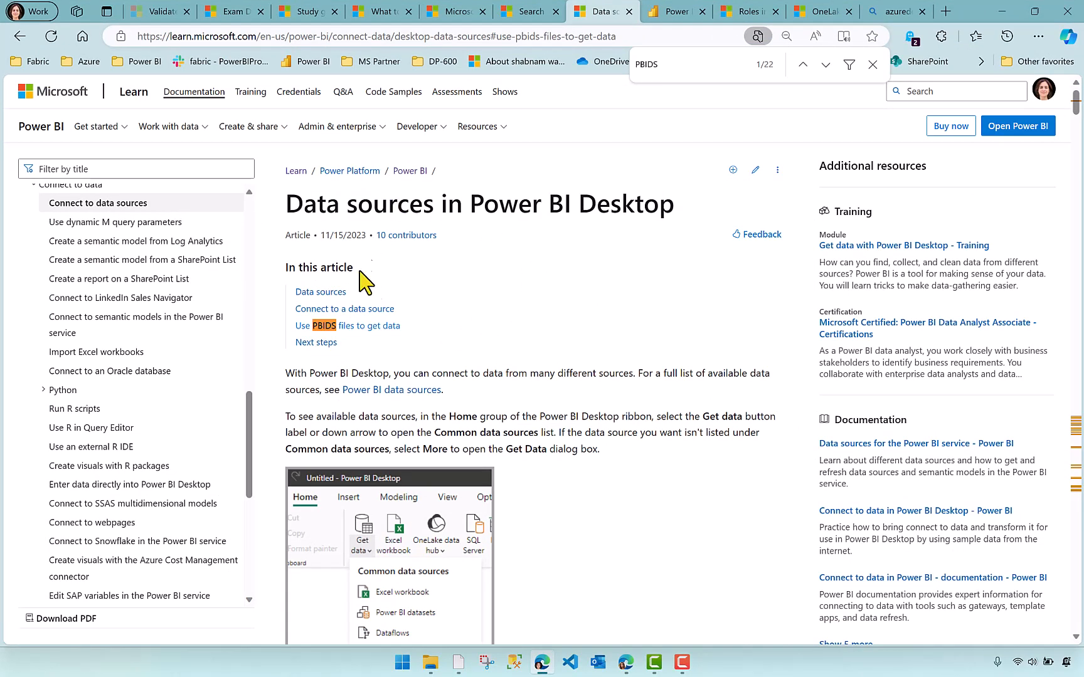
Step: Search Microsoft Learn for 'PBI' from the home page toward Power BI data source results
{"action": "left_click", "coordinate": [453, 11]}
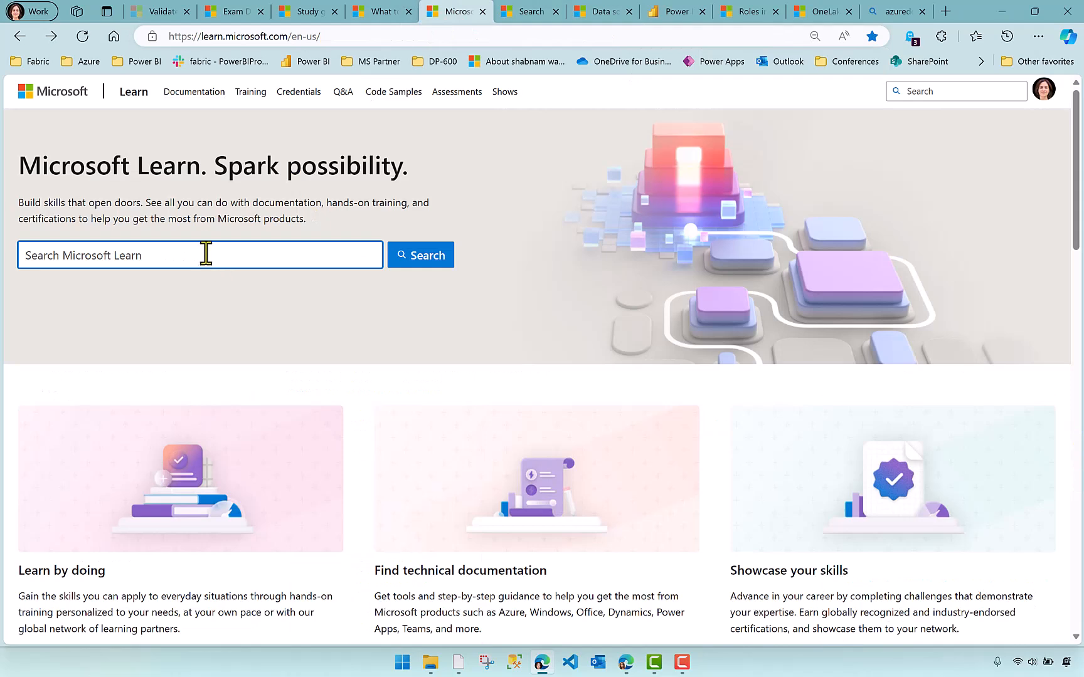
{"action": "type", "text": "PBI"}
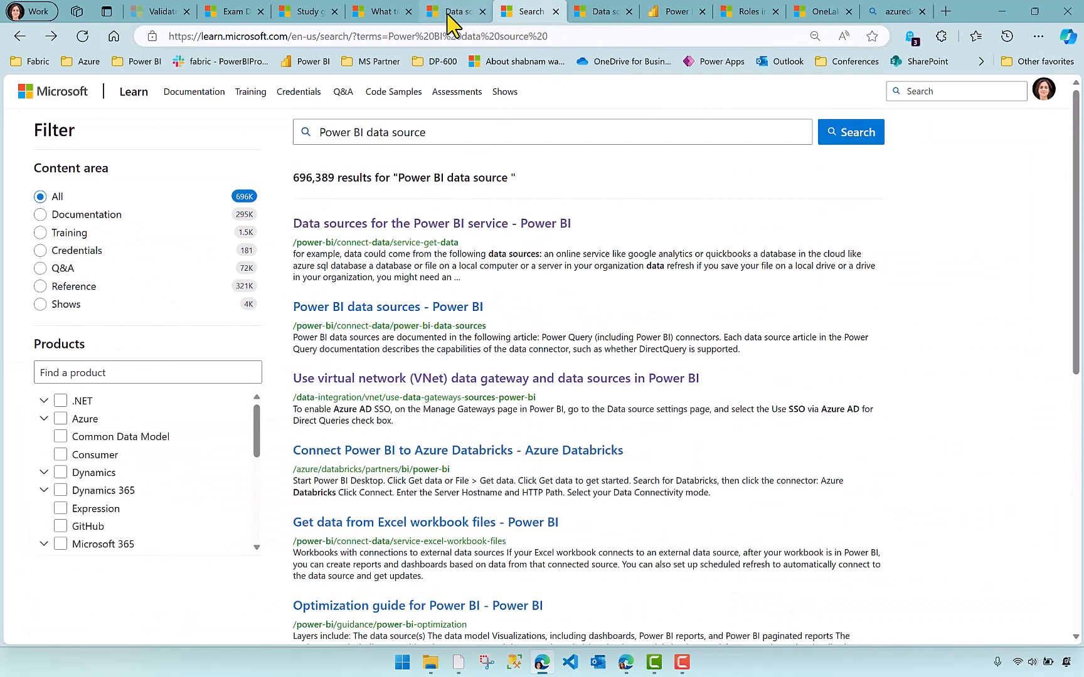
Step: Return to the DP-600 study guide and review the Prepare and serve data (40–45%) skills
{"action": "left_click", "coordinate": [307, 12]}
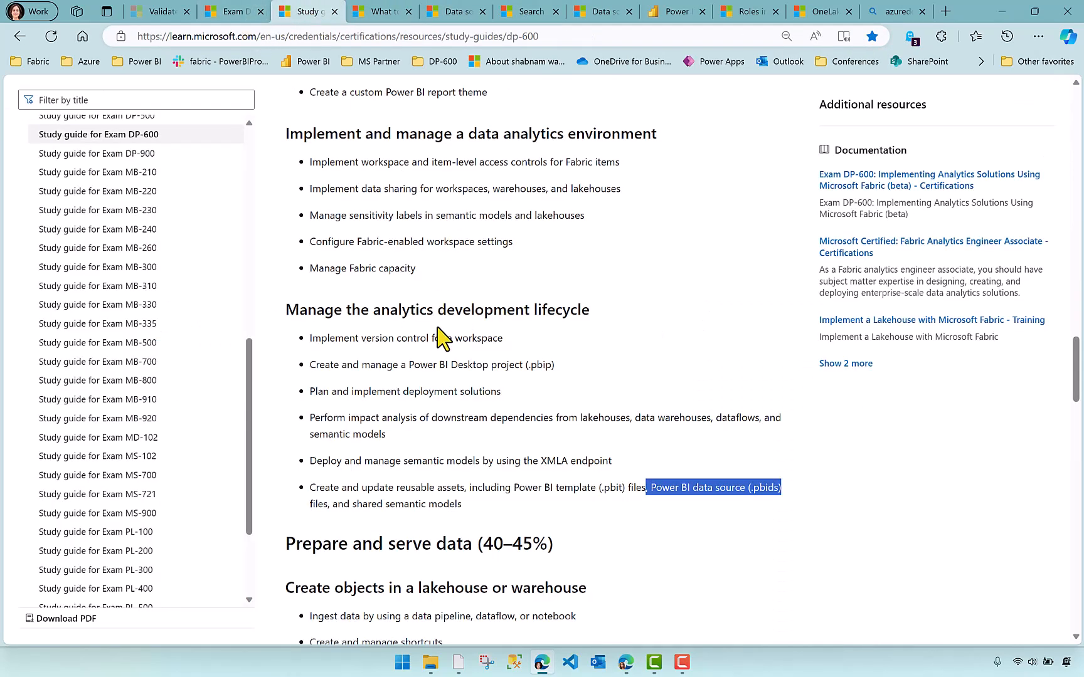
{"action": "scroll", "scroll_direction": "down", "scroll_amount": 3}
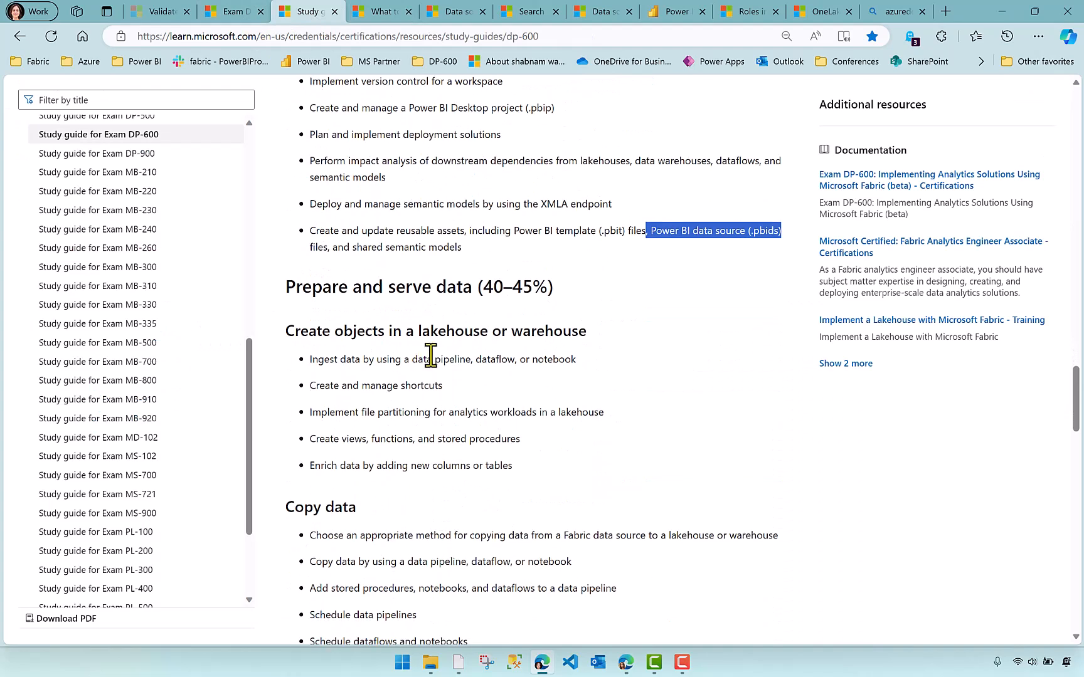
{"action": "scroll", "scroll_direction": "down", "scroll_amount": 3}
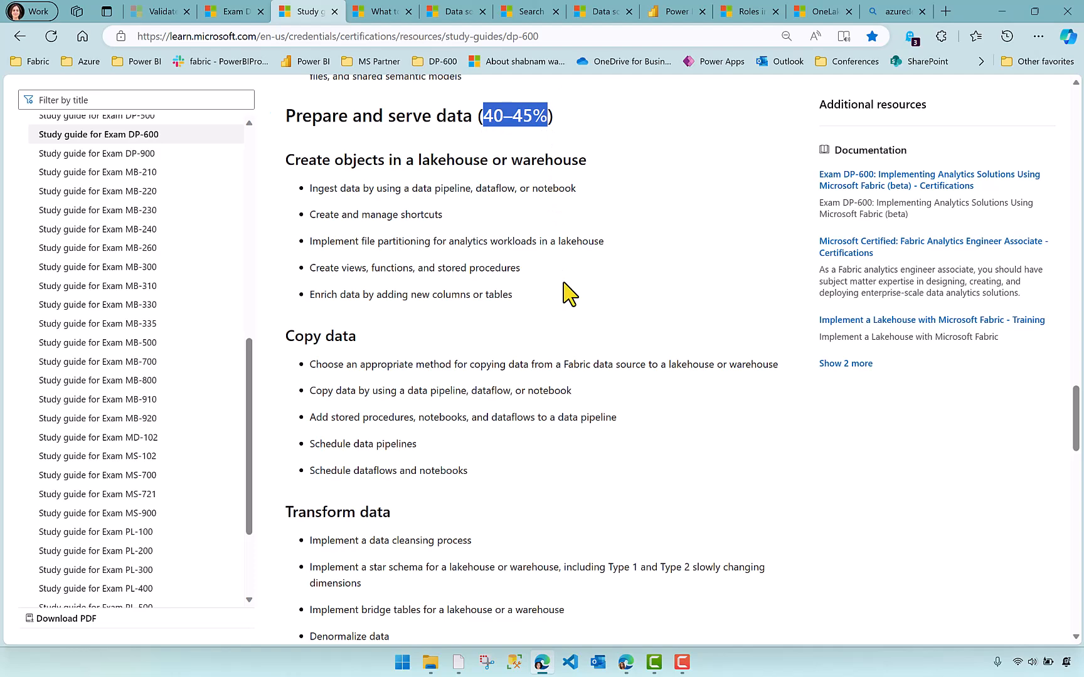
{"action": "scroll", "scroll_direction": "down", "scroll_amount": 3}
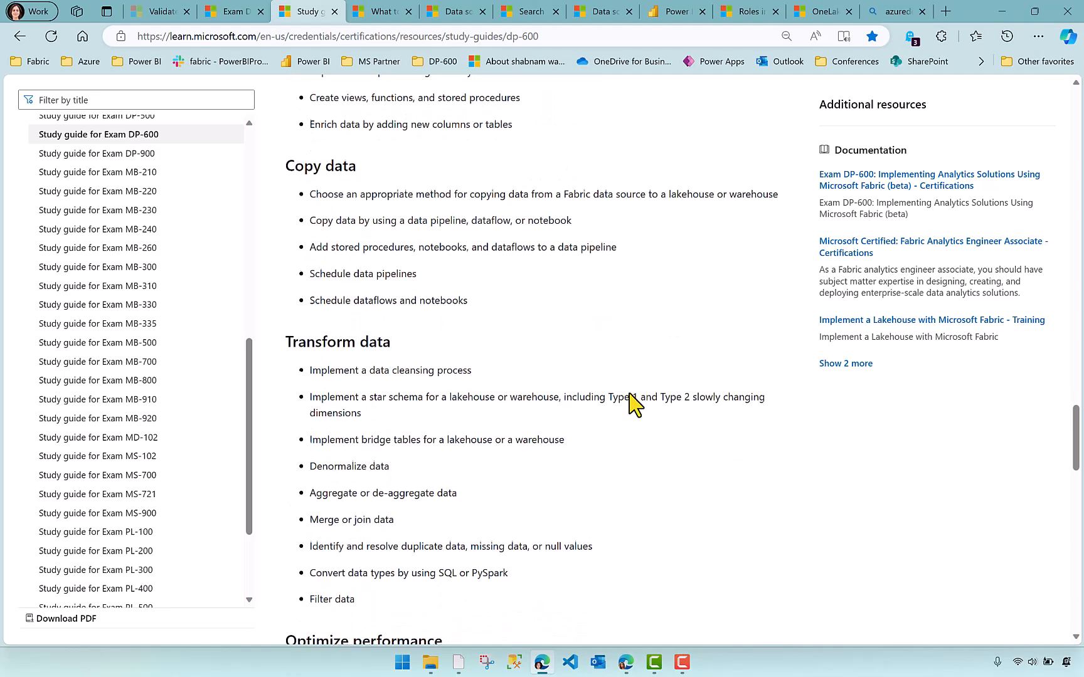
{"action": "scroll", "scroll_direction": "down", "scroll_amount": 3}
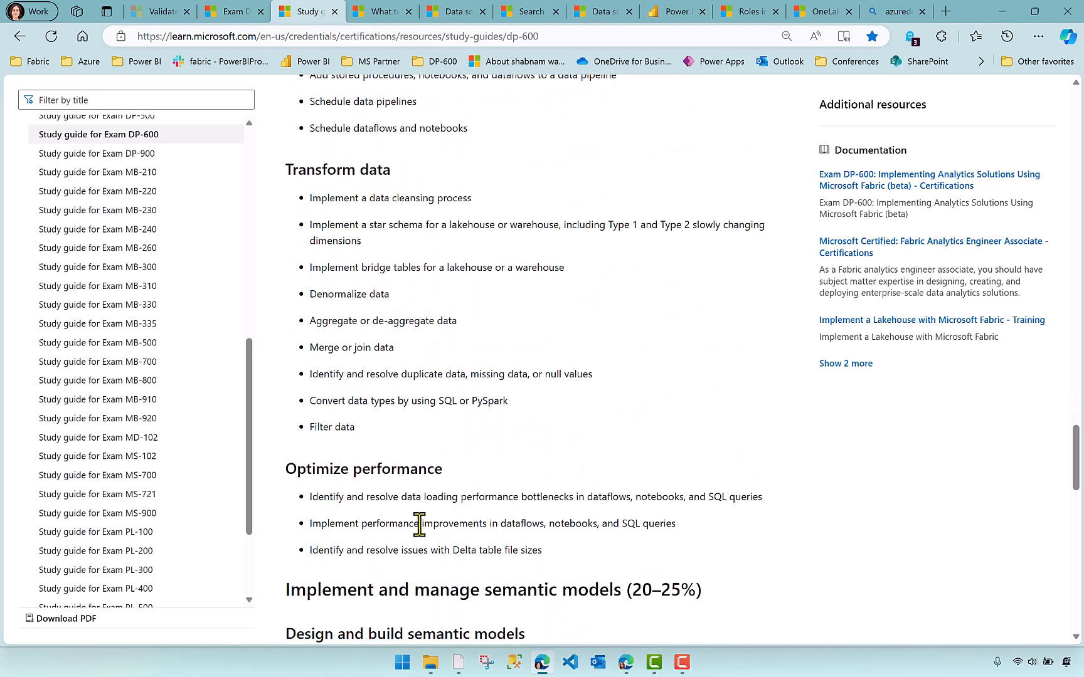
{"action": "scroll", "scroll_direction": "up", "scroll_amount": 3}
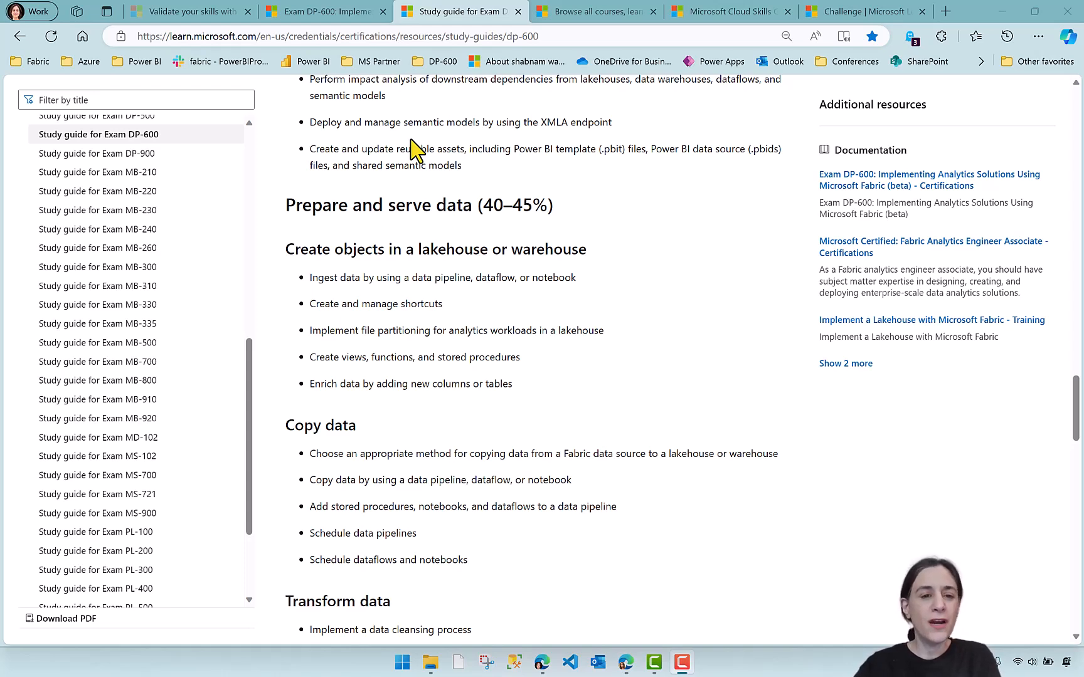
{"action": "mouse_move", "coordinate": [379, 310]}
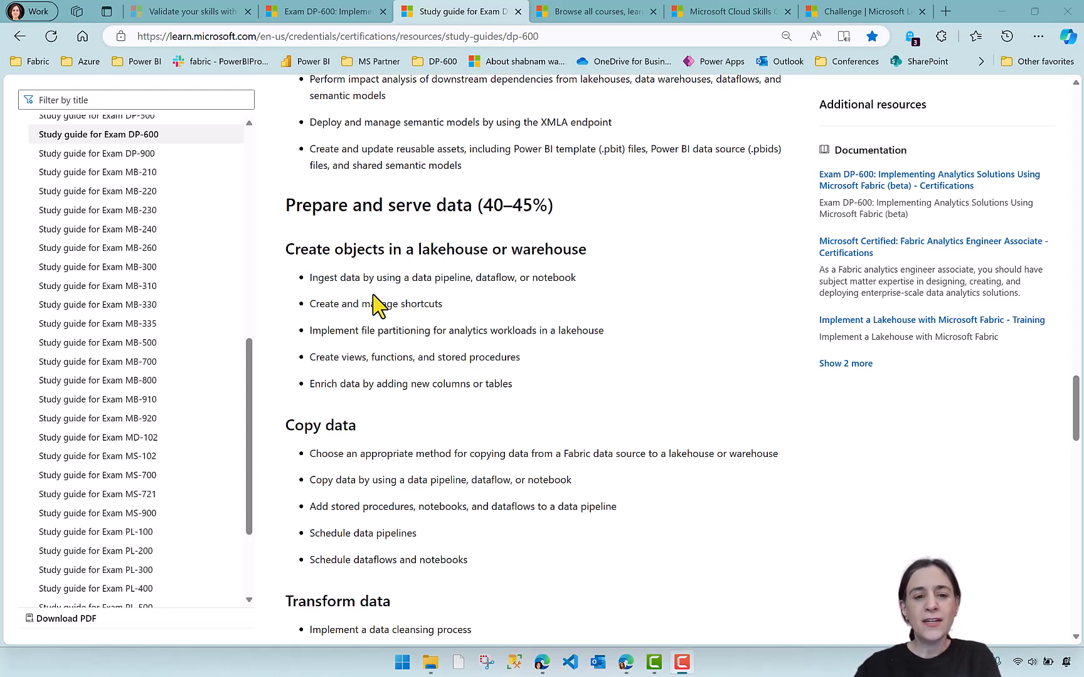
{"action": "mouse_move", "coordinate": [400, 383]}
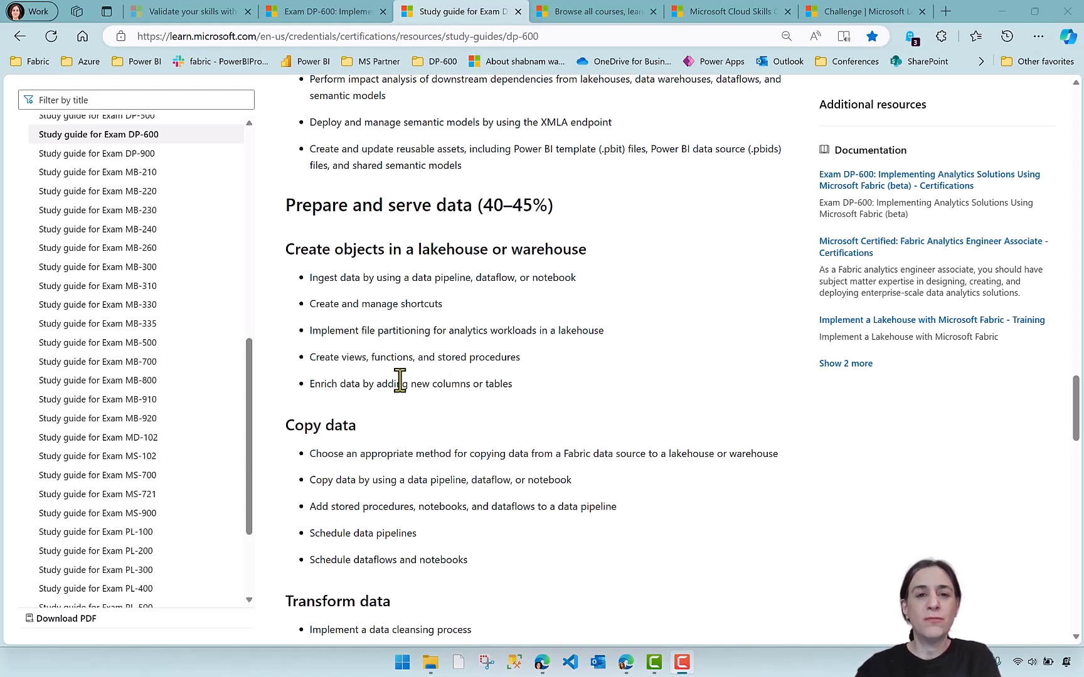
Step: Move past Transform data to Implement and manage semantic models (20–25%), marking 'Implement bridge tables'
{"action": "scroll", "scroll_direction": "down", "scroll_amount": 3}
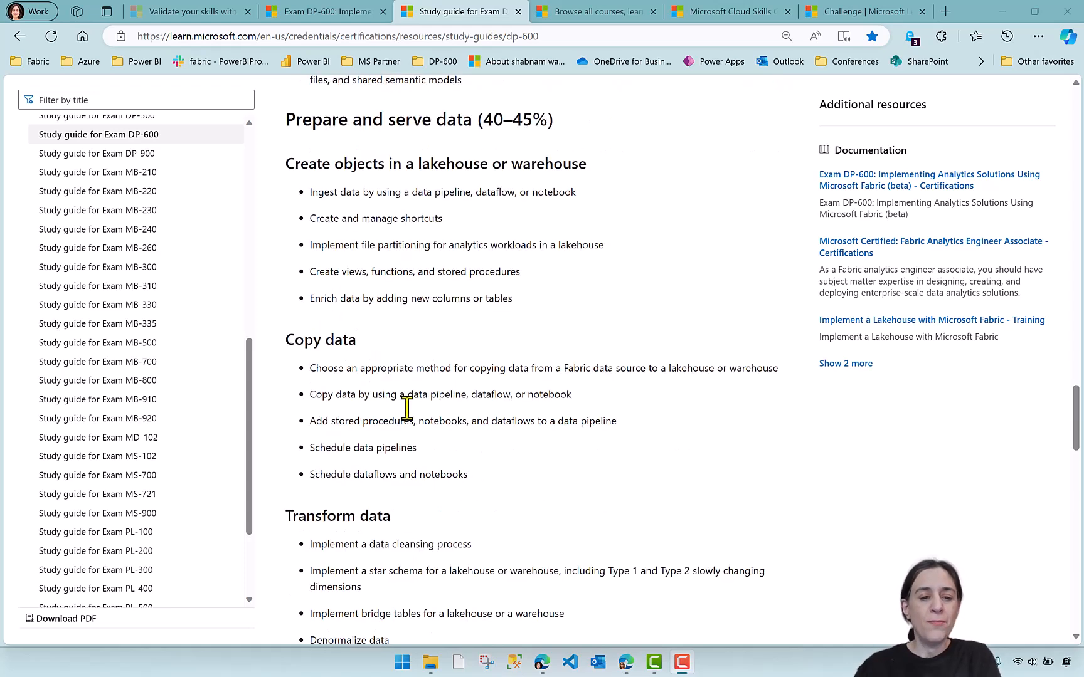
{"action": "scroll", "scroll_direction": "down", "scroll_amount": 3}
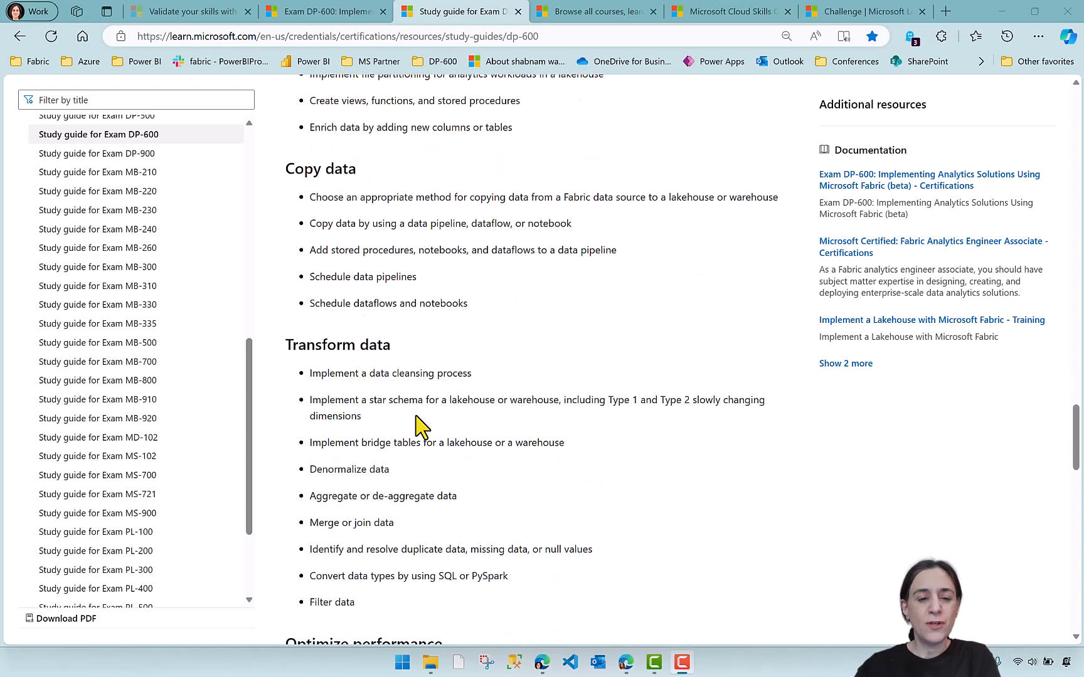
{"action": "mouse_move", "coordinate": [404, 405]}
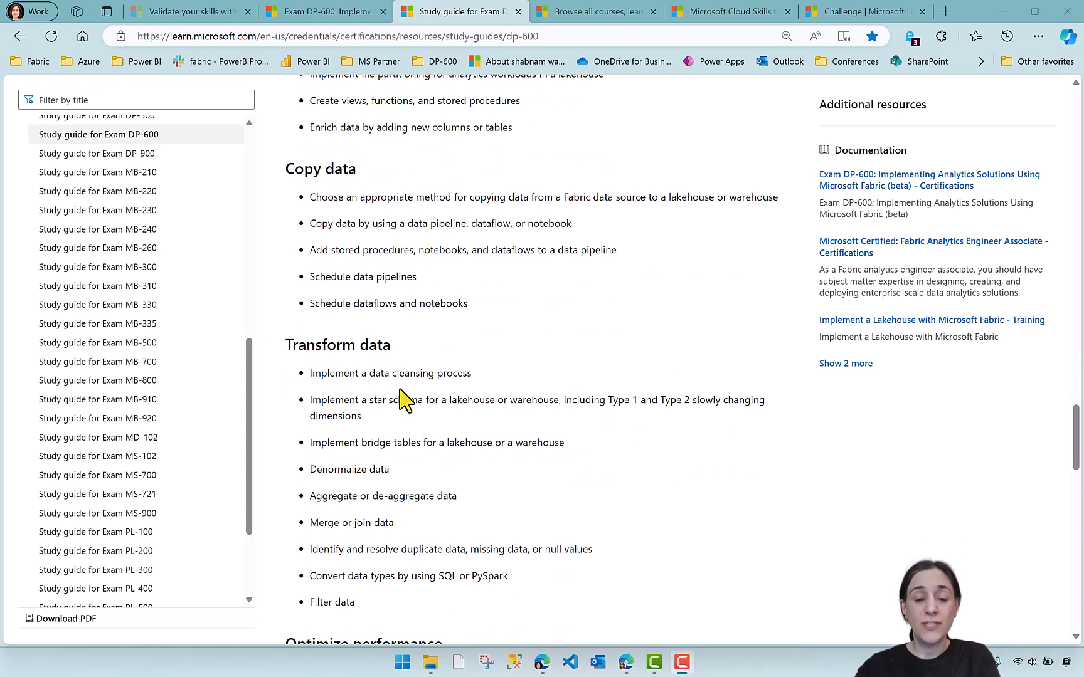
{"action": "scroll", "scroll_direction": "down", "scroll_amount": 3}
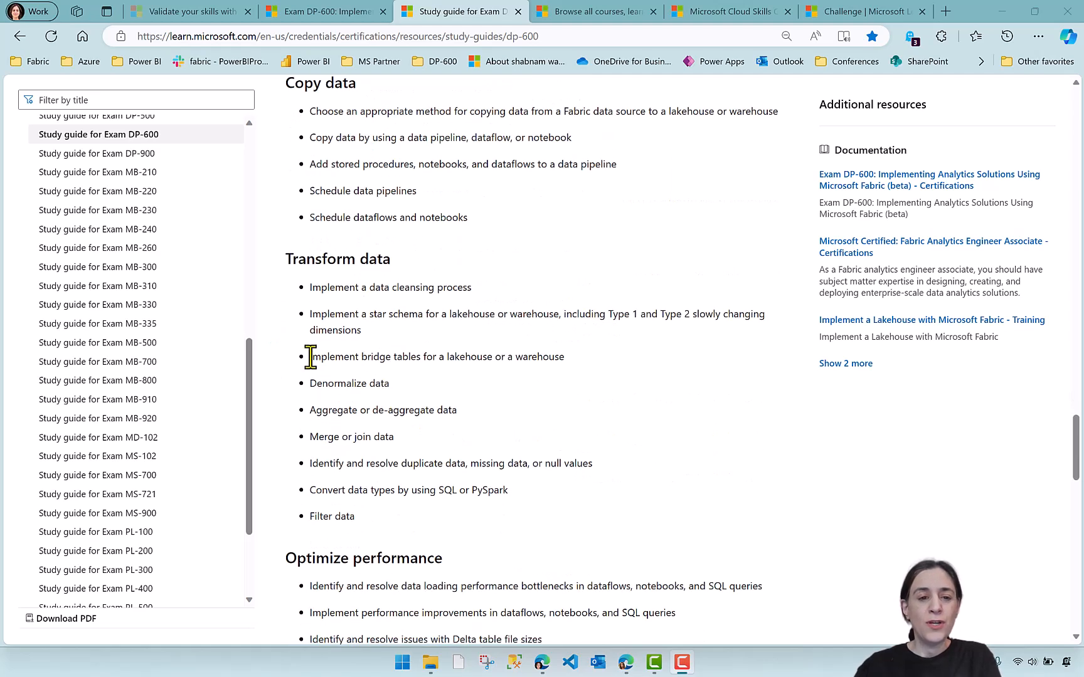
{"action": "left_click_drag", "start_coordinate": [310, 356], "coordinate": [459, 356]}
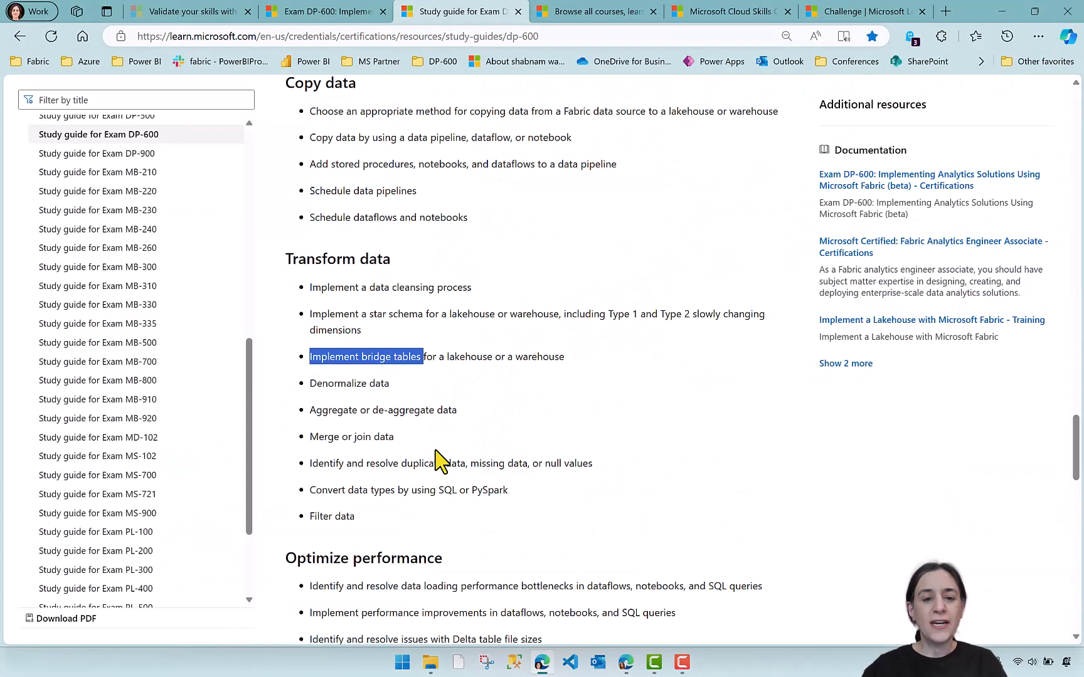
{"action": "mouse_move", "coordinate": [371, 417]}
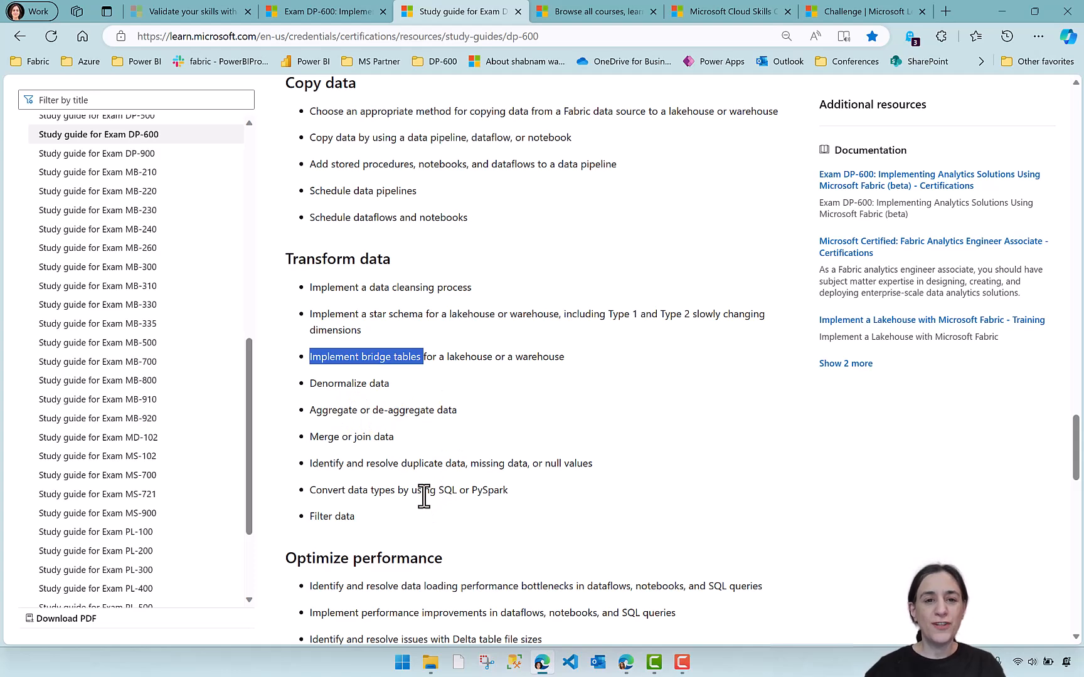
{"action": "scroll", "scroll_direction": "down", "scroll_amount": 3}
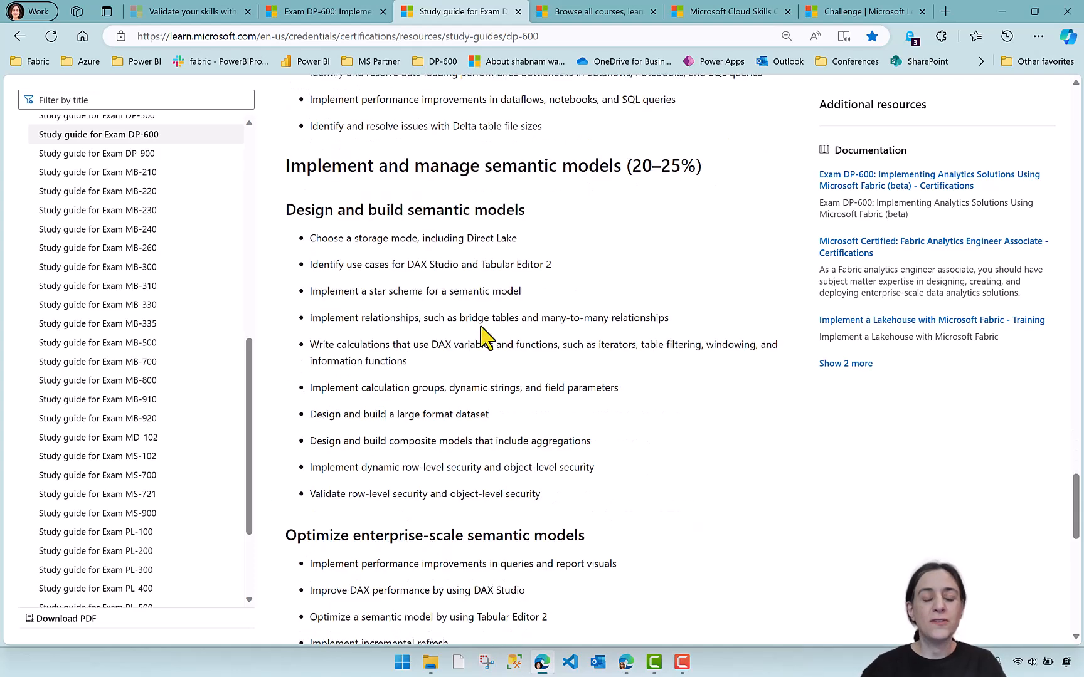
{"action": "mouse_move", "coordinate": [559, 371]}
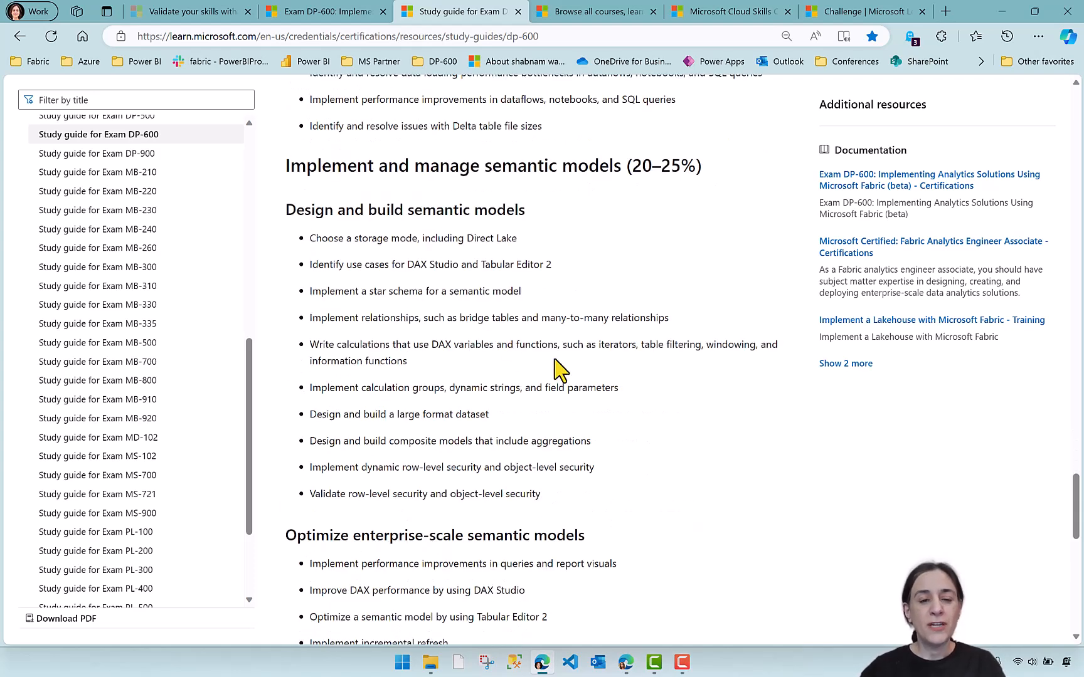
{"action": "mouse_move", "coordinate": [514, 314]}
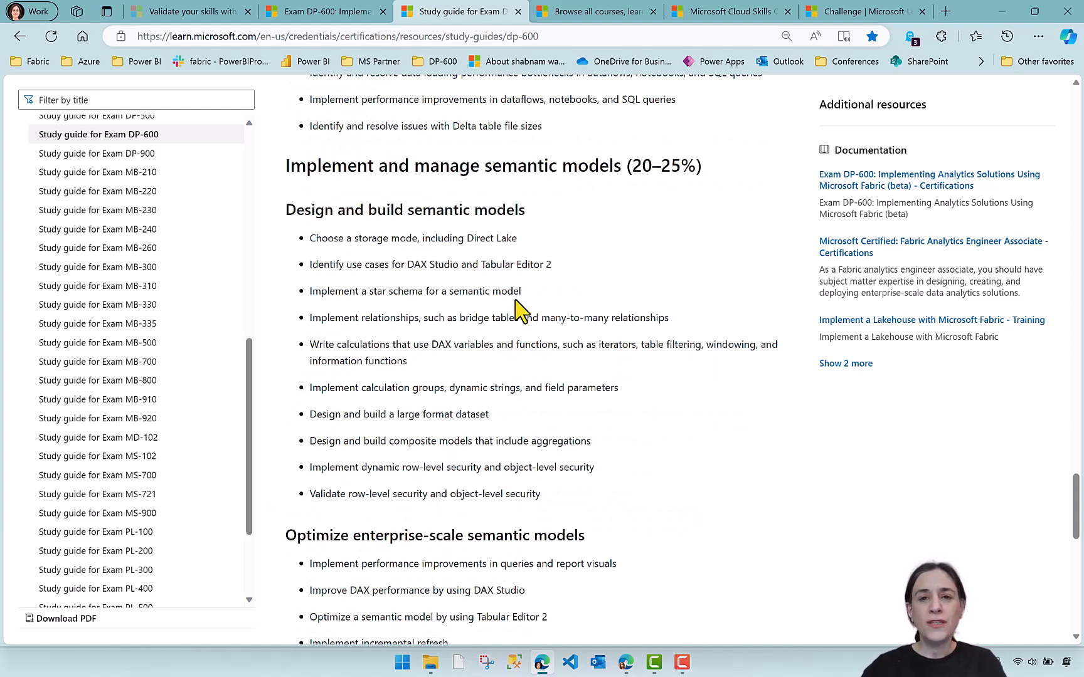
{"action": "mouse_move", "coordinate": [525, 375]}
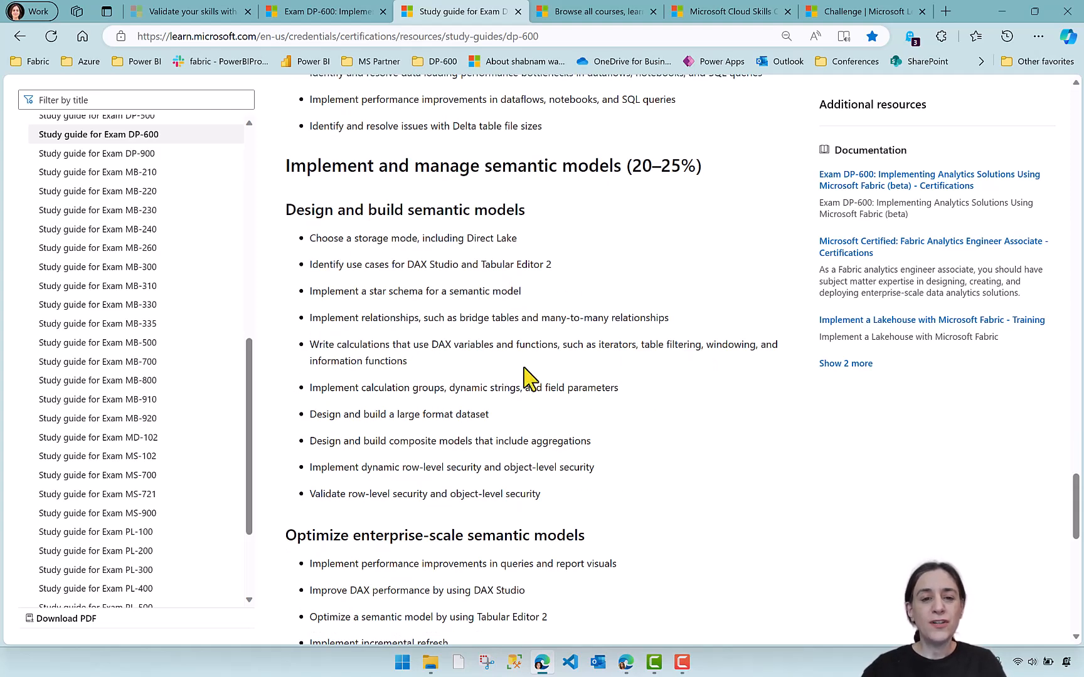
{"action": "mouse_move", "coordinate": [275, 242]}
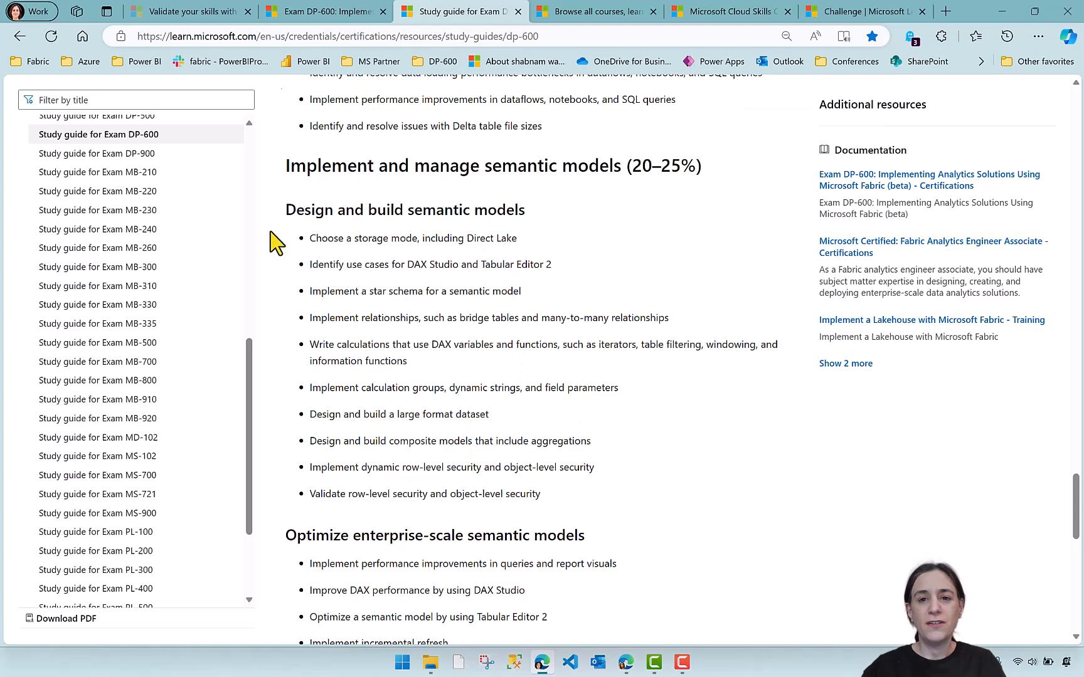
Step: Browse the 36 Microsoft Fabric modules, courses and learning paths in the training catalogue
{"action": "left_click", "coordinate": [597, 11]}
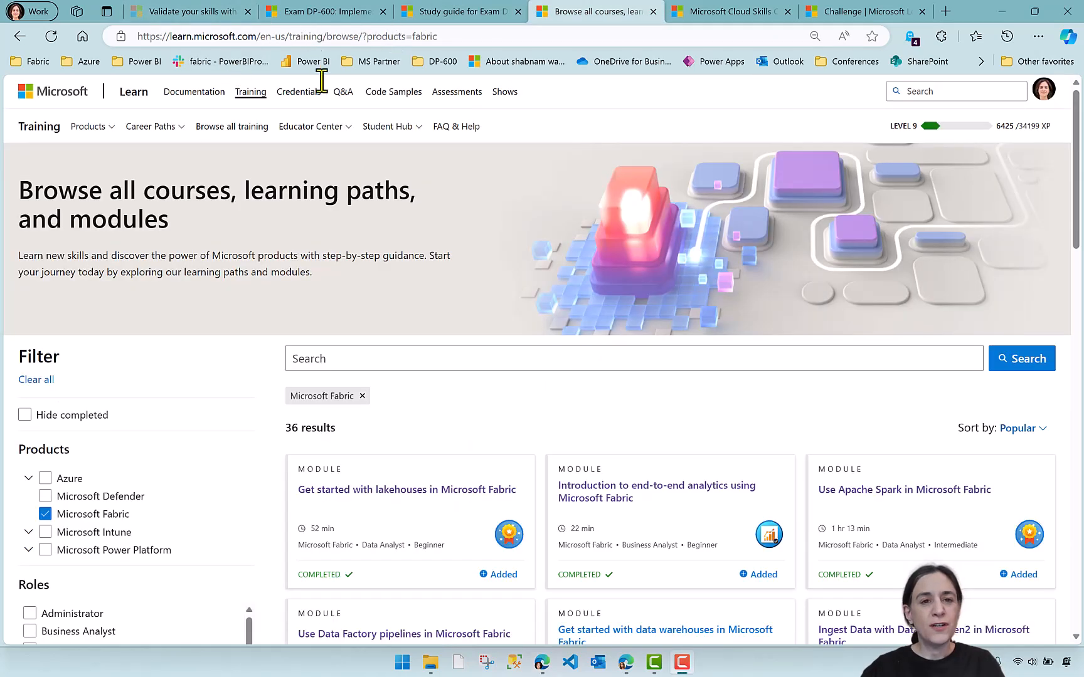
{"action": "mouse_move", "coordinate": [221, 276]}
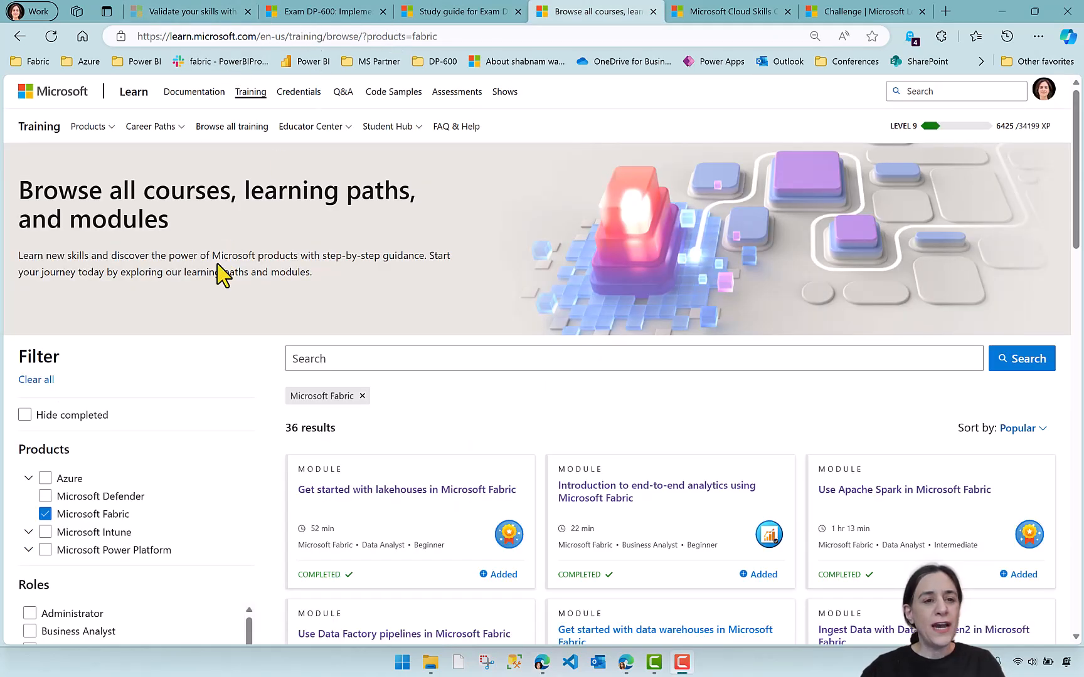
{"action": "scroll", "scroll_direction": "down", "scroll_amount": 3}
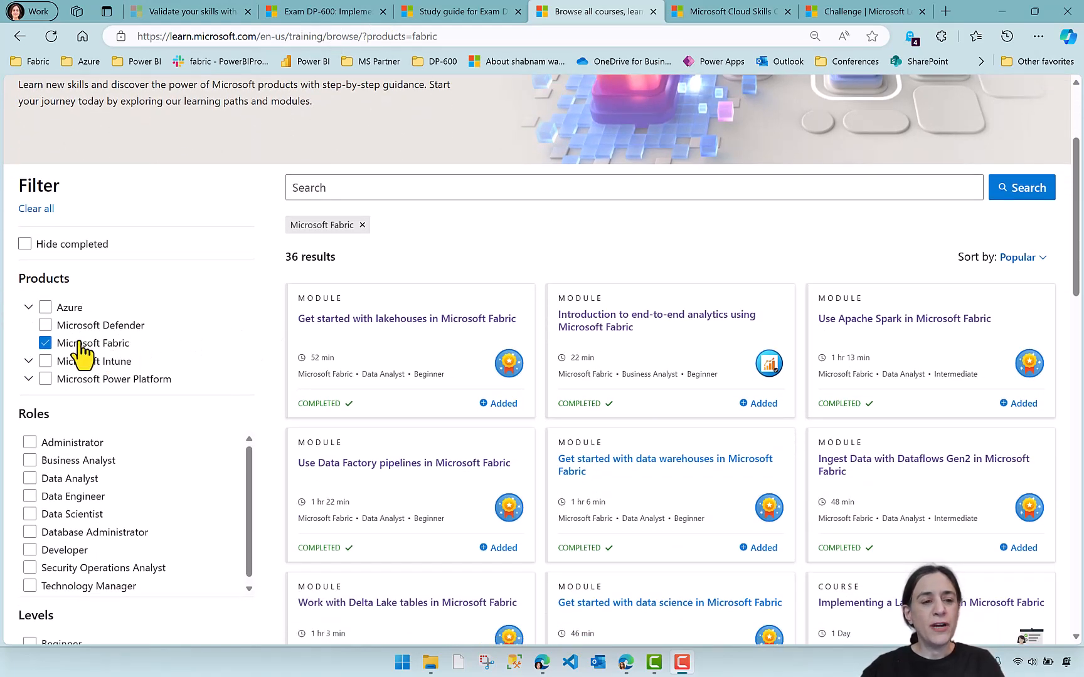
{"action": "mouse_move", "coordinate": [465, 234]}
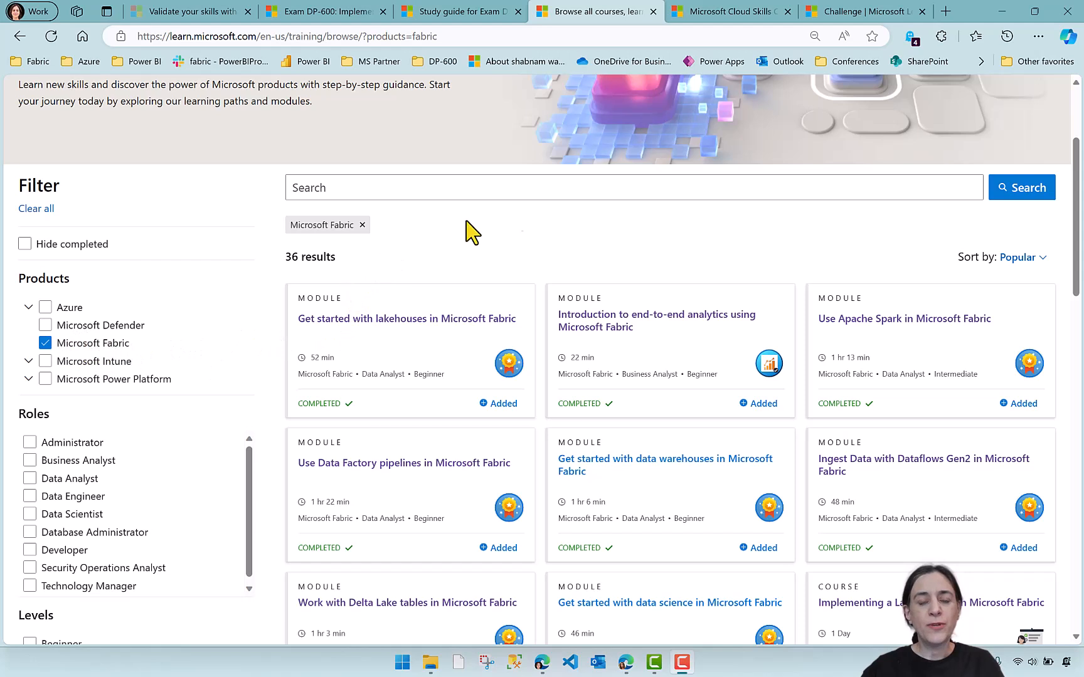
{"action": "mouse_move", "coordinate": [438, 276]}
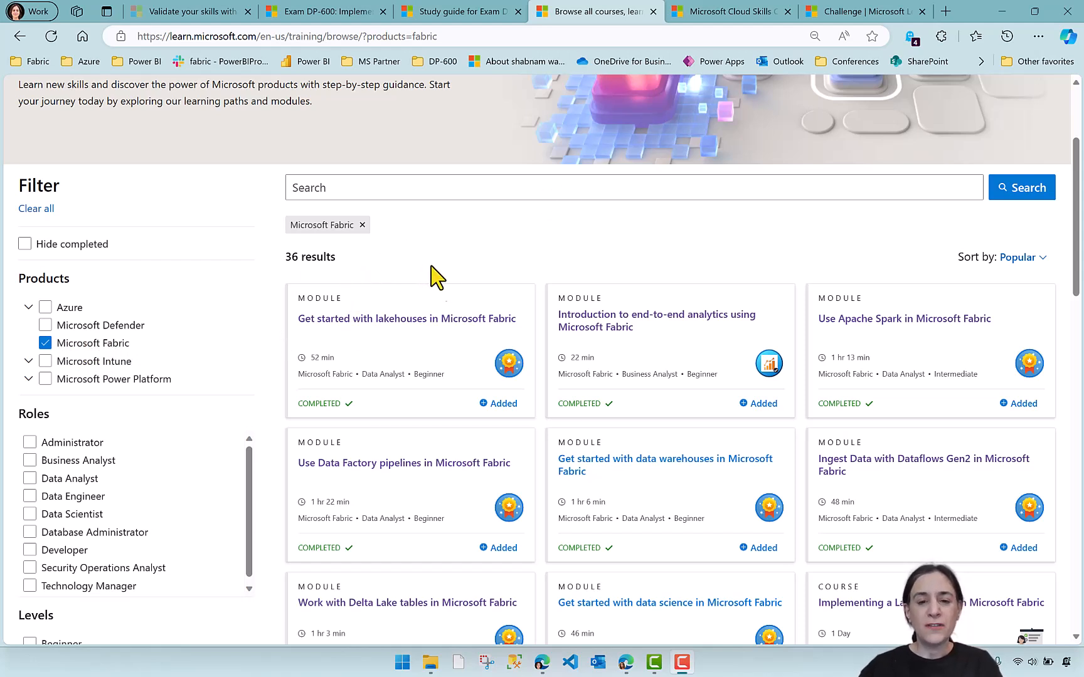
{"action": "mouse_move", "coordinate": [532, 451]}
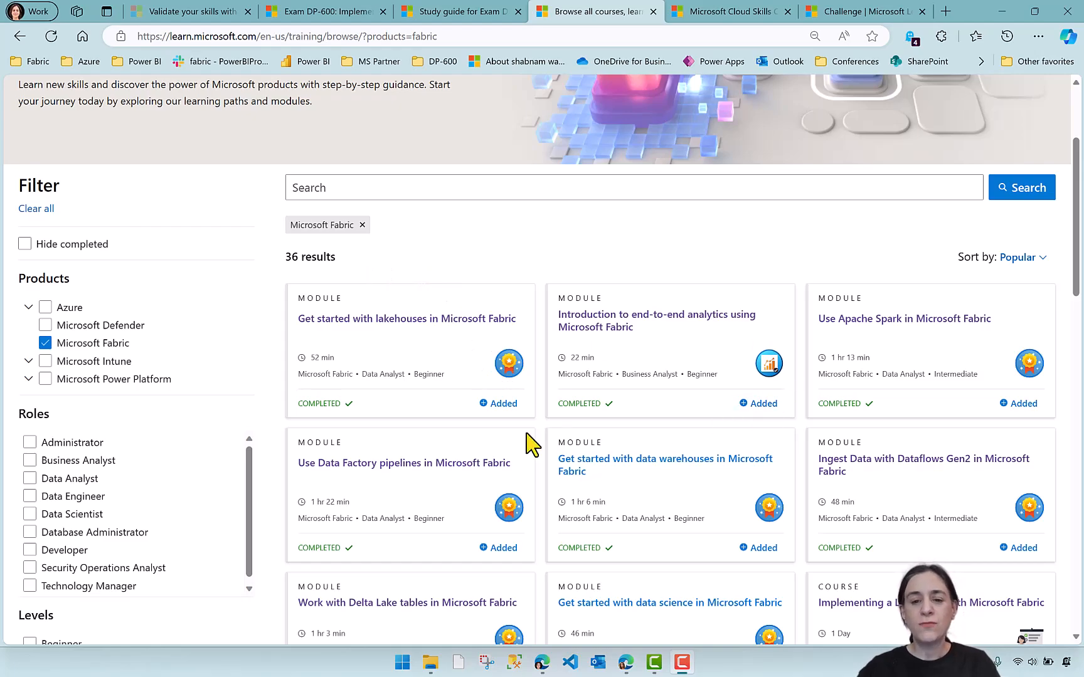
{"action": "scroll", "scroll_direction": "down", "scroll_amount": 3}
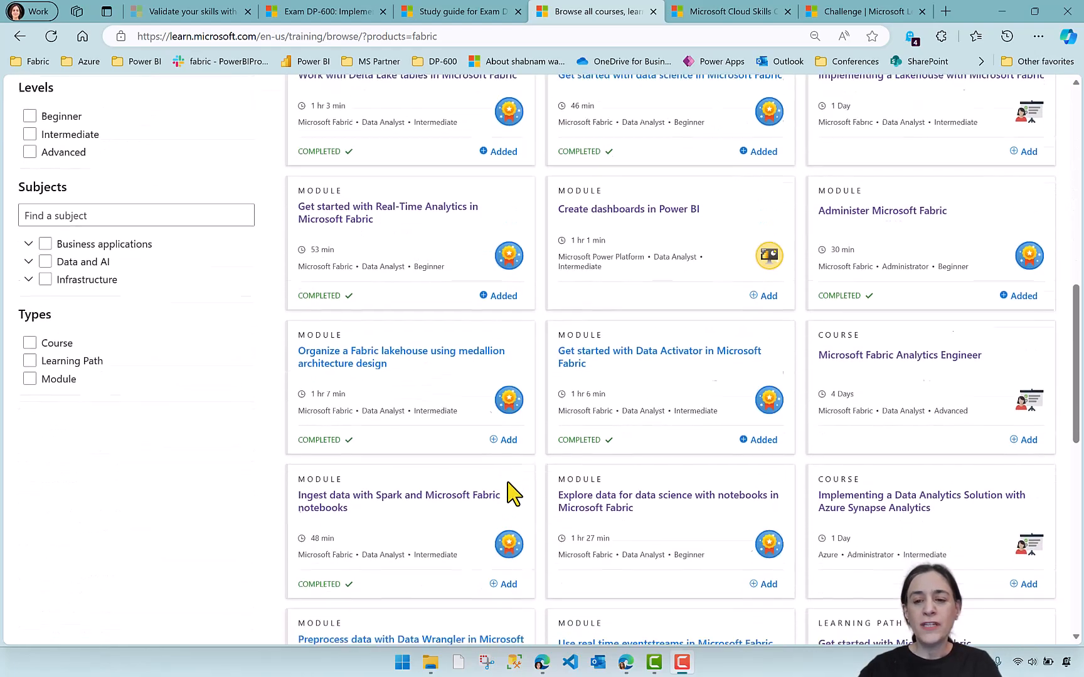
{"action": "scroll", "scroll_direction": "down", "scroll_amount": 3}
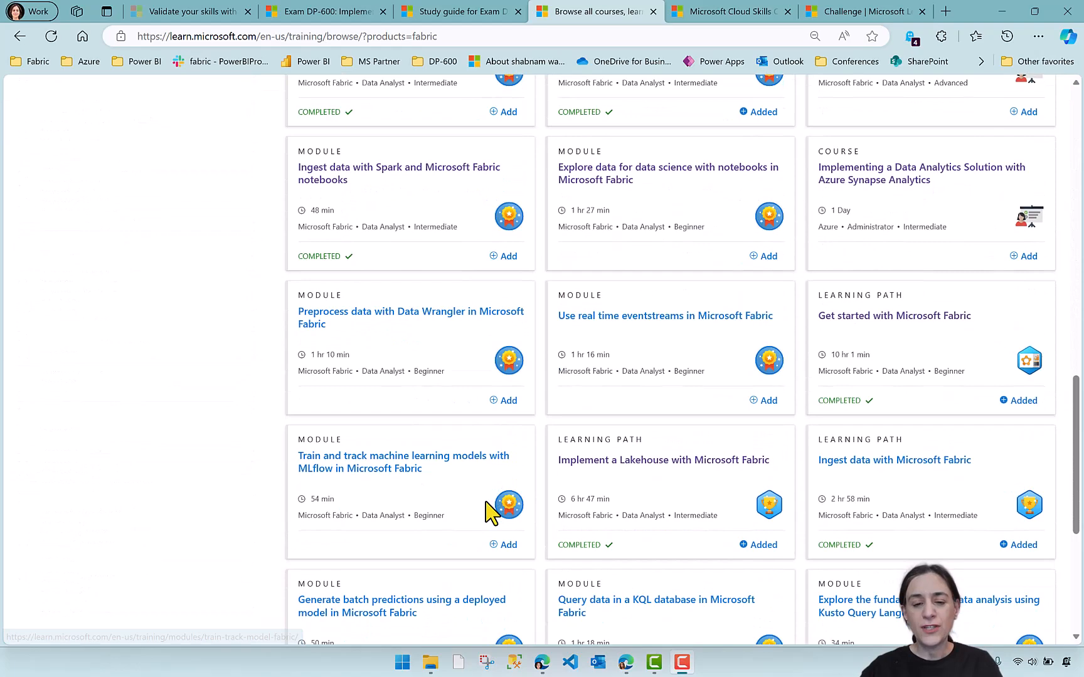
{"action": "mouse_move", "coordinate": [218, 490]}
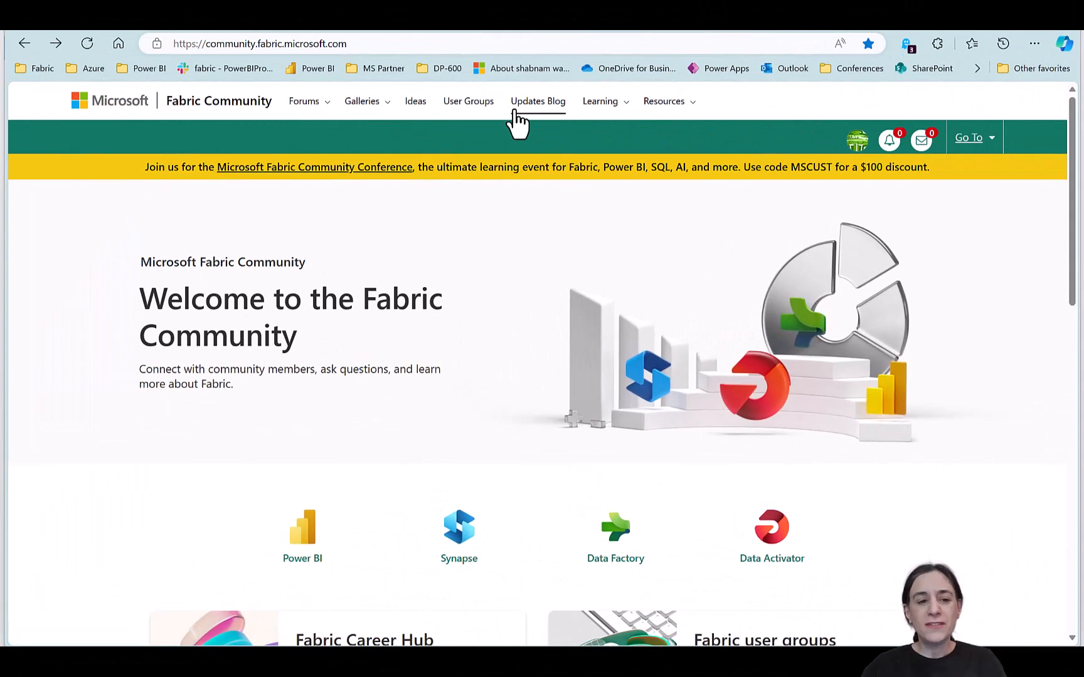
Step: Go to the Cloud Skills Challenge (30 Days to Learn It) from the Fabric Community Learning menu
{"action": "left_click", "coordinate": [600, 100]}
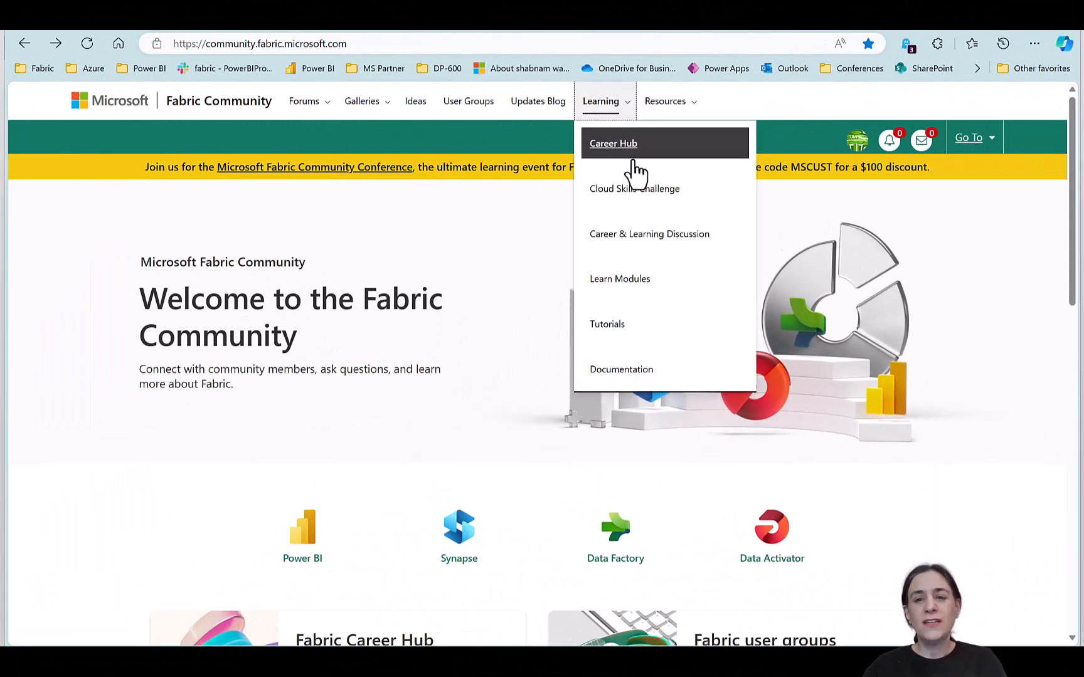
{"action": "mouse_move", "coordinate": [665, 201]}
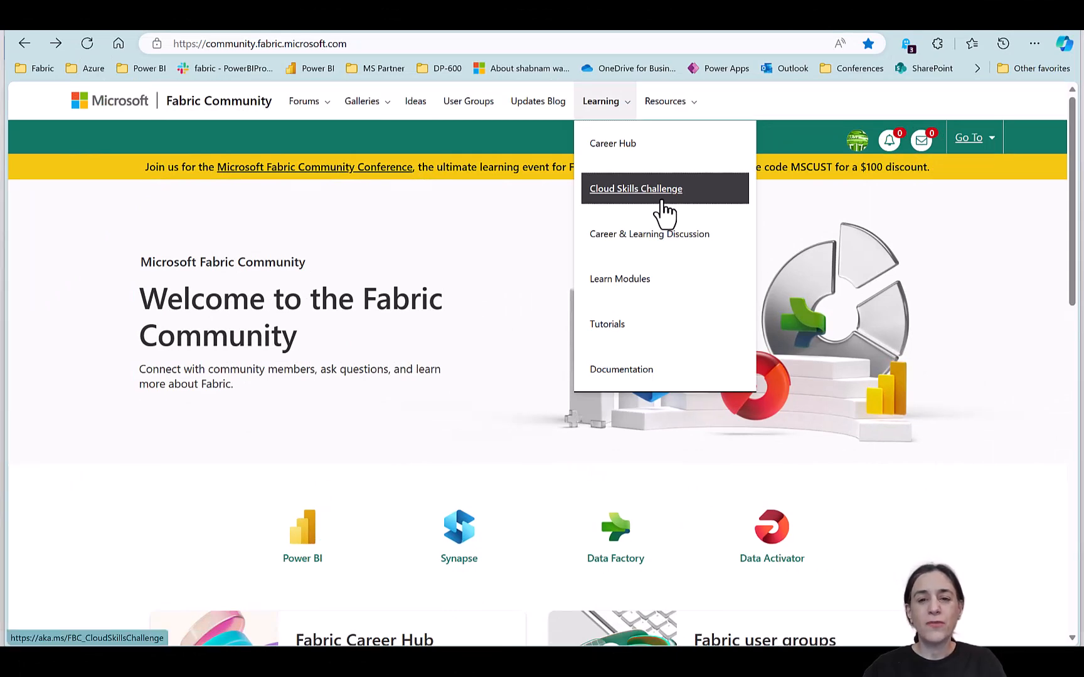
{"action": "left_click", "coordinate": [634, 188]}
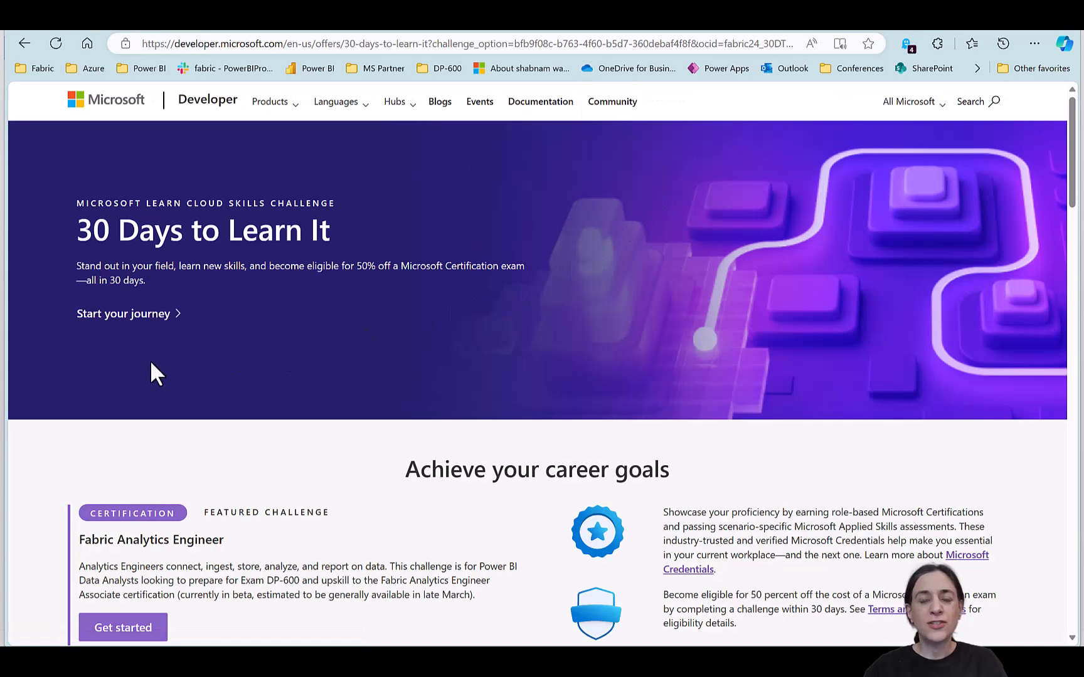
Step: Start the Fabric Analytics Engineer challenge and view its collection of modules
{"action": "left_click", "coordinate": [123, 628]}
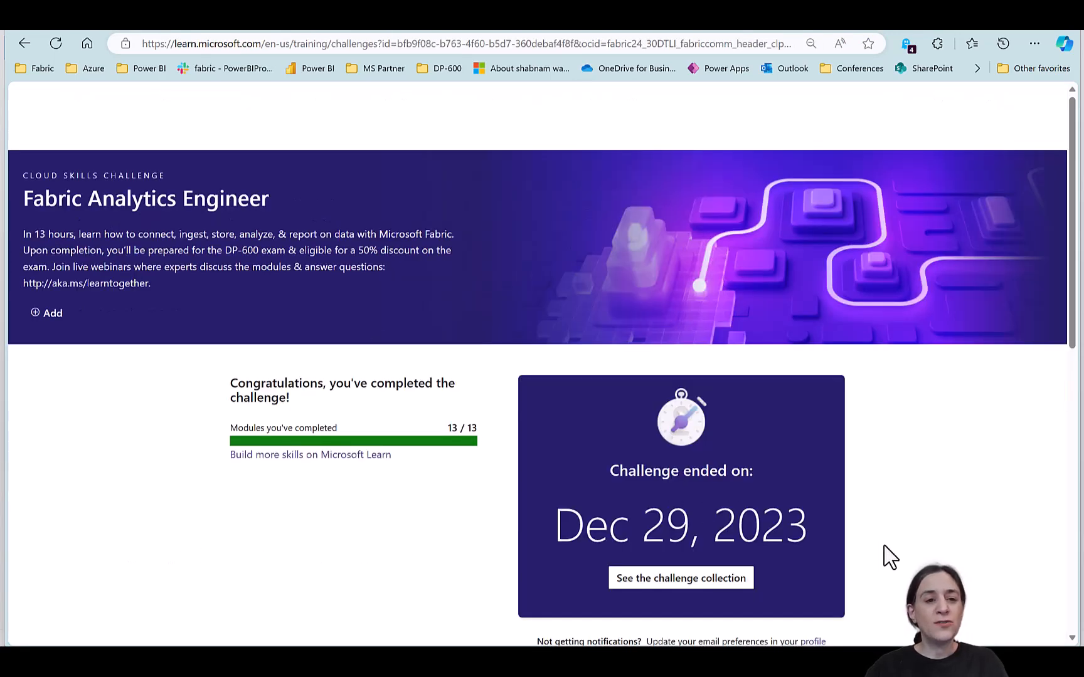
{"action": "scroll", "scroll_direction": "down", "scroll_amount": 3}
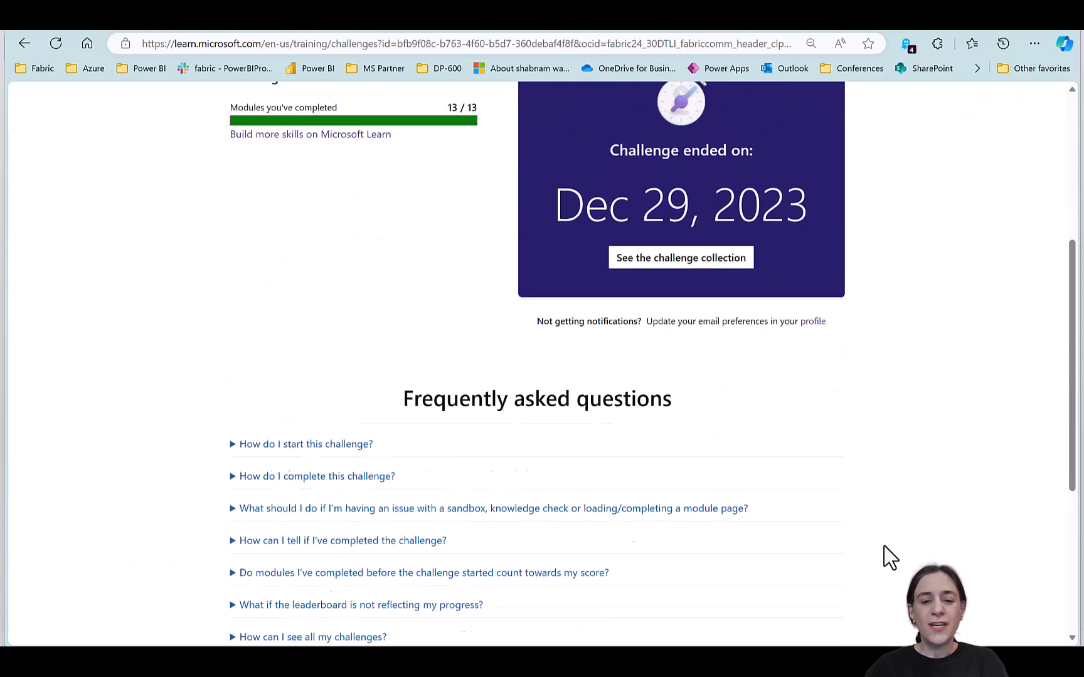
{"action": "left_click", "coordinate": [681, 258]}
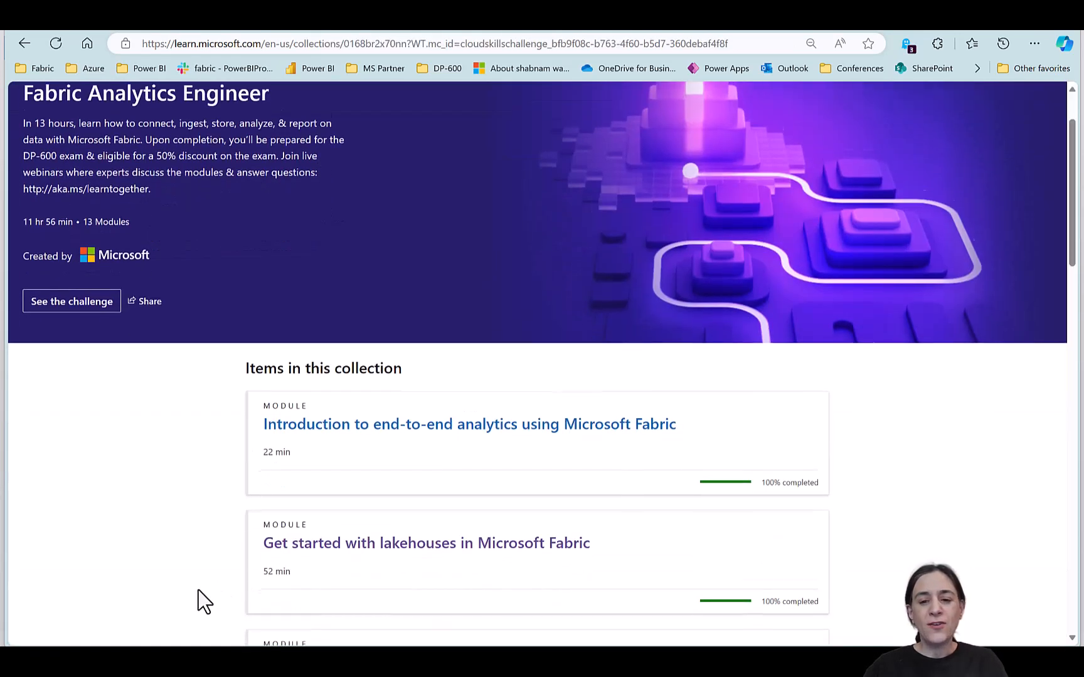
Step: Review the challenge collection showing 13 of 13 modules completed, ended Dec 29, 2023
{"action": "scroll", "scroll_direction": "down", "scroll_amount": 3}
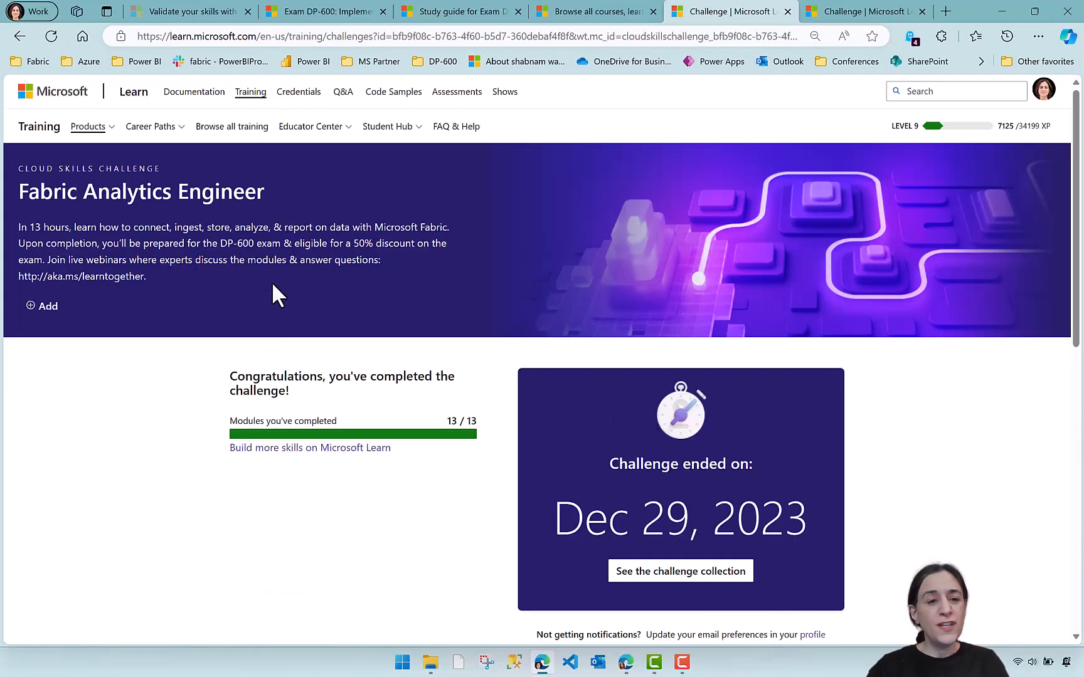
{"action": "mouse_move", "coordinate": [362, 266]}
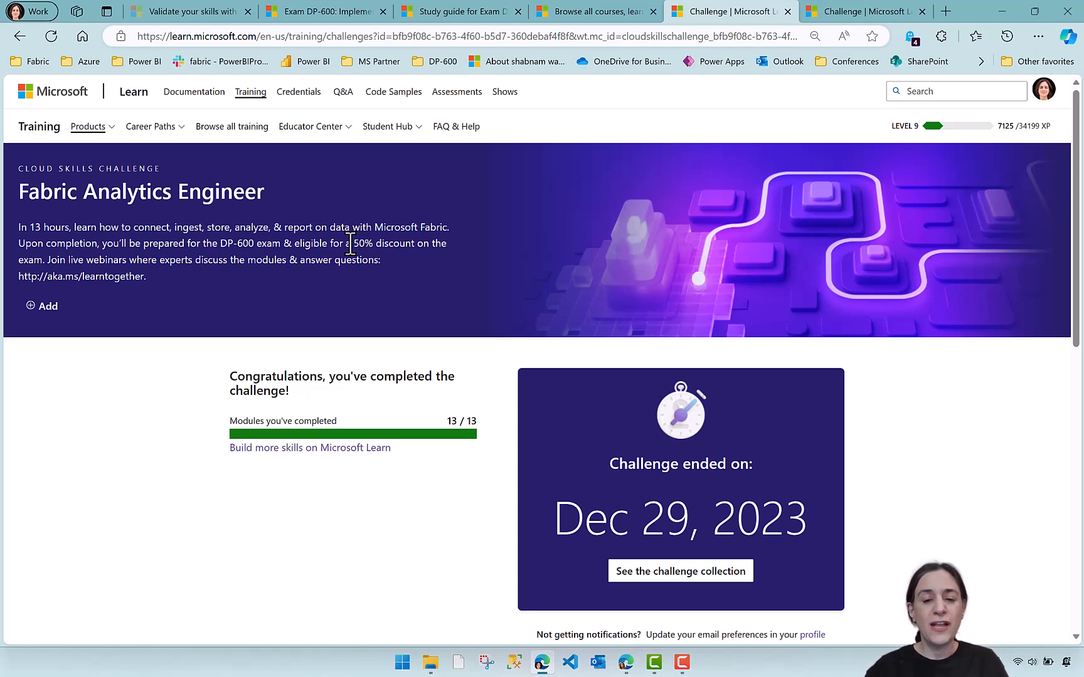
{"action": "scroll", "scroll_direction": "down", "scroll_amount": 3}
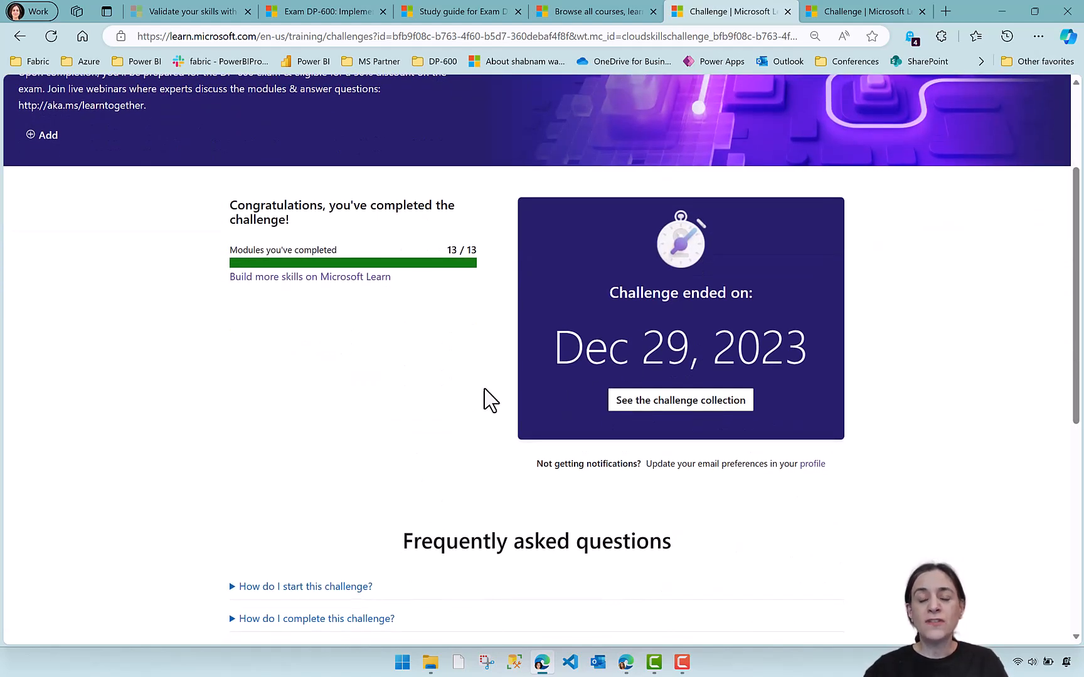
{"action": "scroll", "scroll_direction": "up", "scroll_amount": 3}
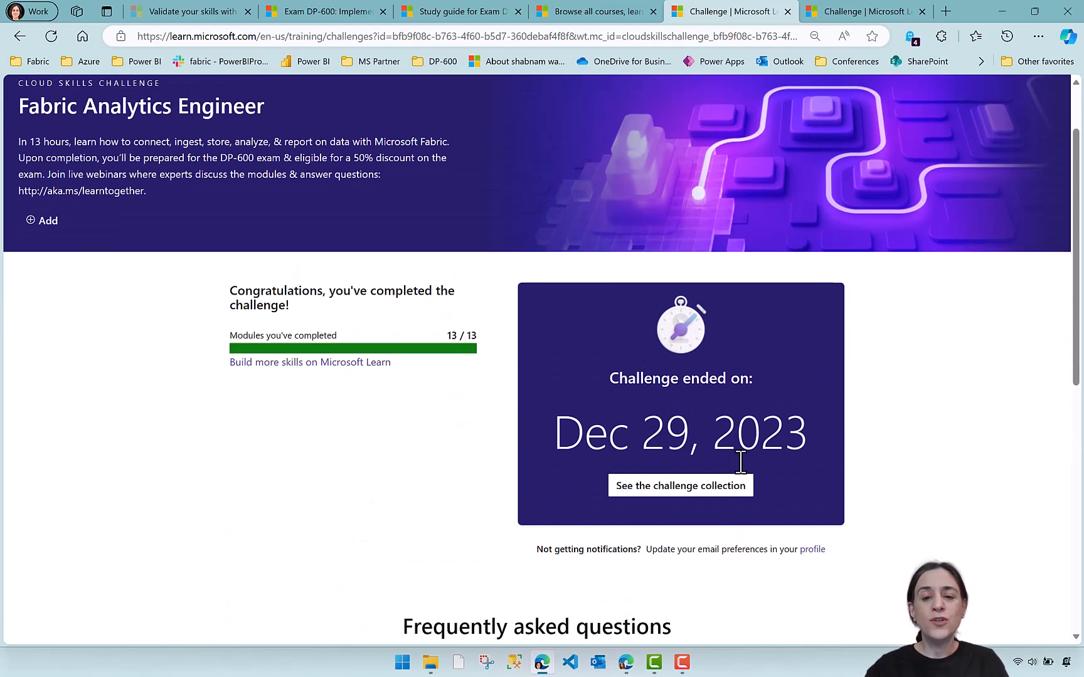
{"action": "left_click", "coordinate": [681, 486]}
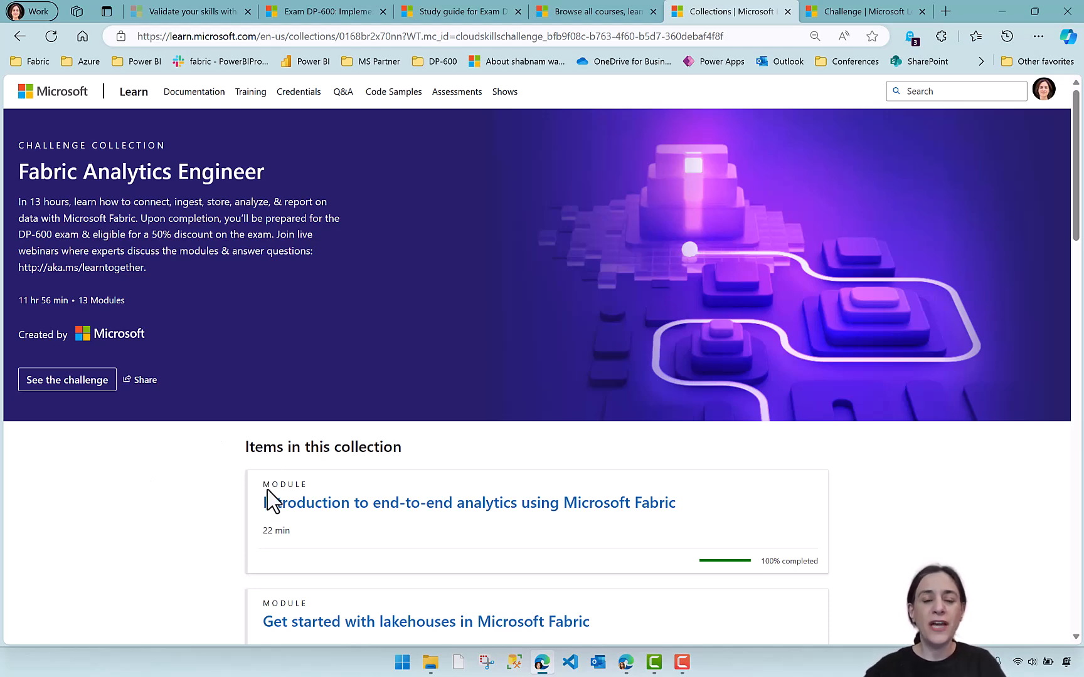
{"action": "scroll", "scroll_direction": "down", "scroll_amount": 3}
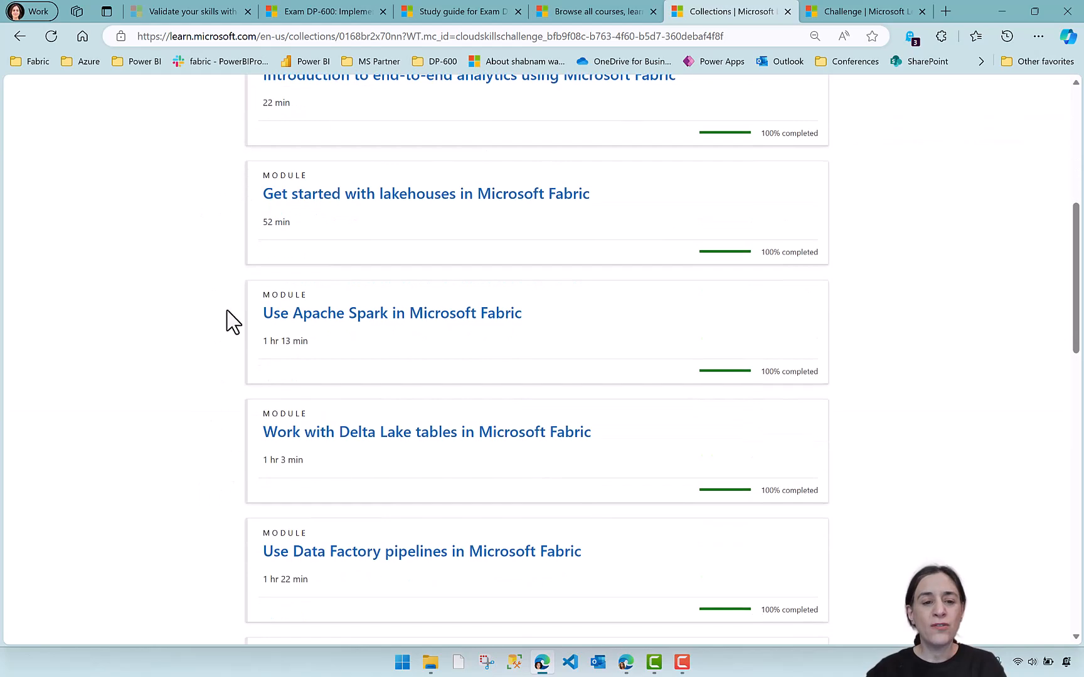
{"action": "scroll", "scroll_direction": "down", "scroll_amount": 3}
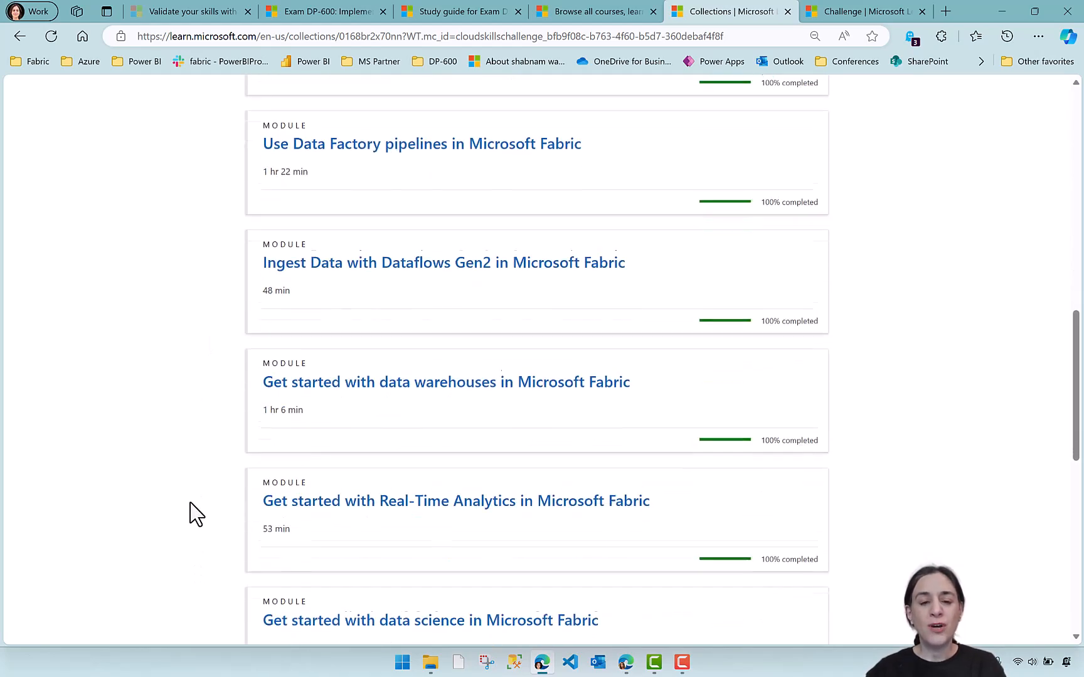
{"action": "scroll", "scroll_direction": "down", "scroll_amount": 3}
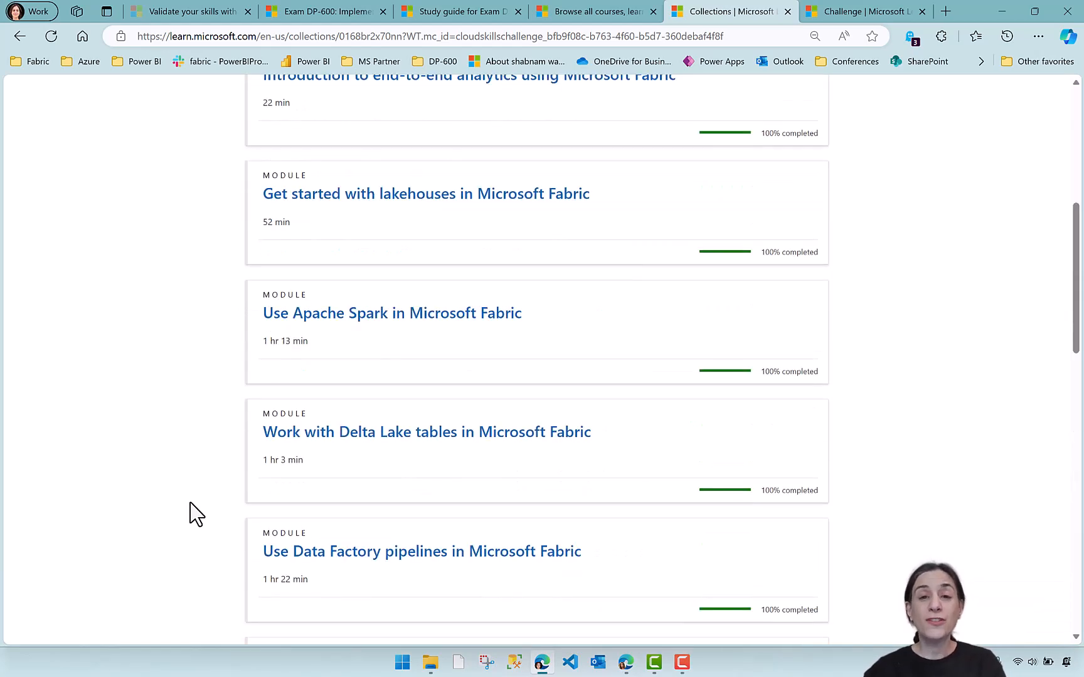
{"action": "scroll", "scroll_direction": "up", "scroll_amount": 3}
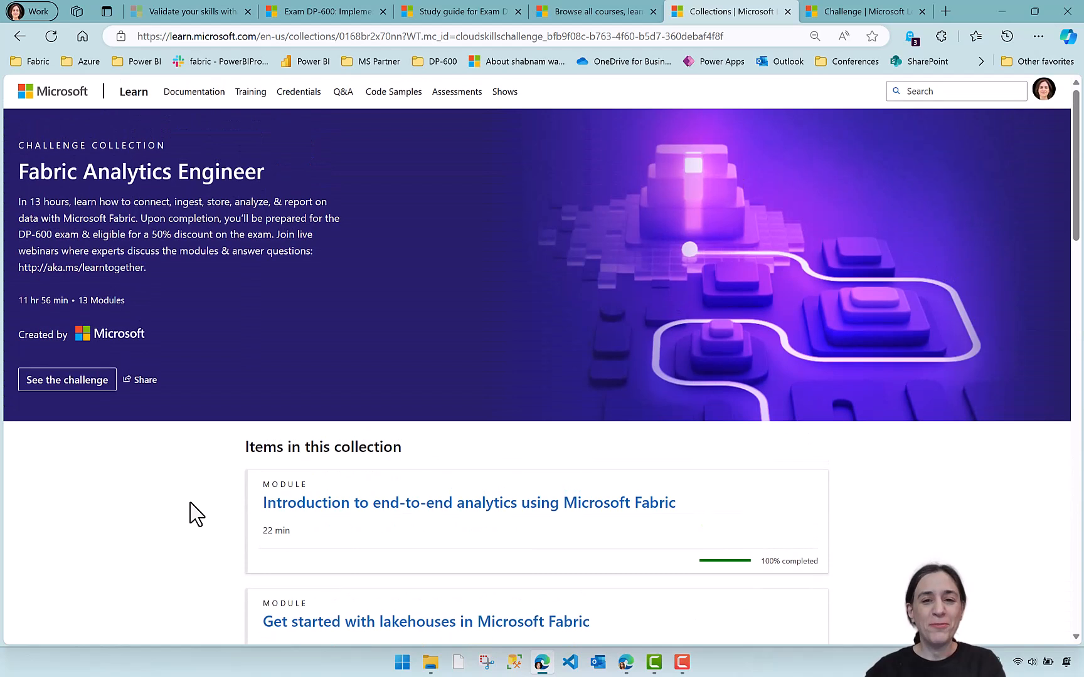
{"action": "mouse_move", "coordinate": [651, 384]}
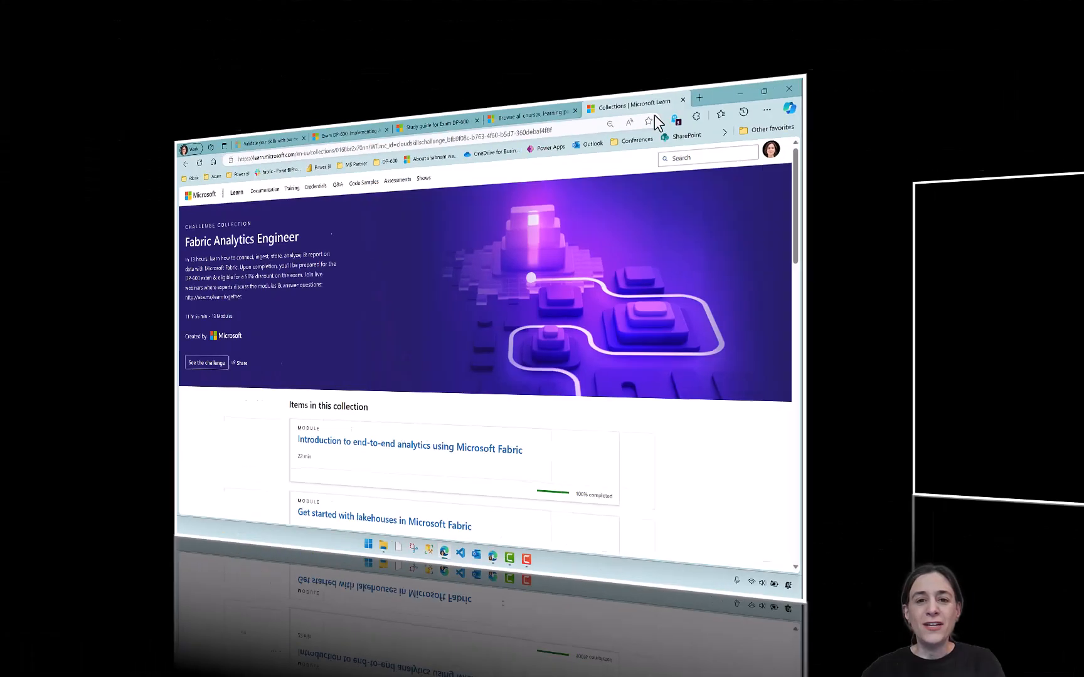
Step: Switch to the Microsoft Learn home page, leaving the Fabric Analytics Engineer challenge collection
{"action": "left_click", "coordinate": [764, 92]}
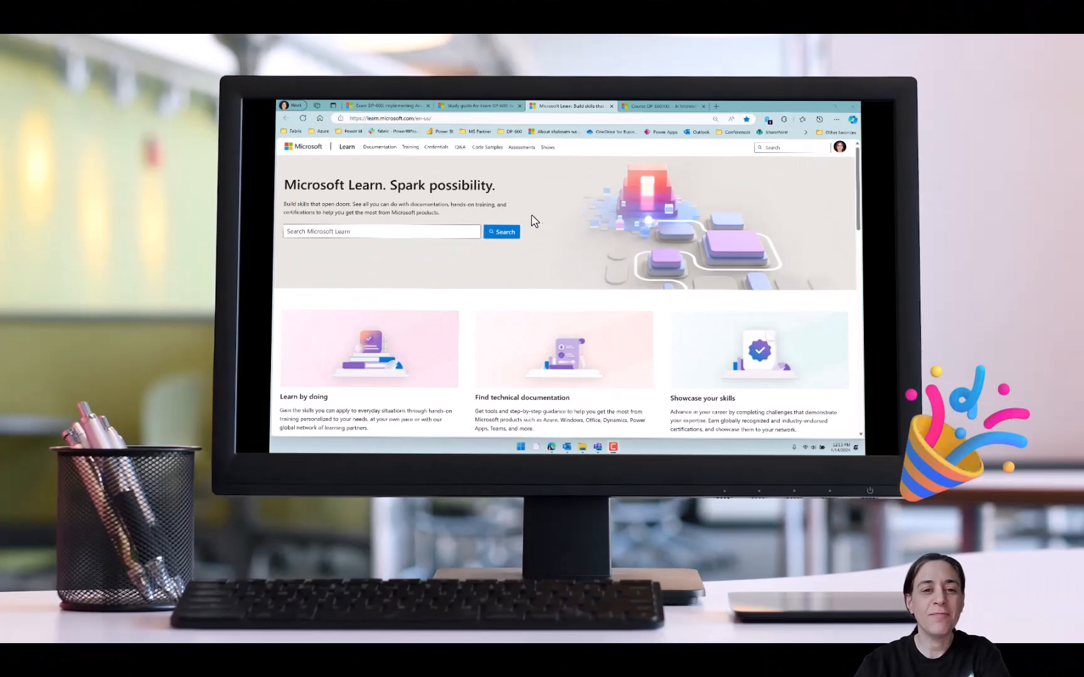
{"action": "mouse_move", "coordinate": [549, 178]}
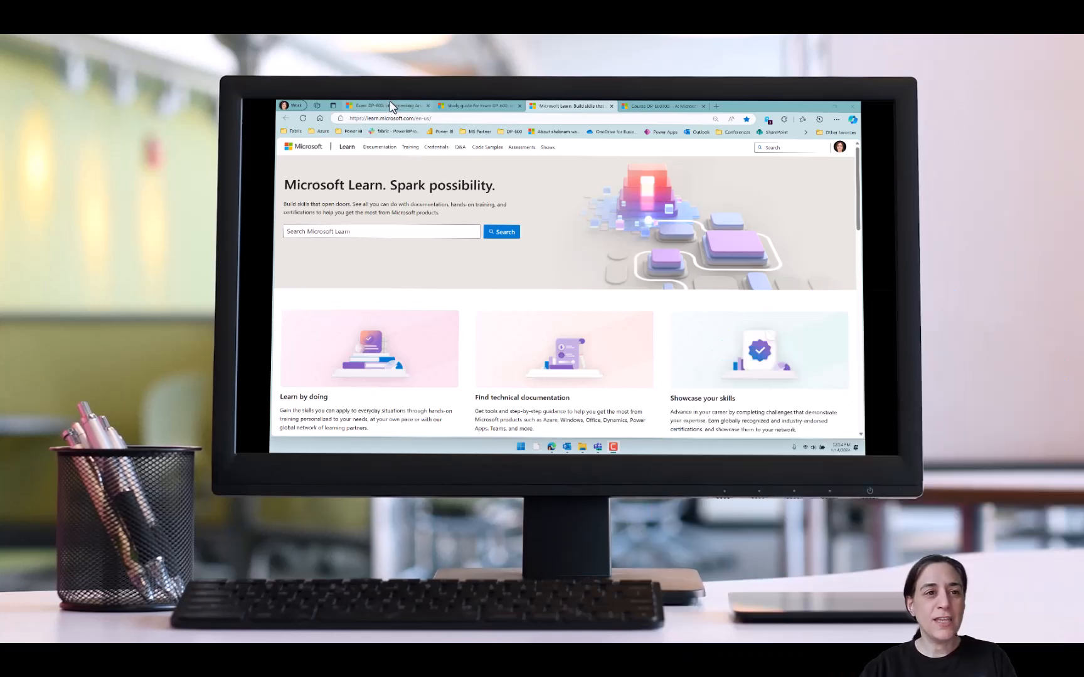
{"action": "left_click", "coordinate": [383, 106]}
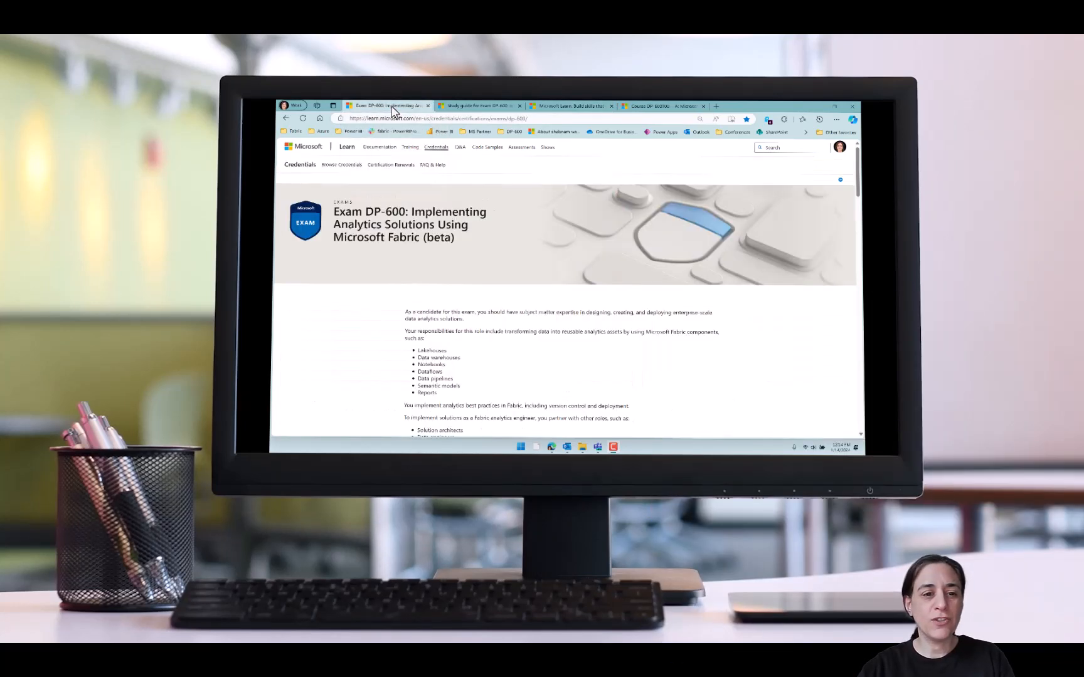
{"action": "scroll", "scroll_direction": "down", "scroll_amount": 3}
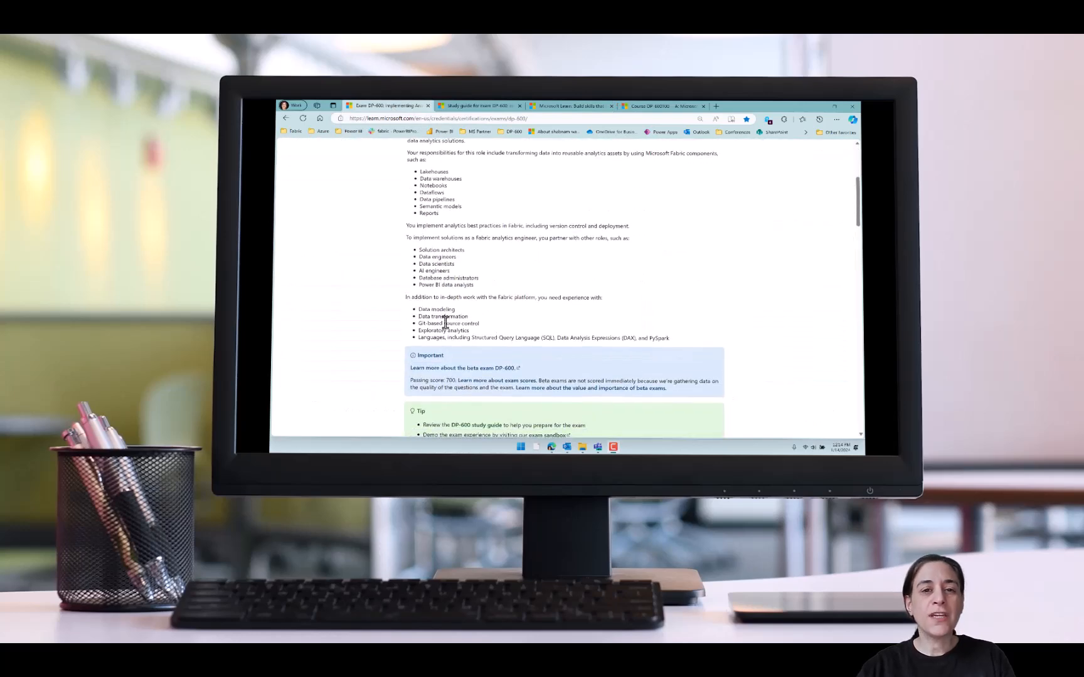
{"action": "mouse_move", "coordinate": [484, 109]}
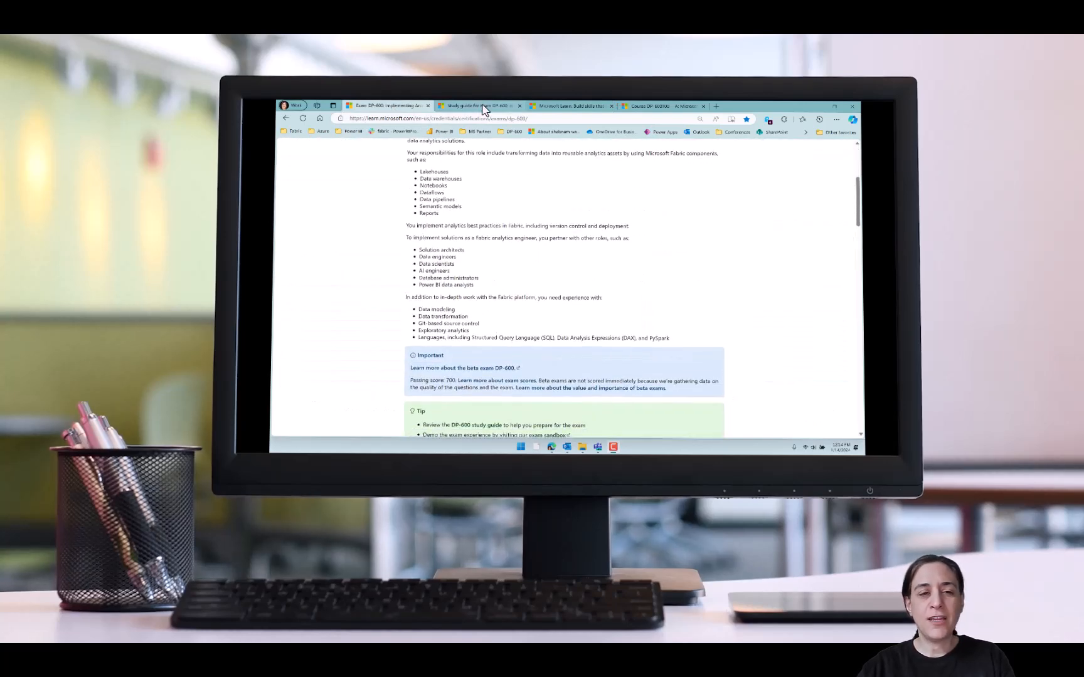
{"action": "left_click", "coordinate": [477, 106]}
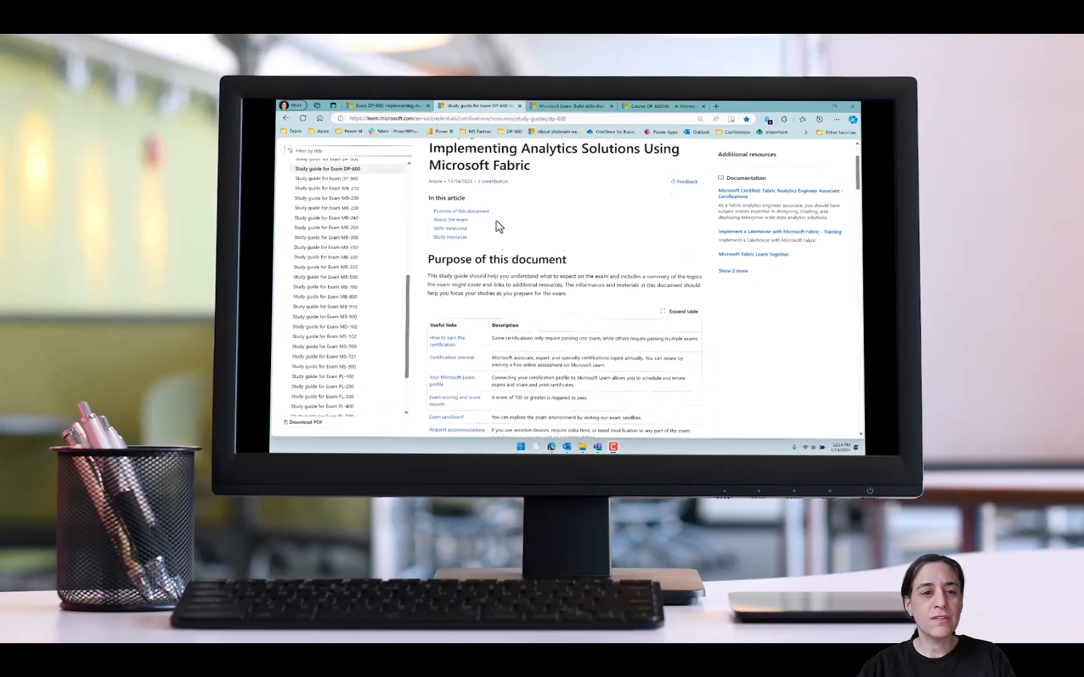
{"action": "scroll", "scroll_direction": "down", "scroll_amount": 3}
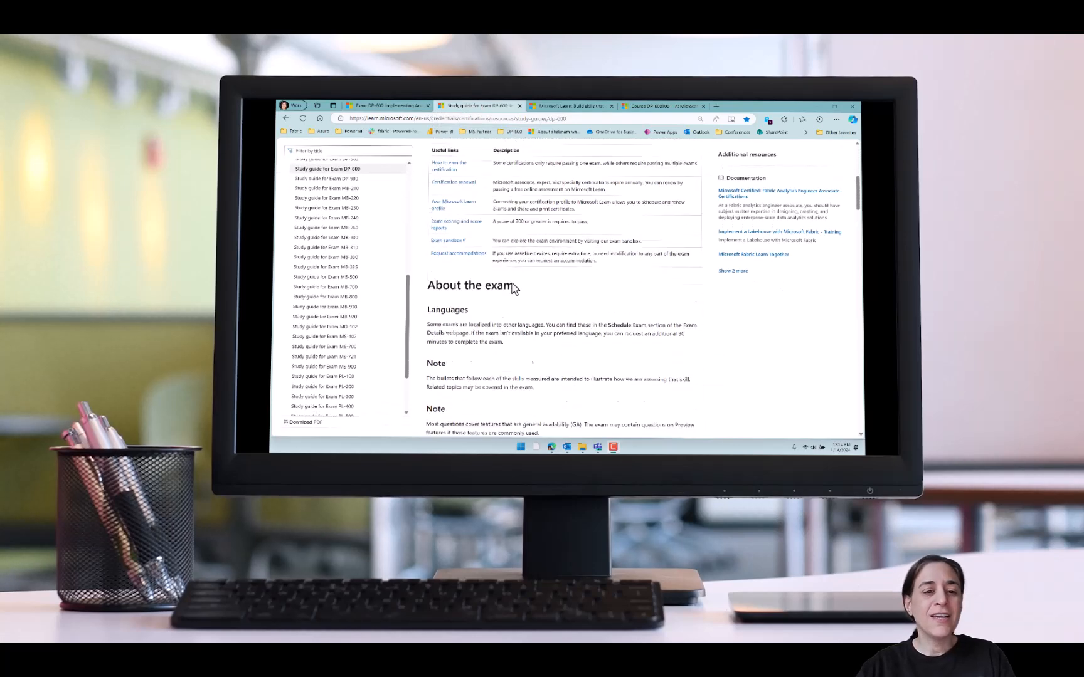
{"action": "scroll", "scroll_direction": "down", "scroll_amount": 3}
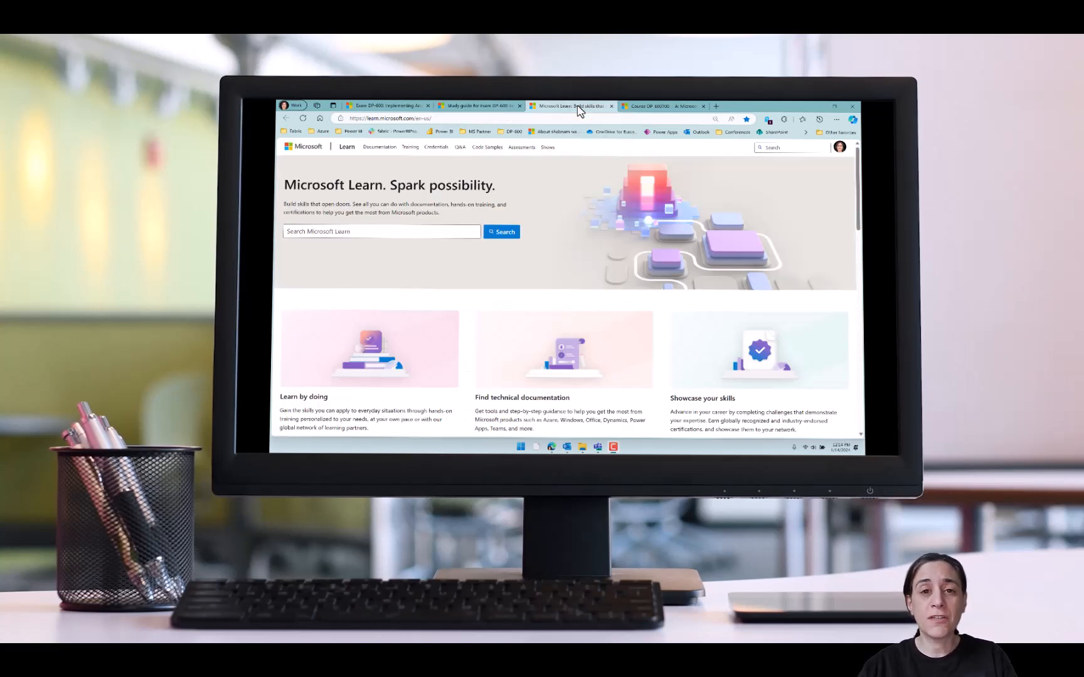
{"action": "mouse_move", "coordinate": [563, 313]}
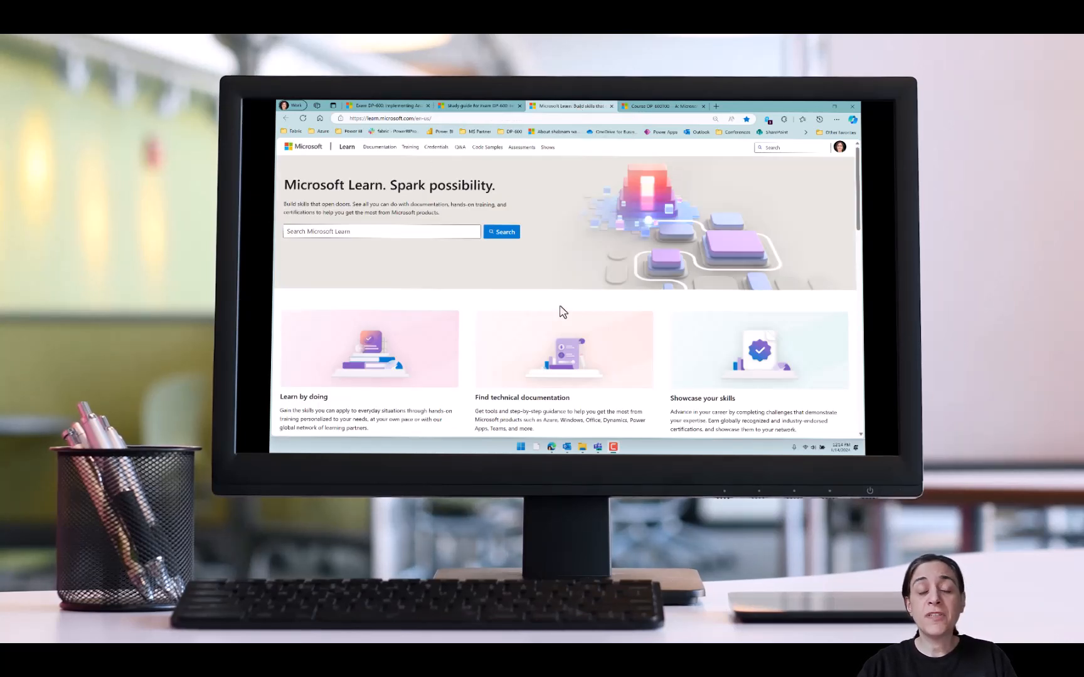
{"action": "left_click", "coordinate": [366, 232]}
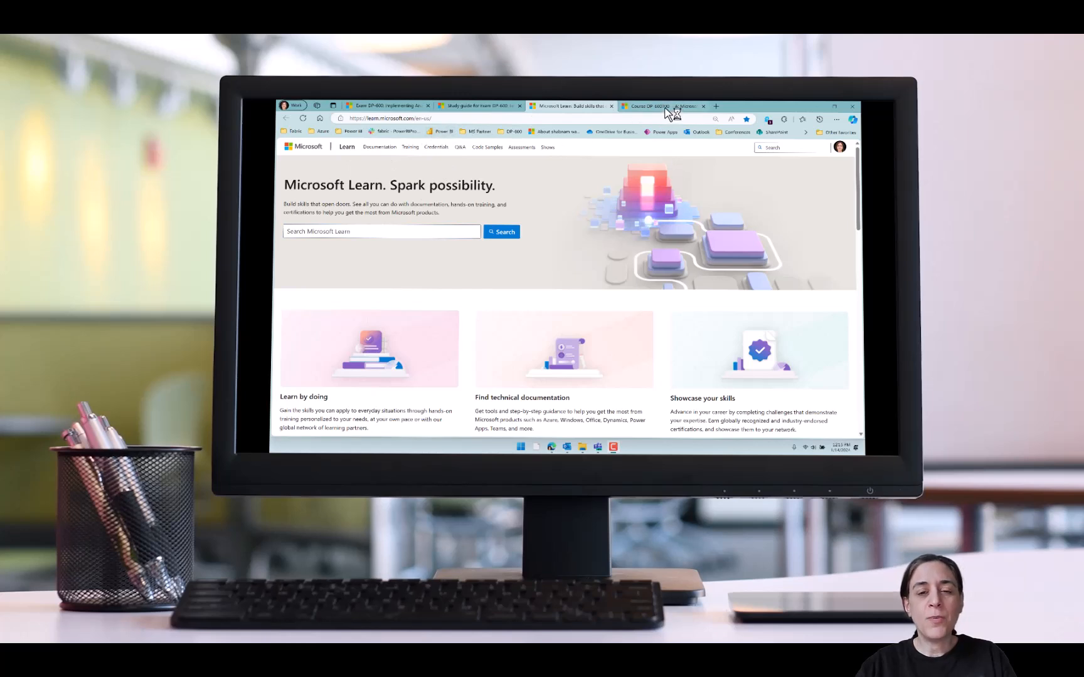
{"action": "left_click", "coordinate": [659, 107]}
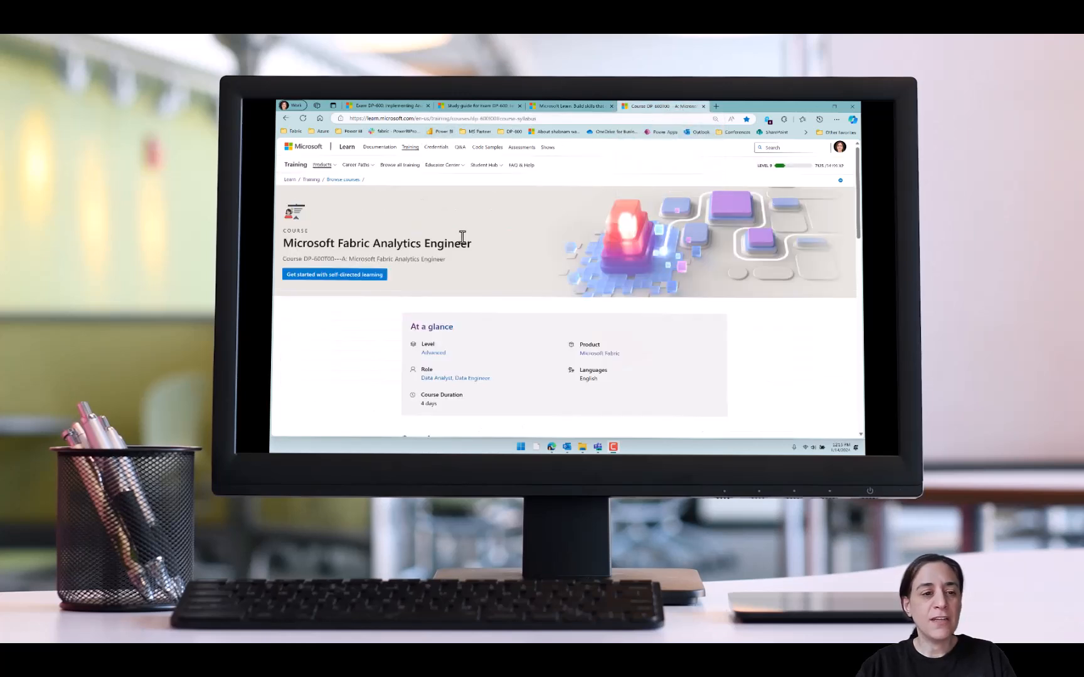
{"action": "mouse_move", "coordinate": [480, 118]}
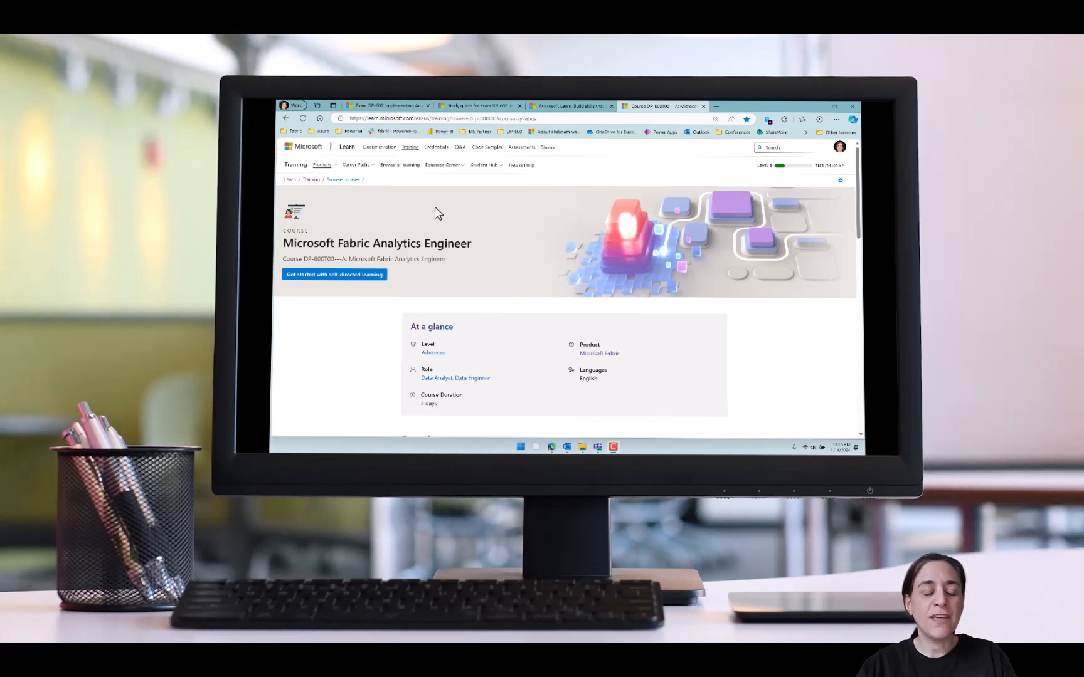
{"action": "left_click", "coordinate": [569, 107]}
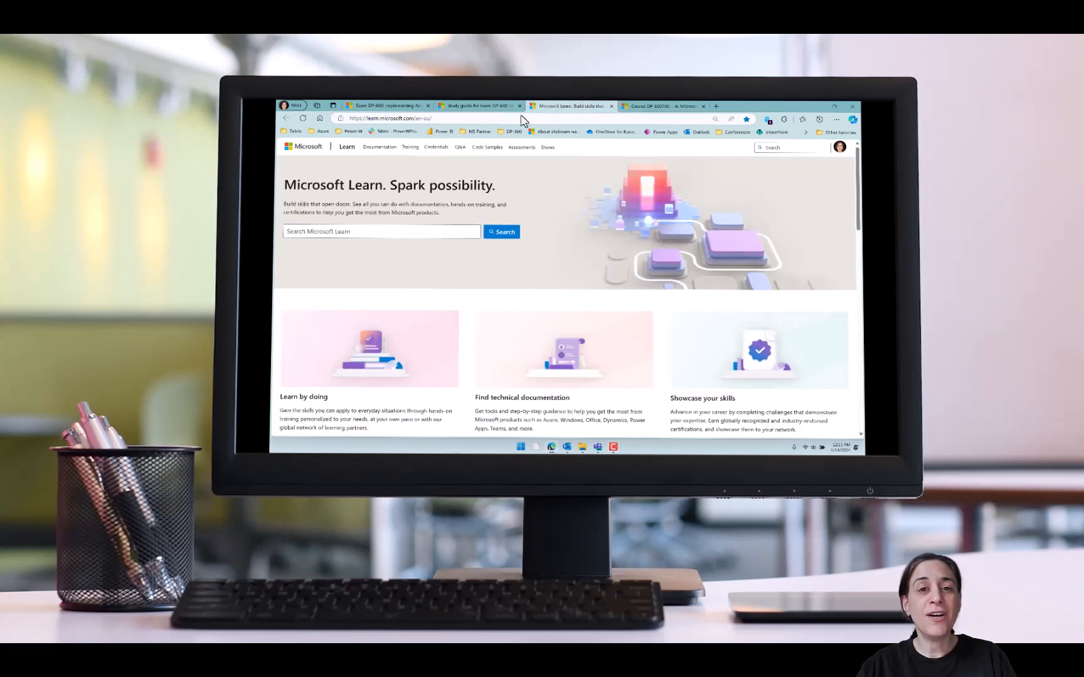
{"action": "left_click", "coordinate": [381, 232]}
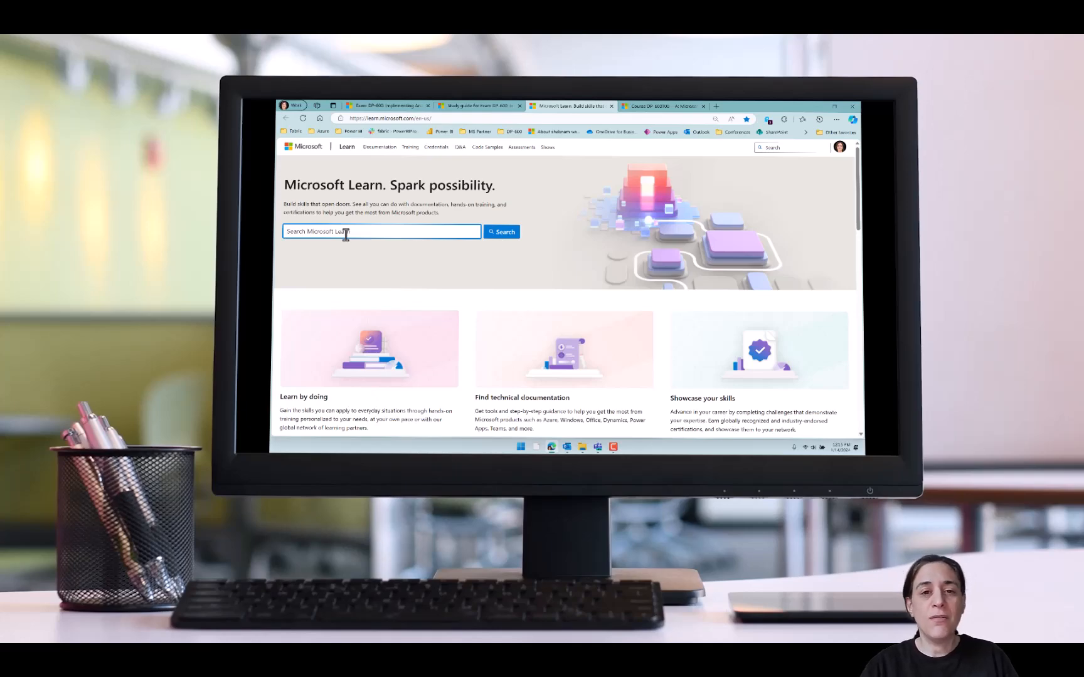
{"action": "mouse_move", "coordinate": [585, 233]}
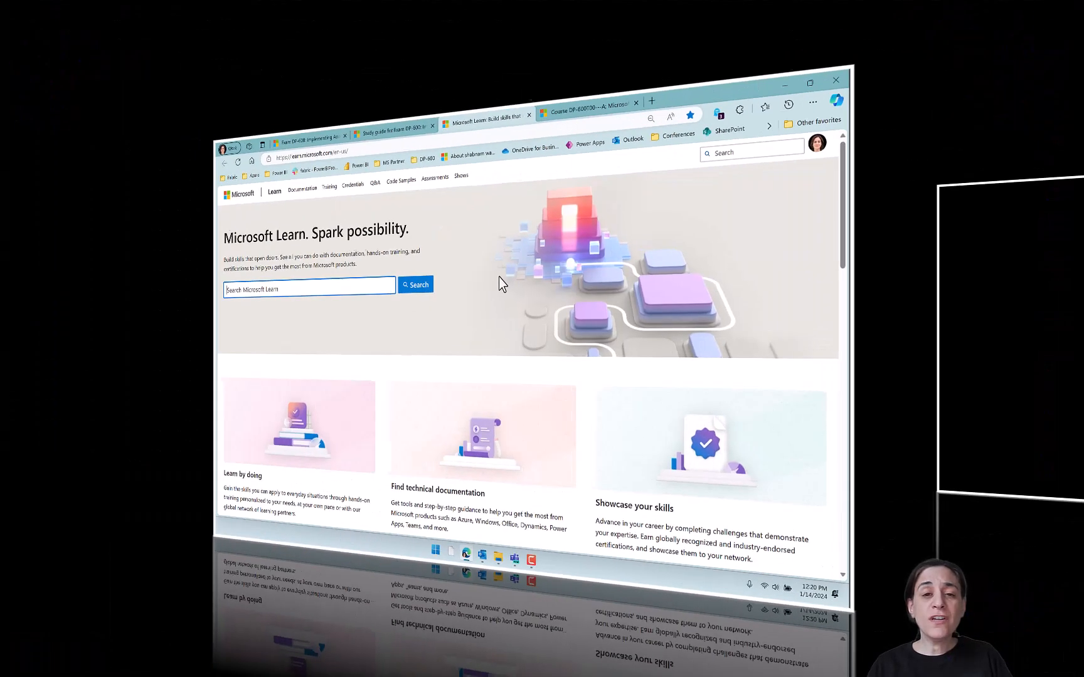
{"action": "left_click", "coordinate": [810, 83]}
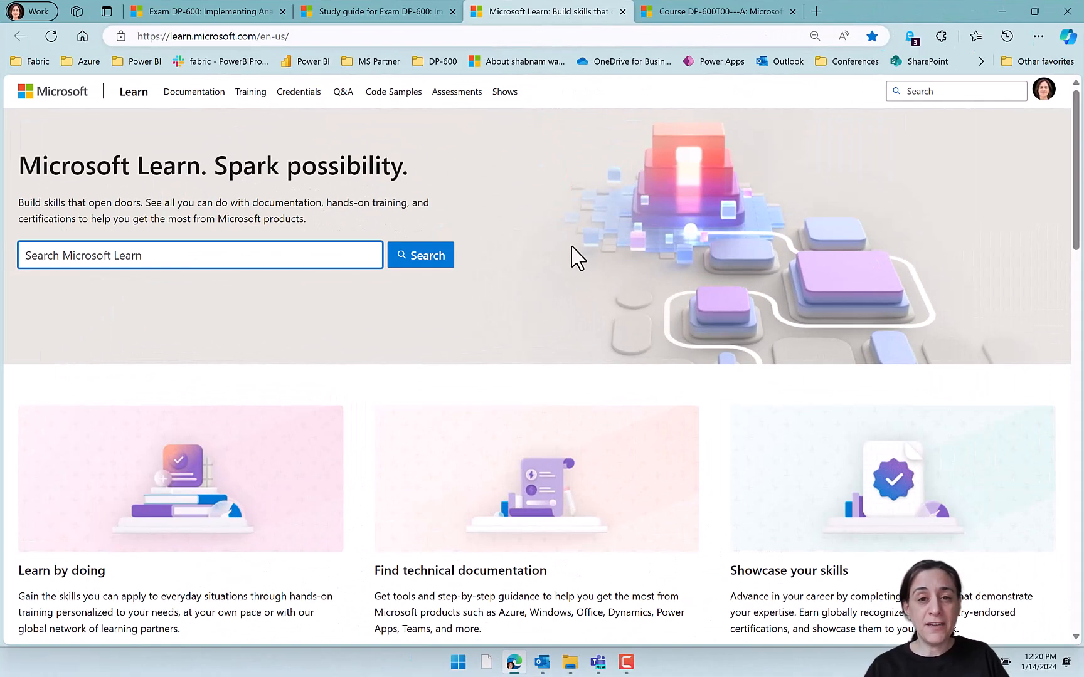